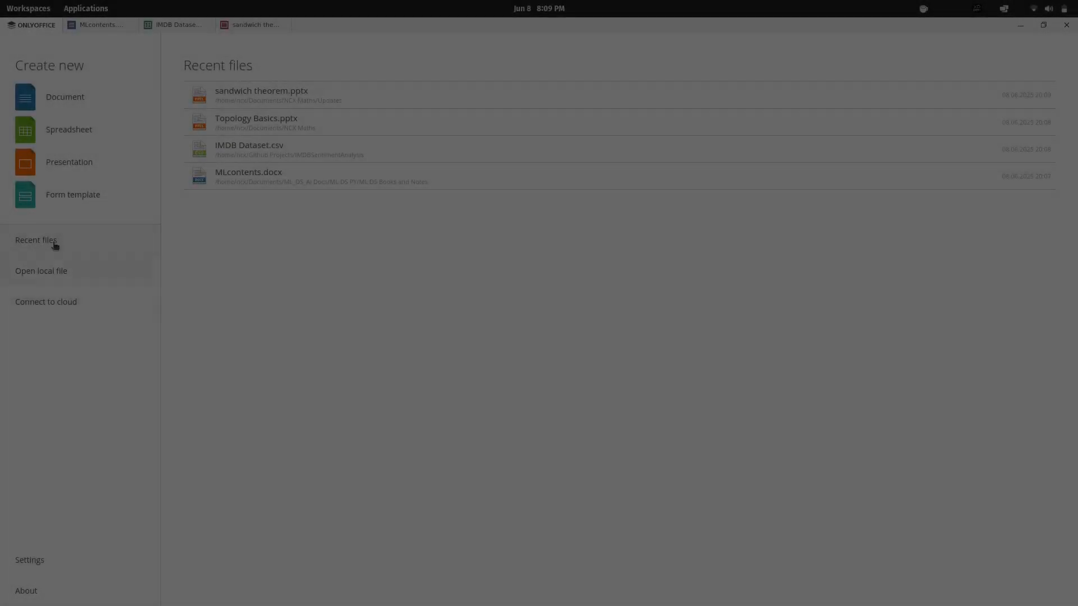
- Show the cloud connection options, then look through the ML contents outline document
{"action": "left_click", "coordinate": [46, 302]}
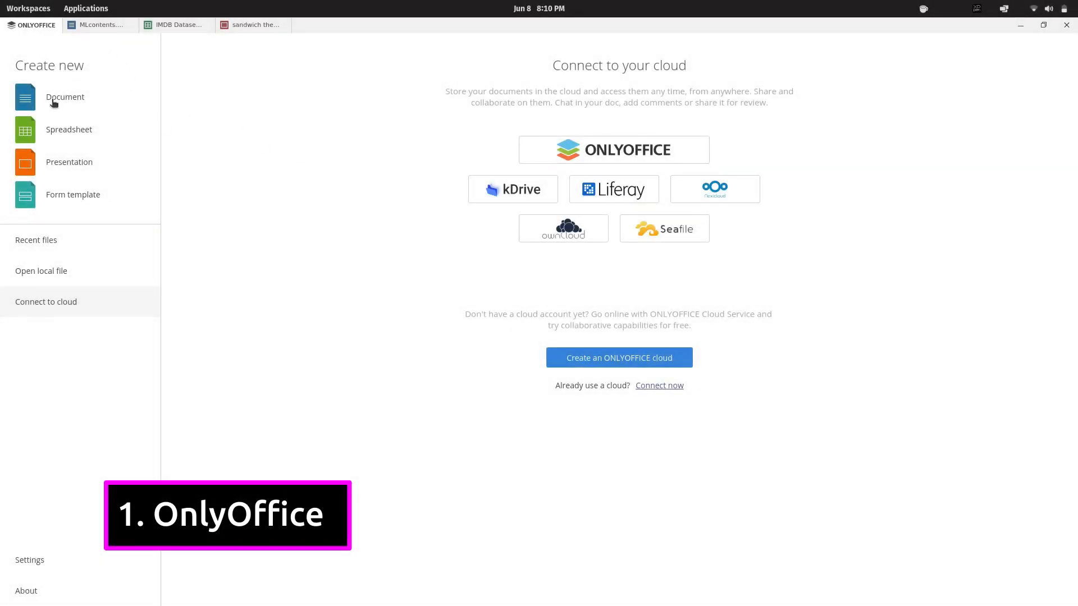
{"action": "left_click", "coordinate": [100, 25]}
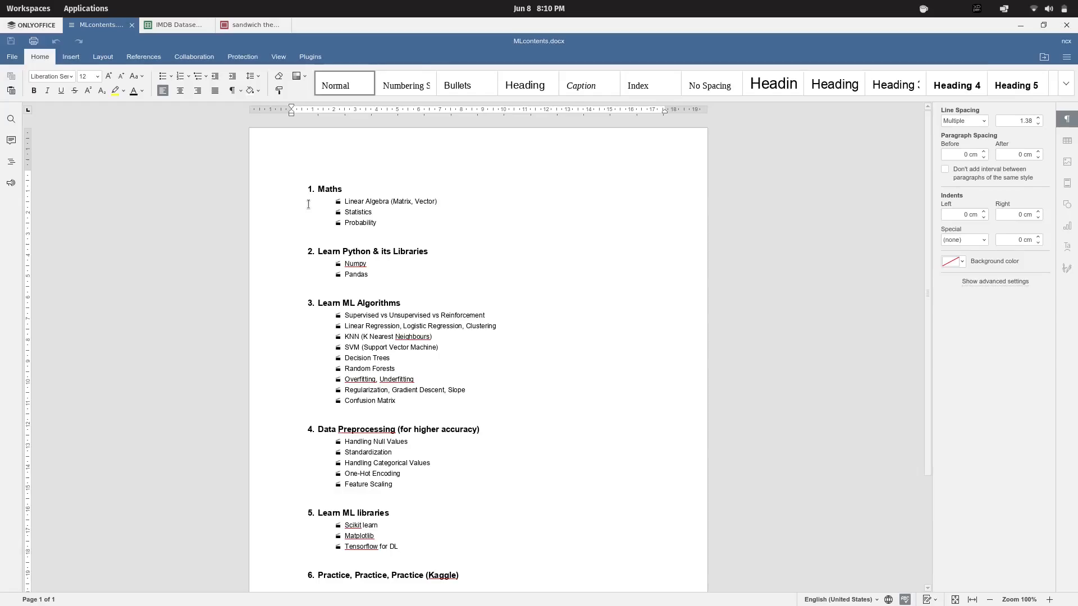
{"action": "scroll", "scroll_direction": "down", "scroll_amount": 3}
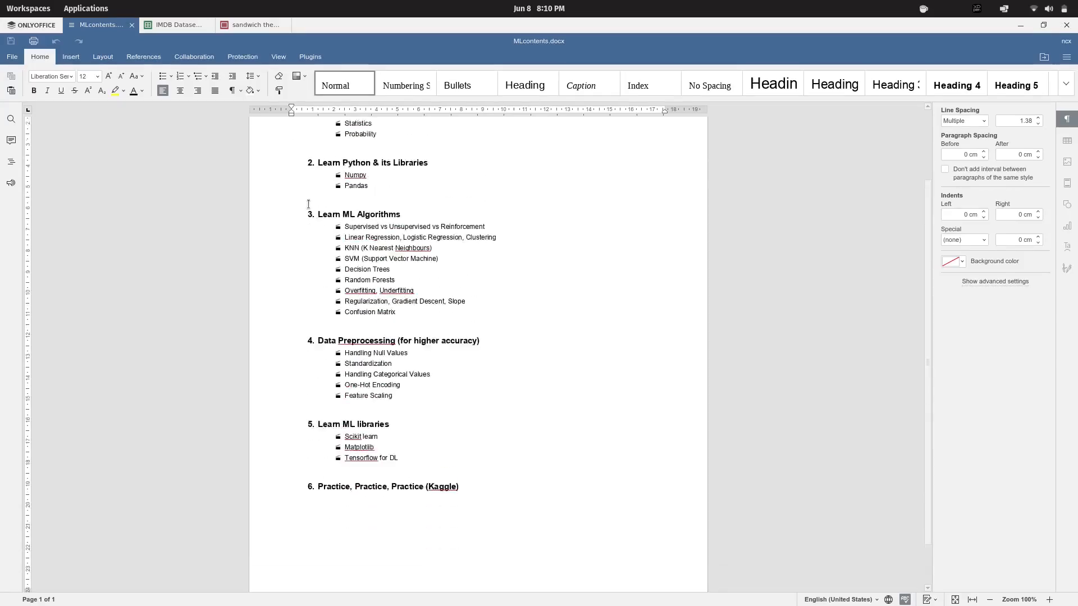
{"action": "left_click", "coordinate": [1031, 599]}
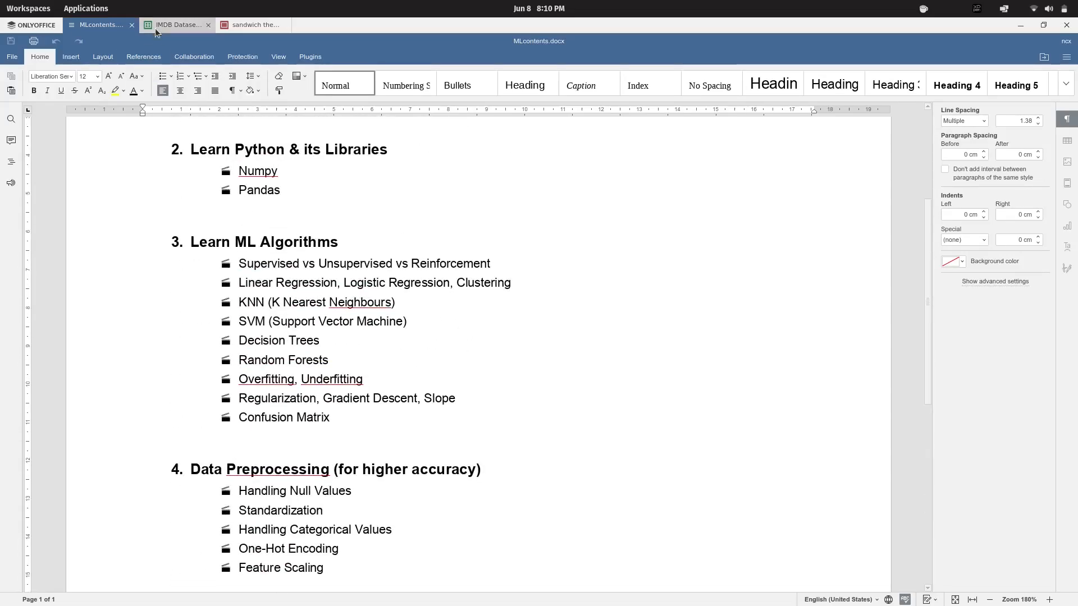
- Reopen IMDB Dataset.csv via Open local file and widen its sentiment column
{"action": "left_click", "coordinate": [178, 24]}
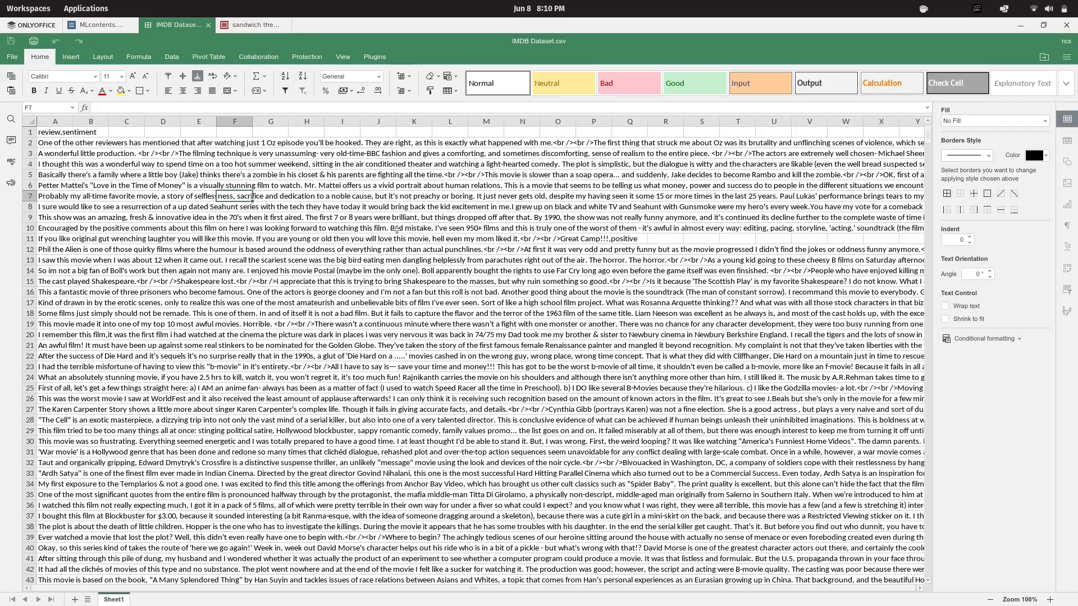
{"action": "scroll", "scroll_direction": "down", "scroll_amount": 3}
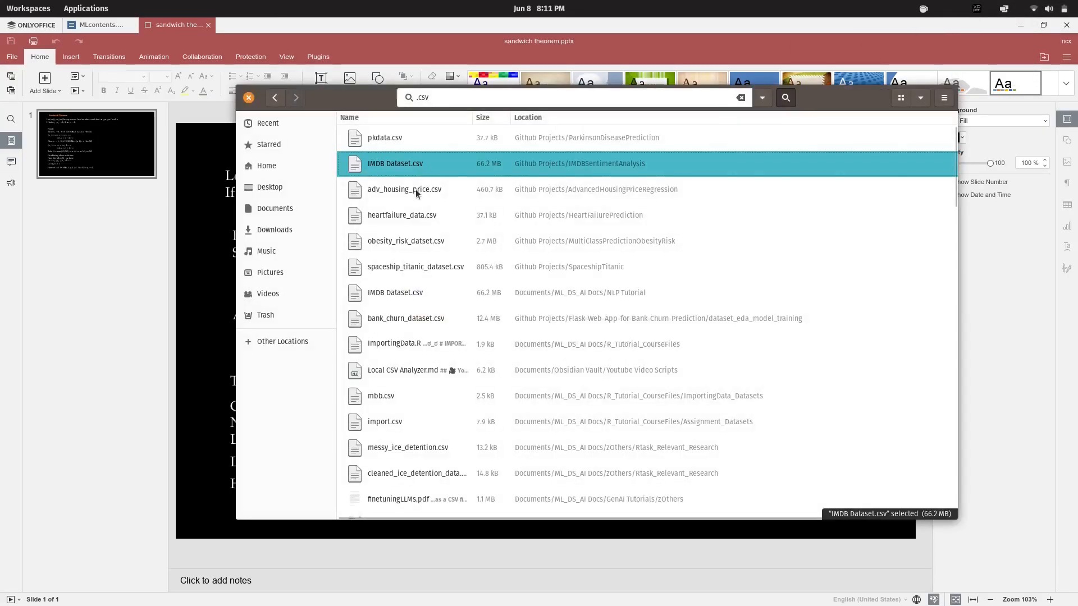
{"action": "double_click", "coordinate": [395, 162]}
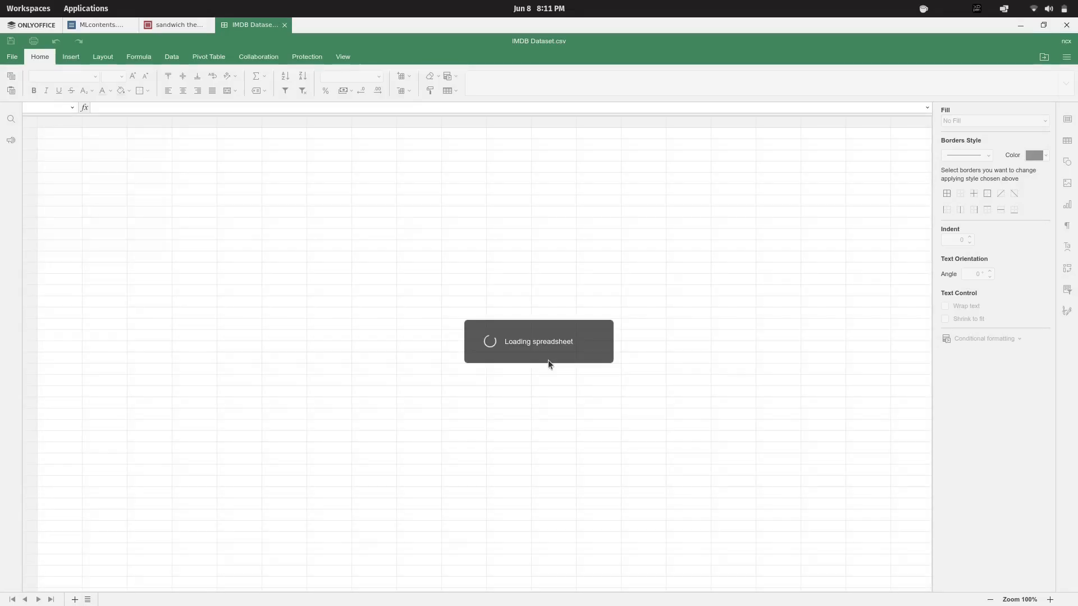
{"action": "left_click", "coordinate": [975, 8]}
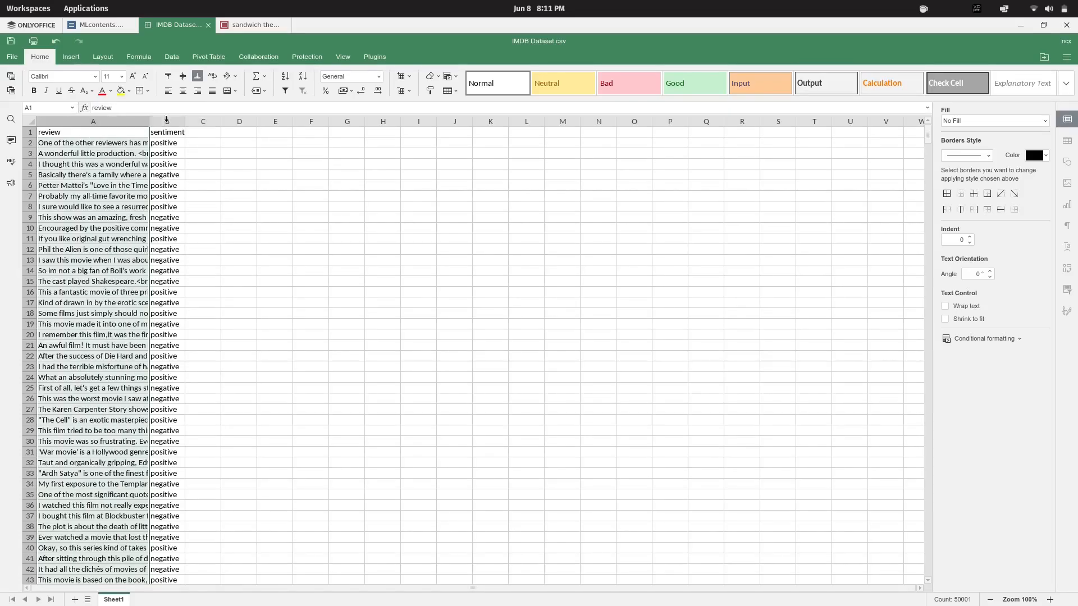
{"action": "left_click_drag", "start_coordinate": [185, 121], "coordinate": [401, 121]}
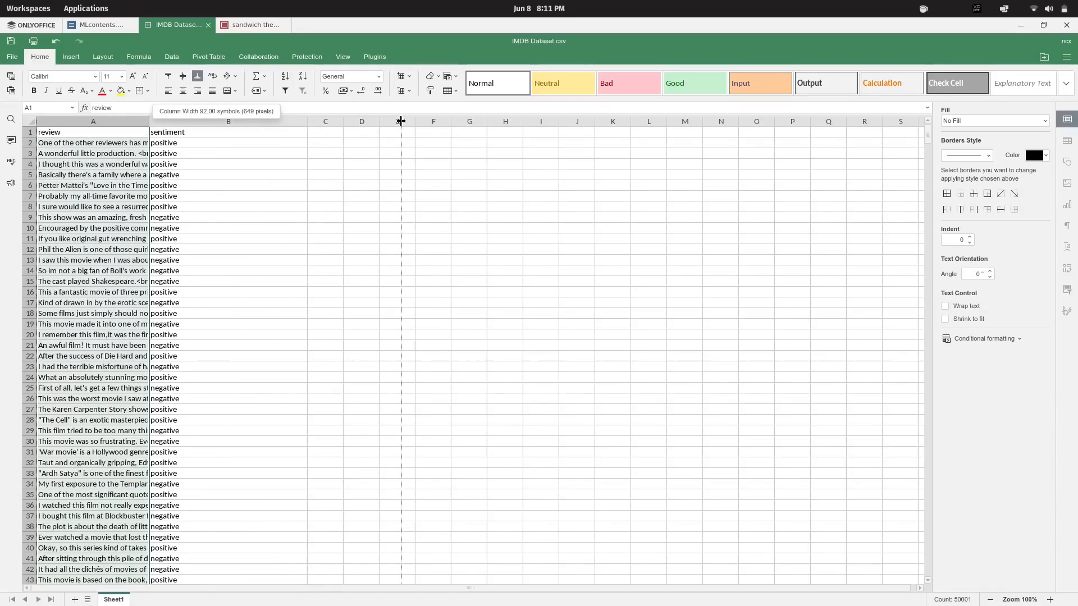
- View the Sandwich Theorem slides, then create a new blank presentation from the start page
{"action": "left_click", "coordinate": [252, 25]}
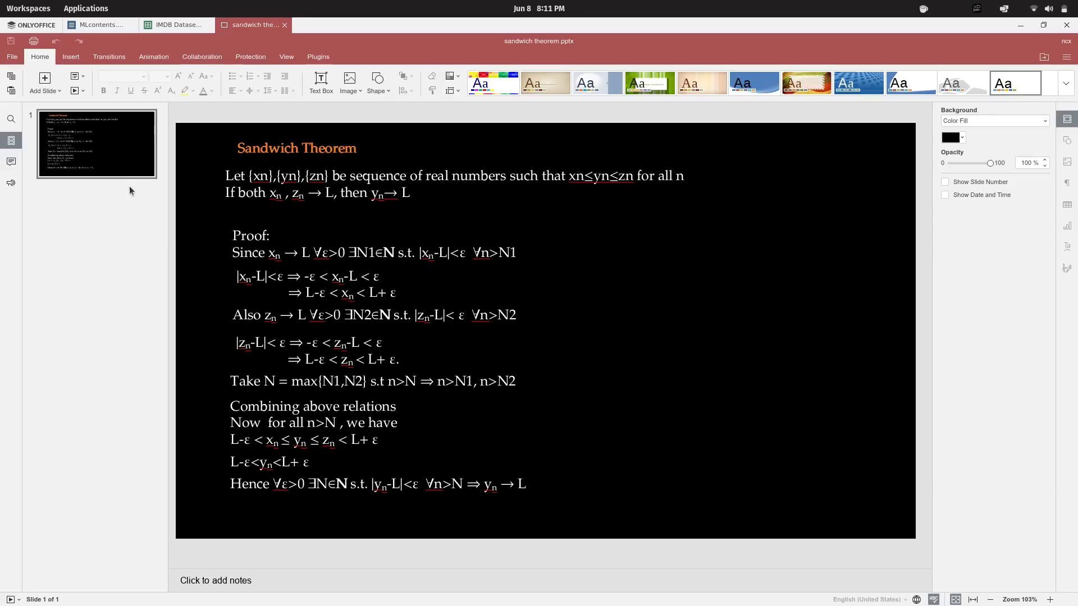
{"action": "left_click", "coordinate": [314, 284]}
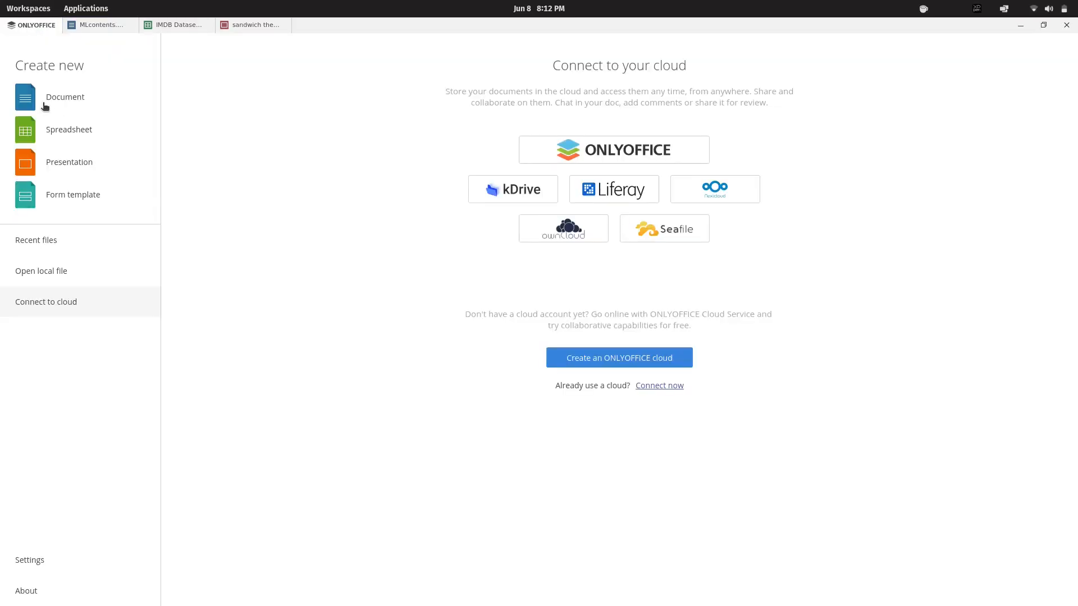
{"action": "left_click", "coordinate": [65, 97]}
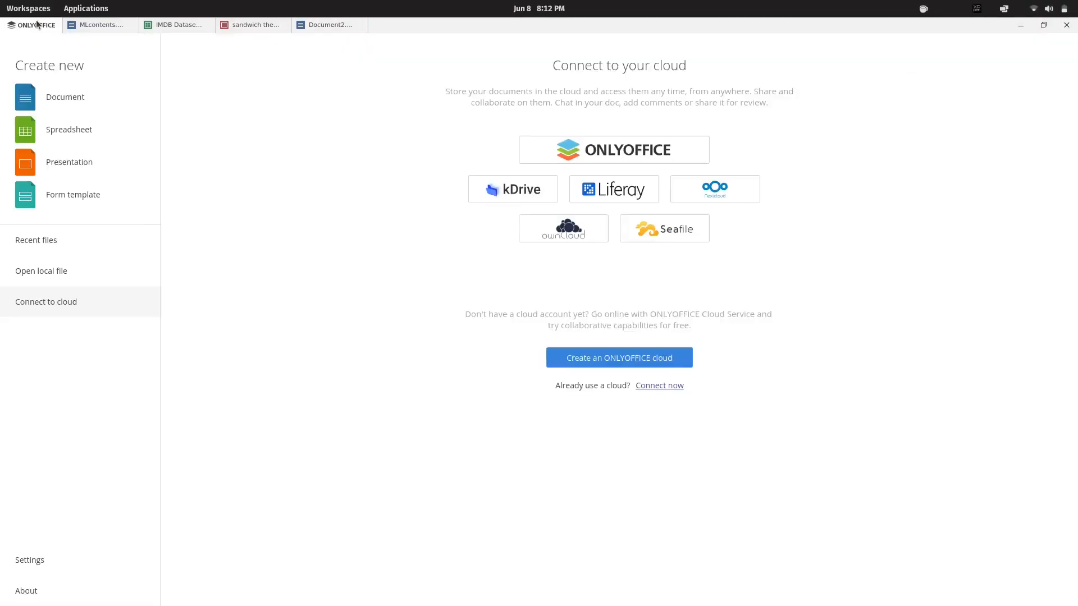
{"action": "left_click", "coordinate": [68, 161]}
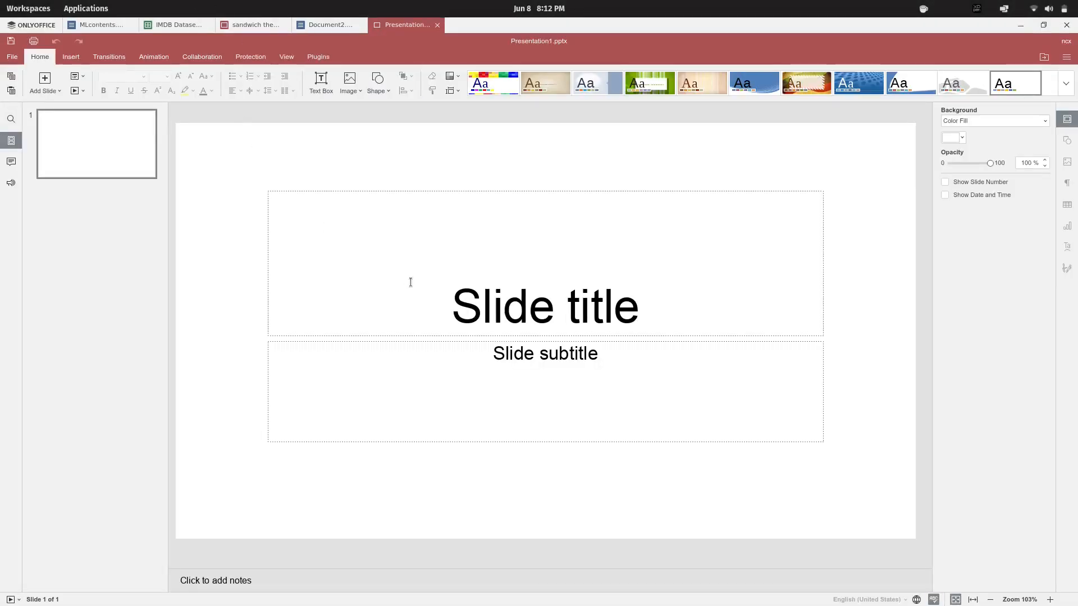
{"action": "left_click", "coordinate": [249, 24]}
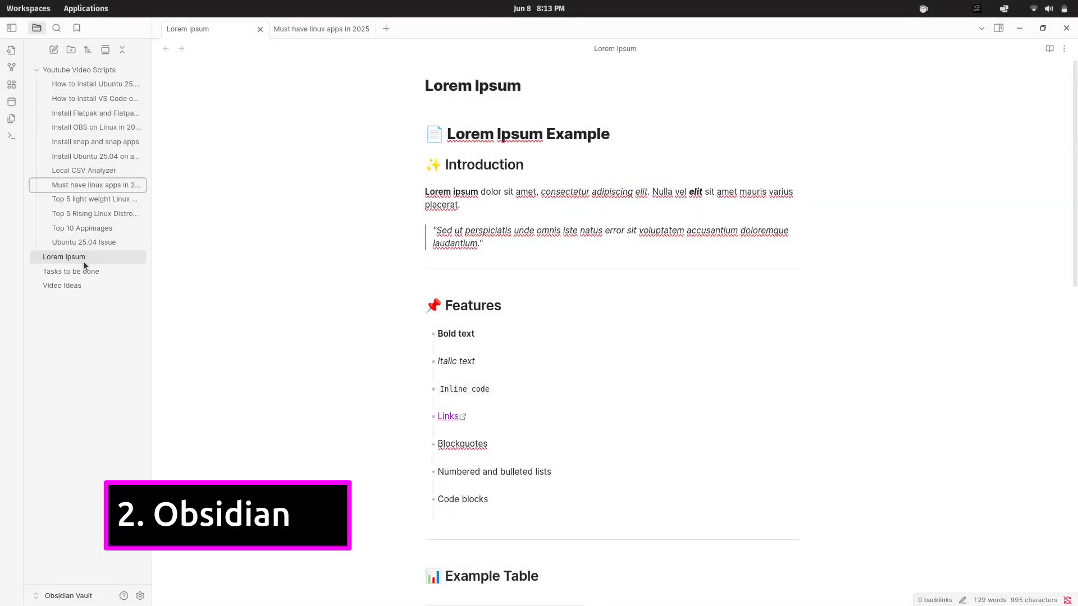
- Browse the Local CSV Analyzer and Lorem Ipsum notes, toggling reading/editing view
{"action": "left_click", "coordinate": [84, 170]}
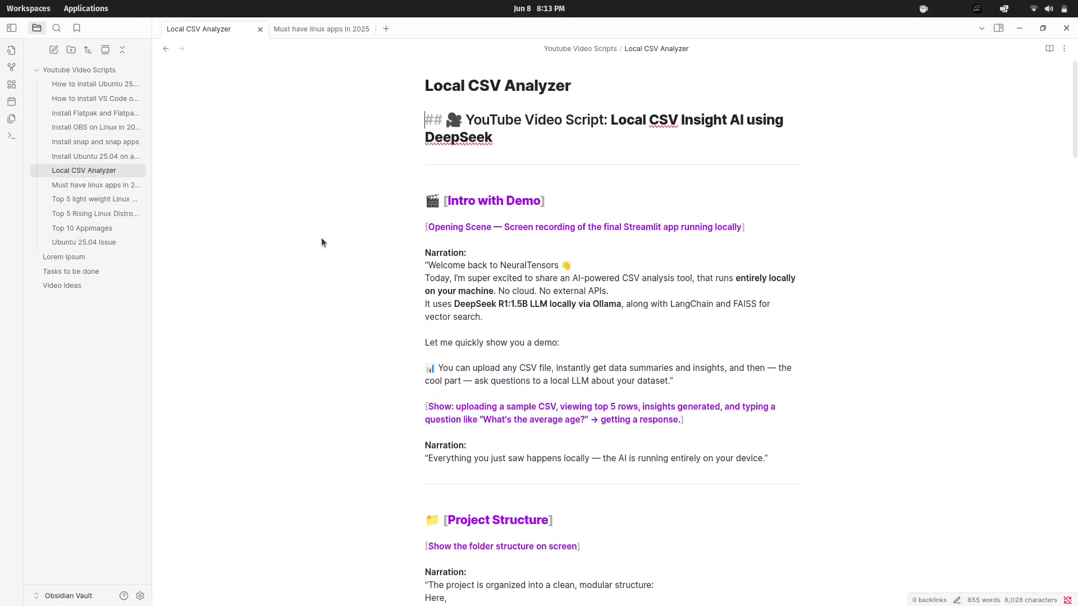
{"action": "left_click", "coordinate": [64, 258]}
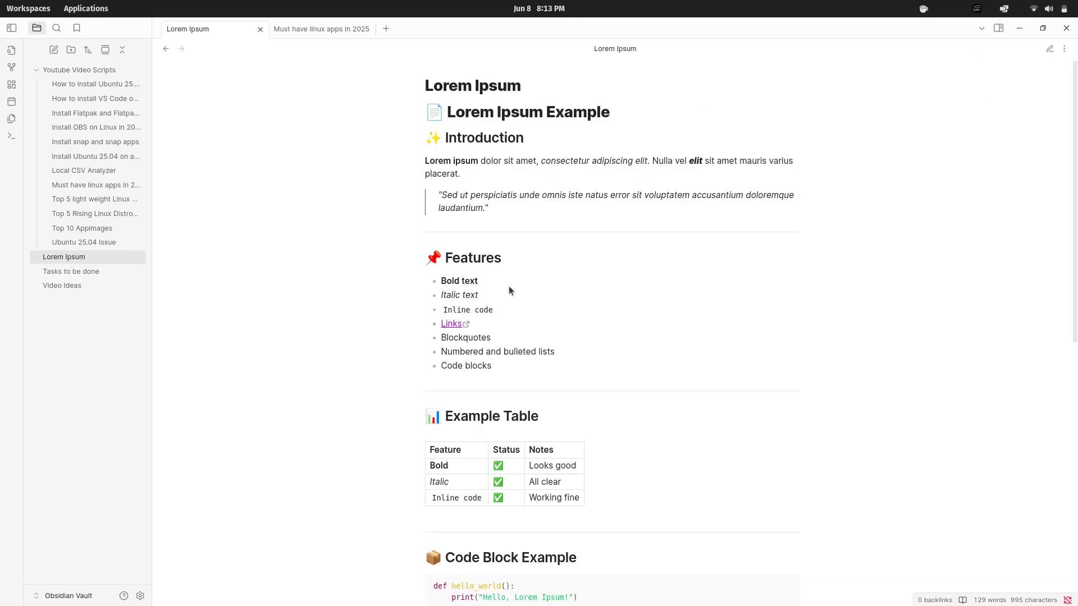
{"action": "left_click", "coordinate": [1050, 48]}
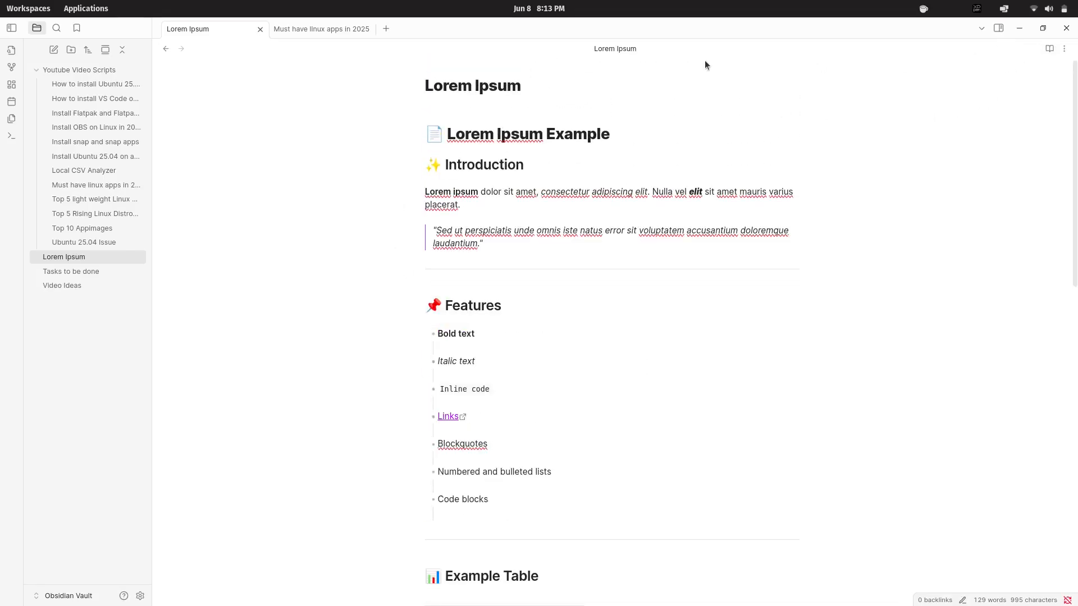
{"action": "left_click", "coordinate": [12, 67]}
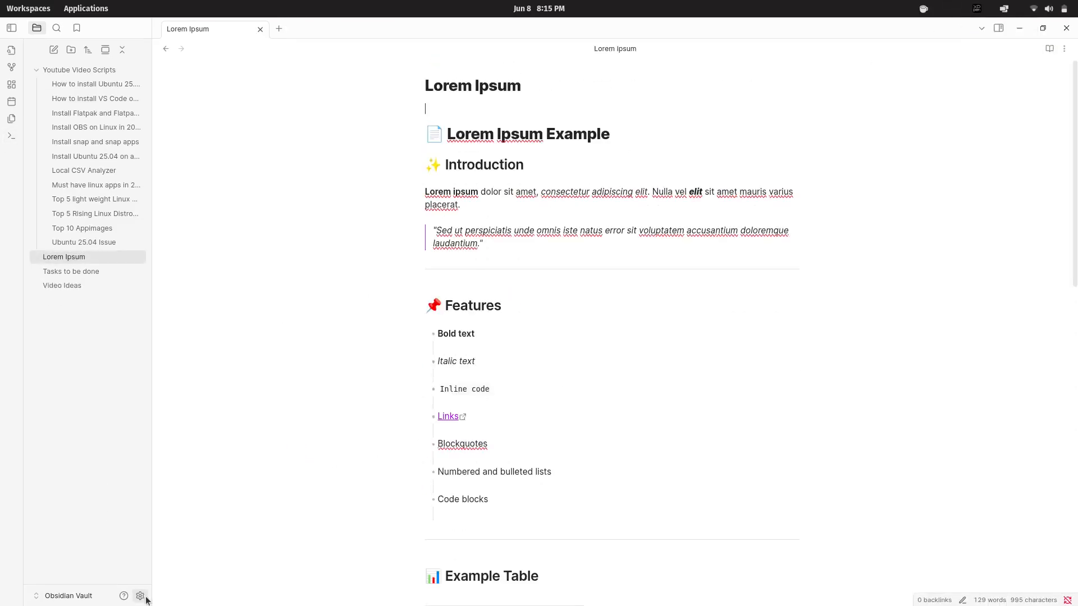
- In the vault settings, visit Appearance and end on the Backlinks plugin options
{"action": "left_click", "coordinate": [140, 596]}
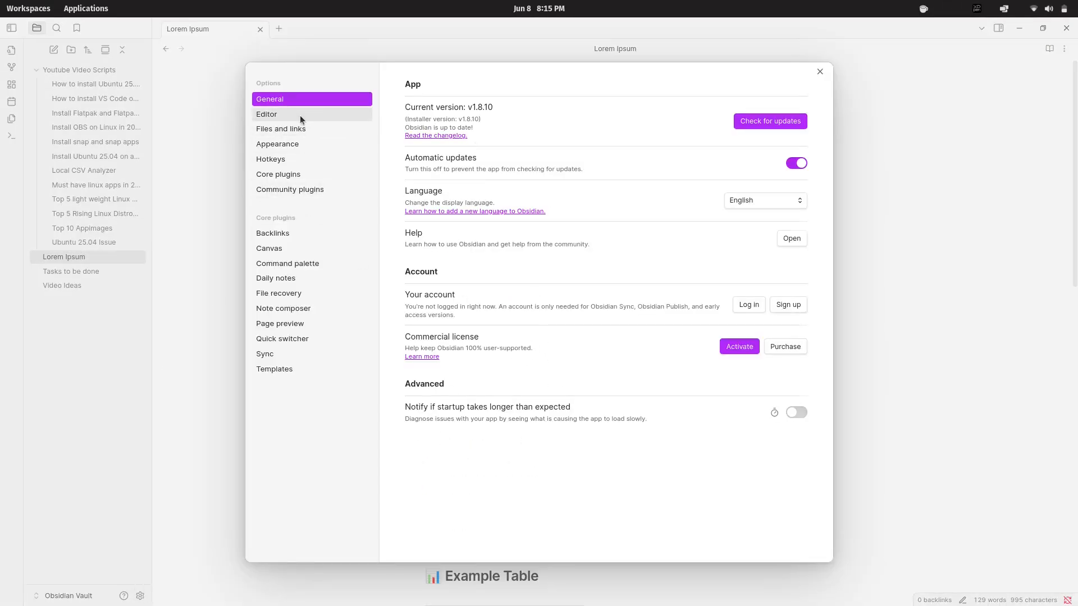
{"action": "left_click", "coordinate": [277, 143]}
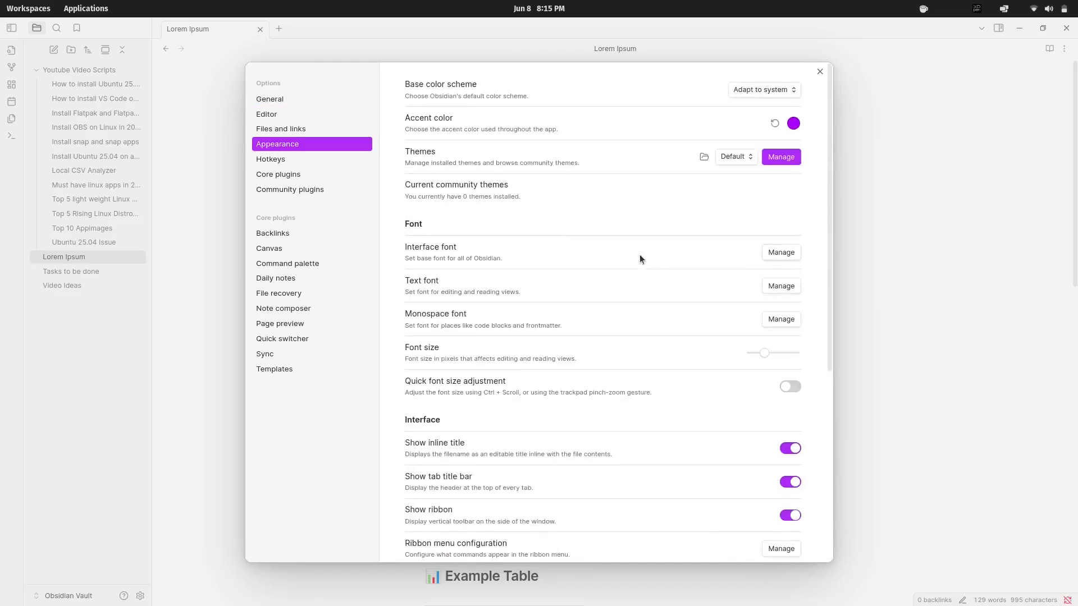
{"action": "left_click", "coordinate": [272, 233]}
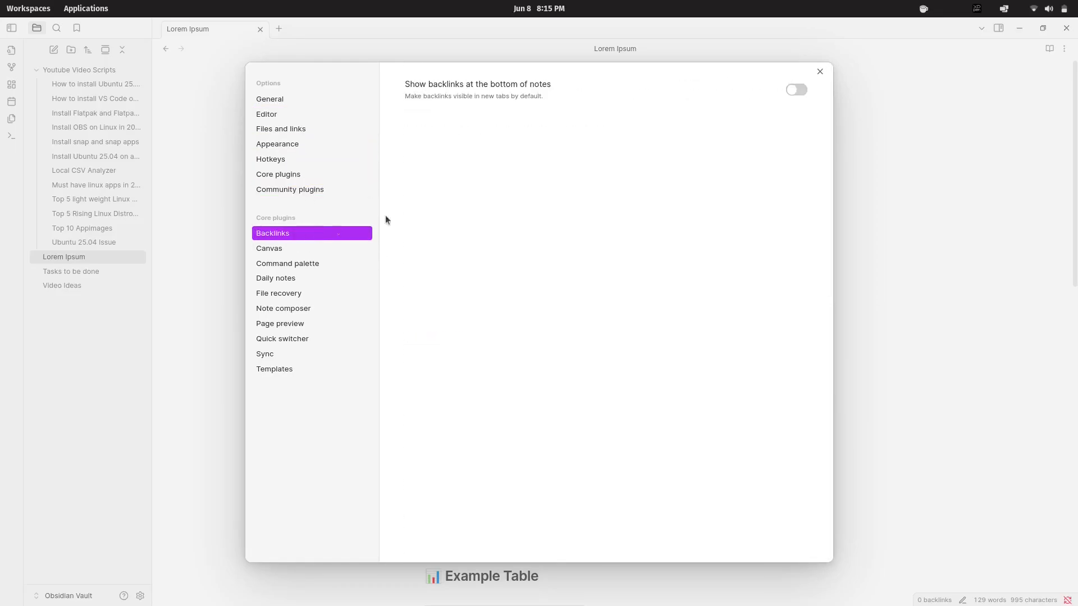
{"action": "left_click", "coordinate": [288, 263]}
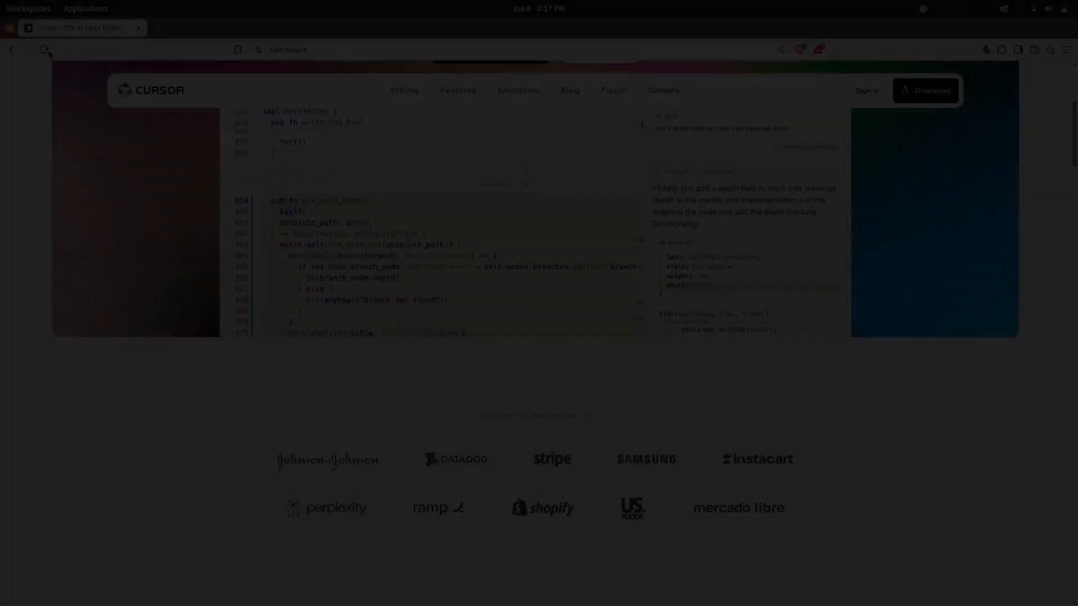
- Confirm the Cursor desktop sign-in, keep the dark theme and continue to the data-sharing step
{"action": "scroll", "scroll_direction": "down", "scroll_amount": 3}
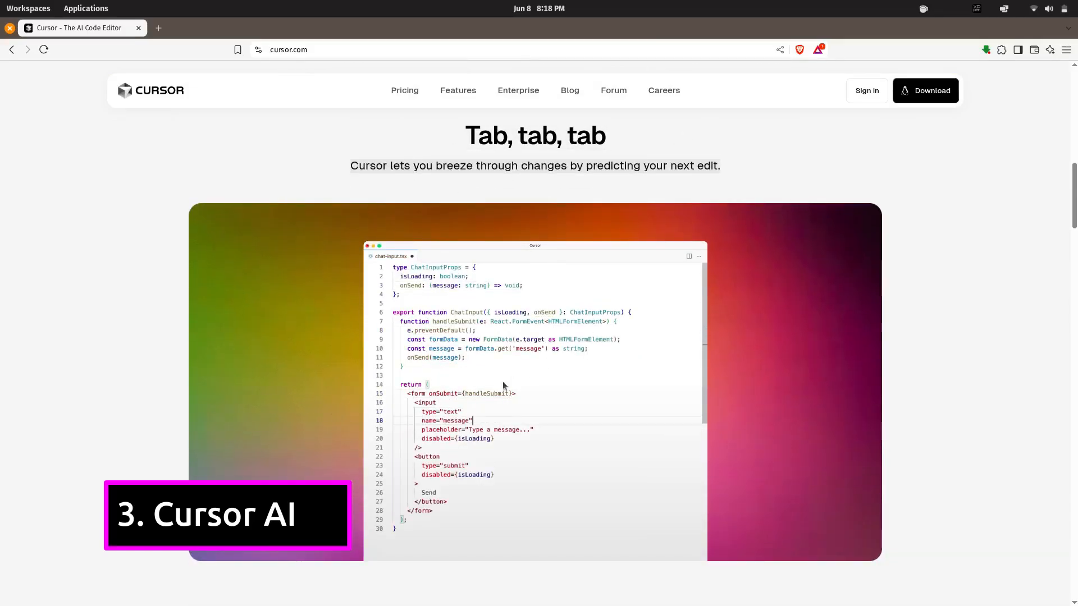
{"action": "scroll", "scroll_direction": "down", "scroll_amount": 3}
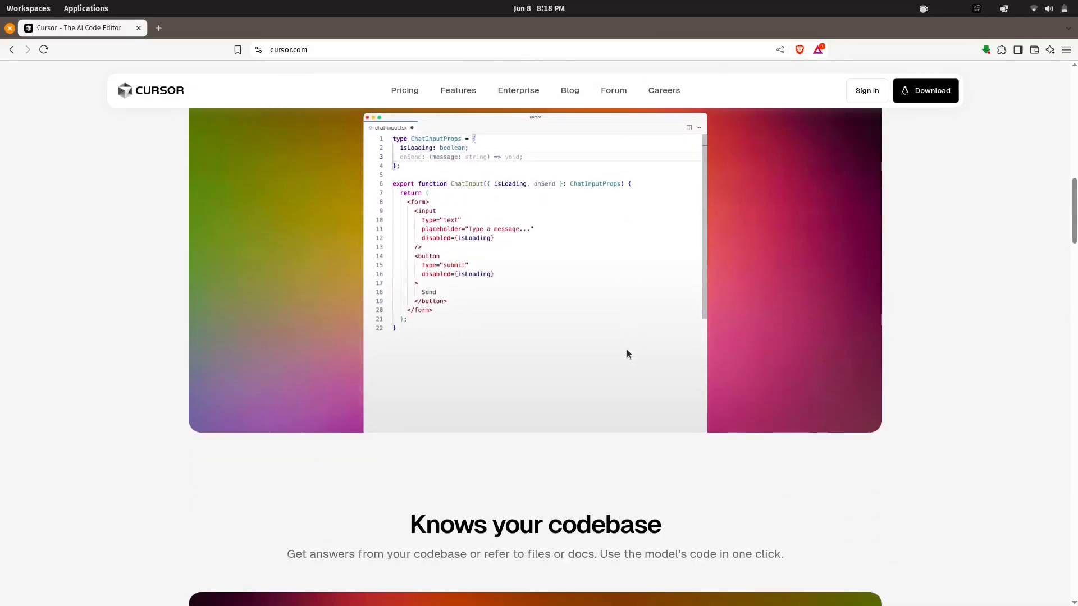
{"action": "scroll", "scroll_direction": "down", "scroll_amount": 3}
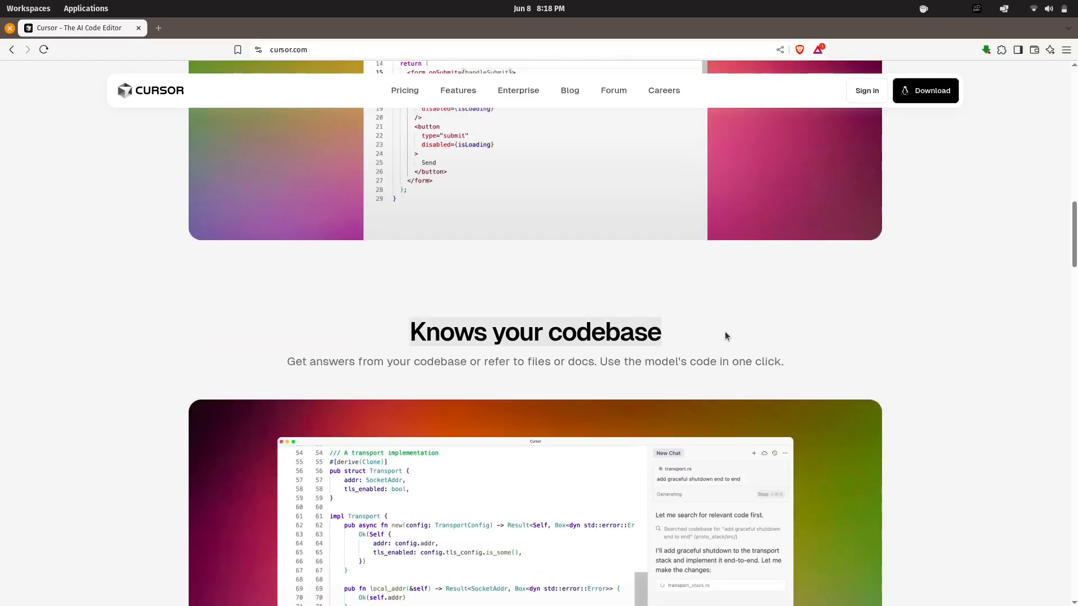
{"action": "scroll", "scroll_direction": "down", "scroll_amount": 3}
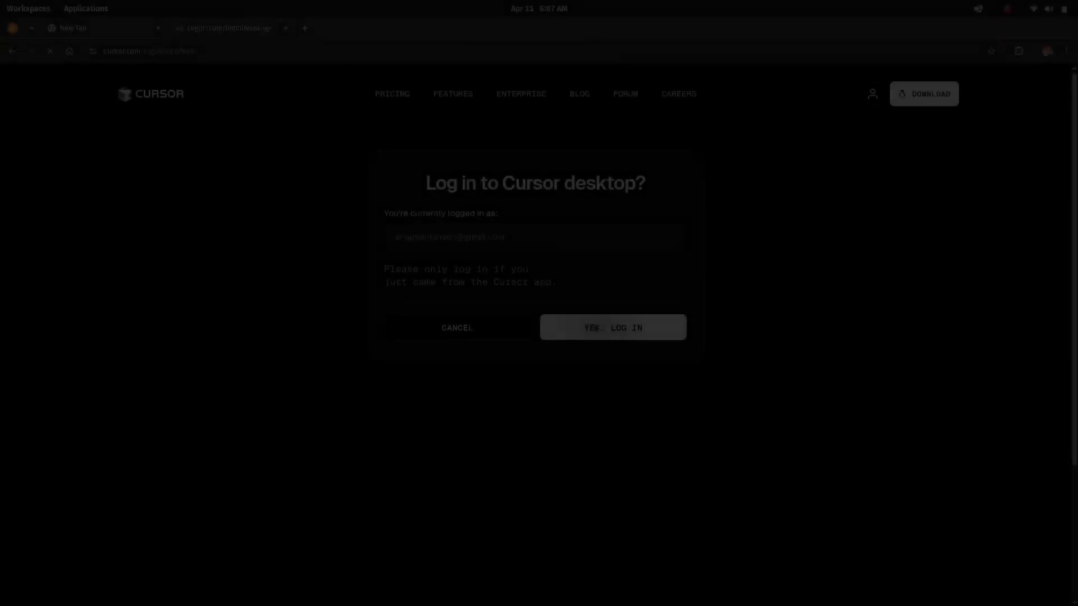
{"action": "left_click", "coordinate": [611, 326]}
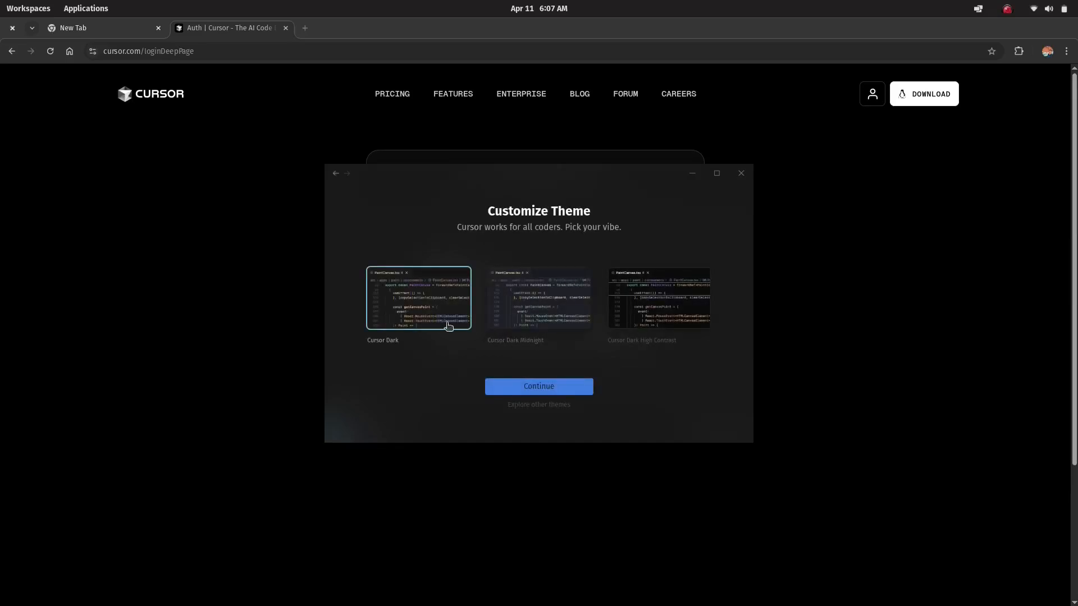
{"action": "left_click", "coordinate": [538, 385]}
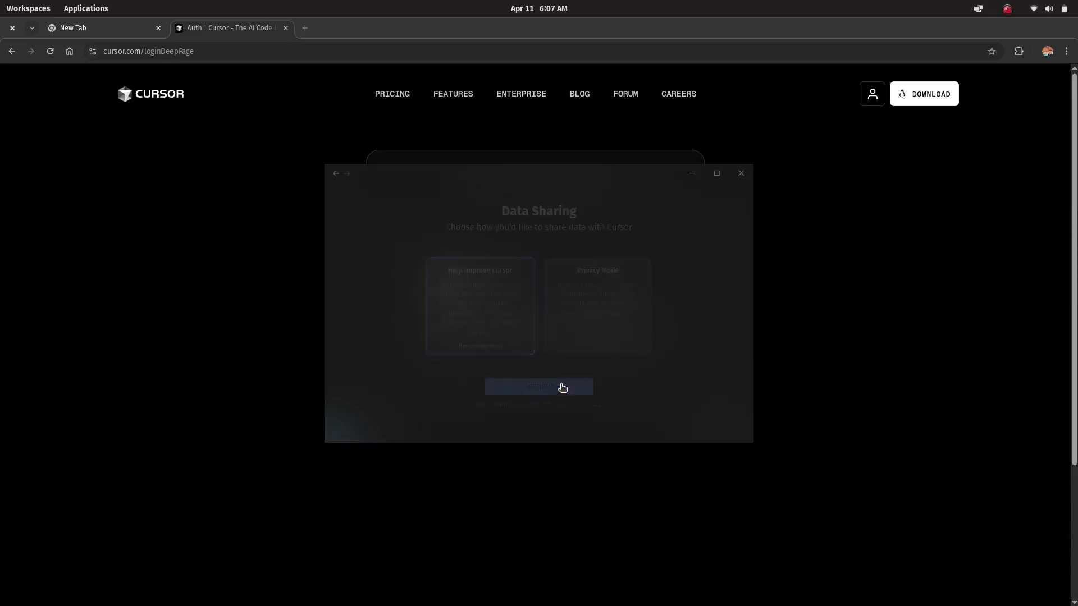
{"action": "left_click", "coordinate": [537, 387]}
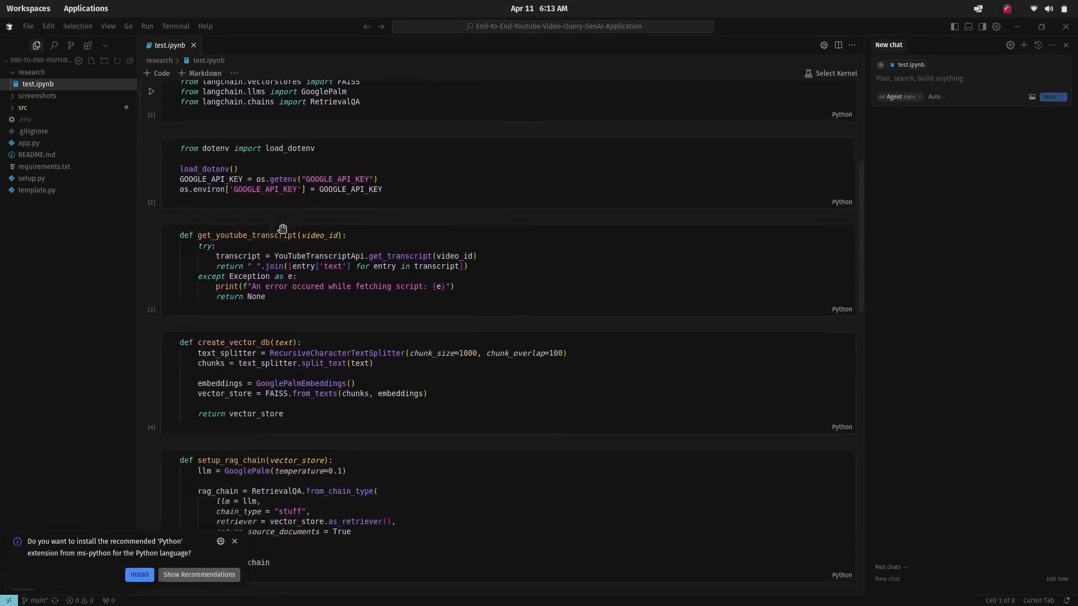
- Browse app.py, requirements.txt and README.md in the Explorer, ending on the requirements package list
{"action": "scroll", "scroll_direction": "down", "scroll_amount": 3}
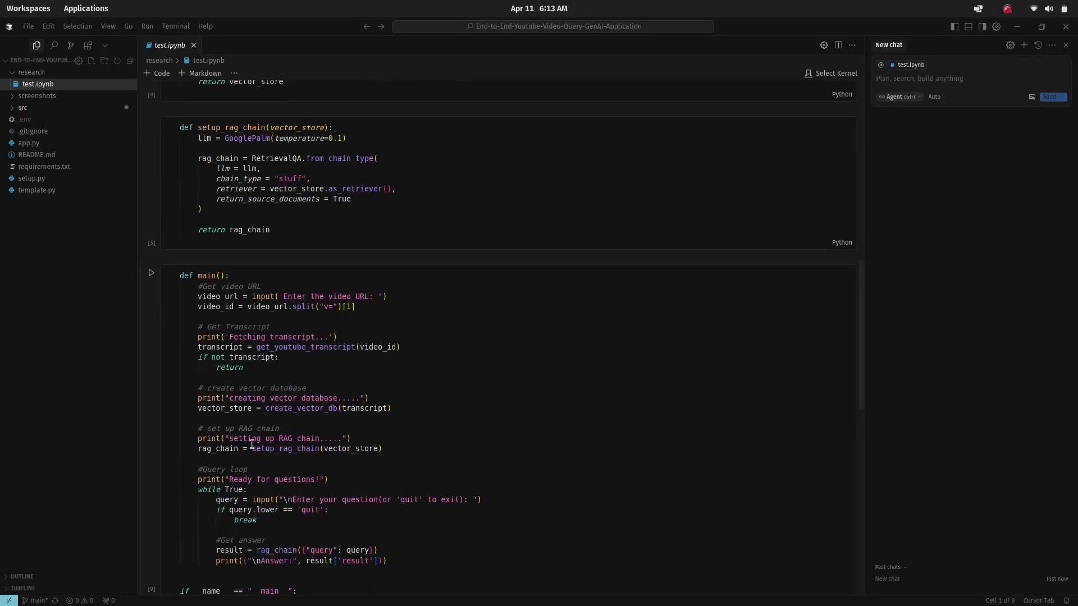
{"action": "scroll", "scroll_direction": "down", "scroll_amount": 3}
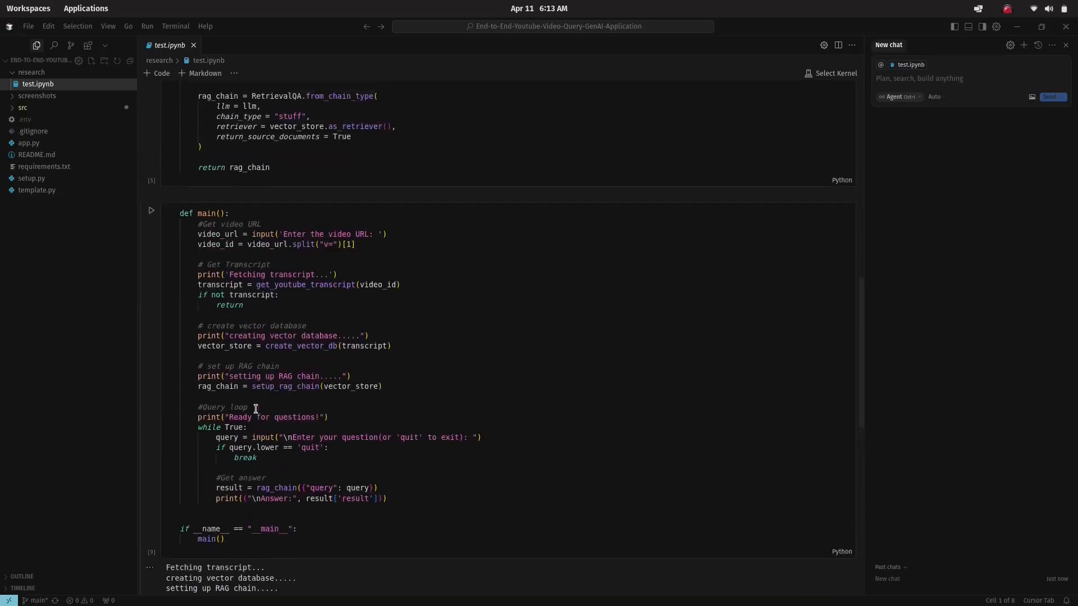
{"action": "left_click", "coordinate": [30, 142]}
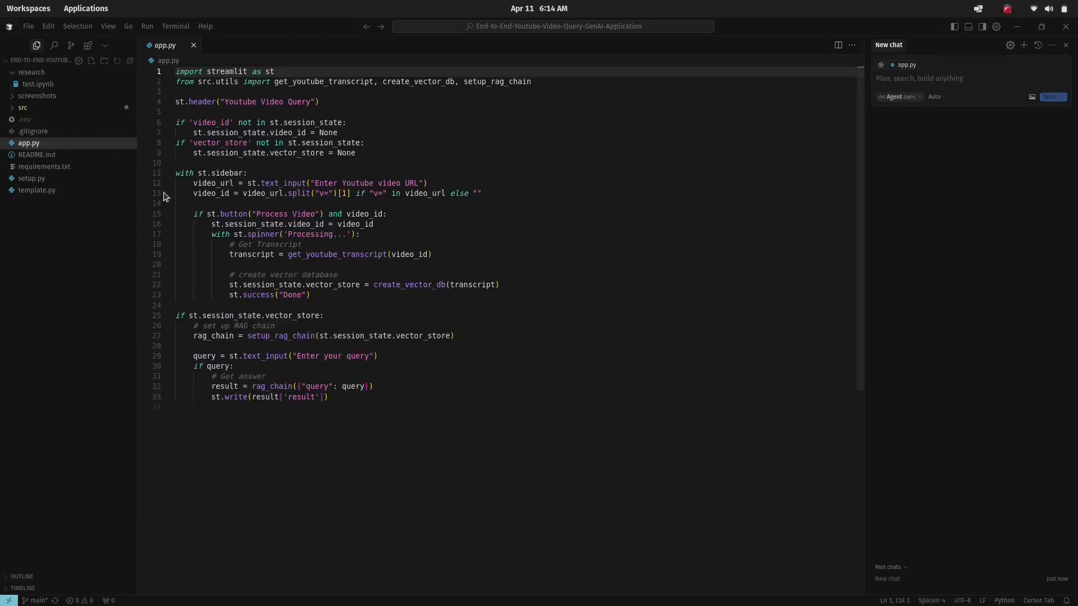
{"action": "left_click", "coordinate": [44, 166]}
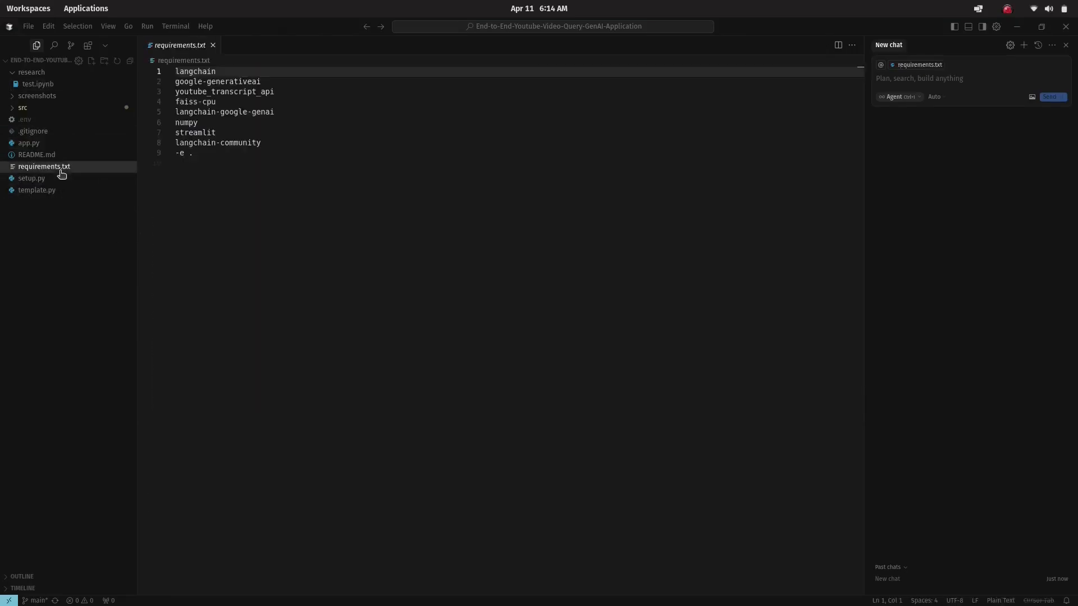
{"action": "left_click", "coordinate": [36, 155]}
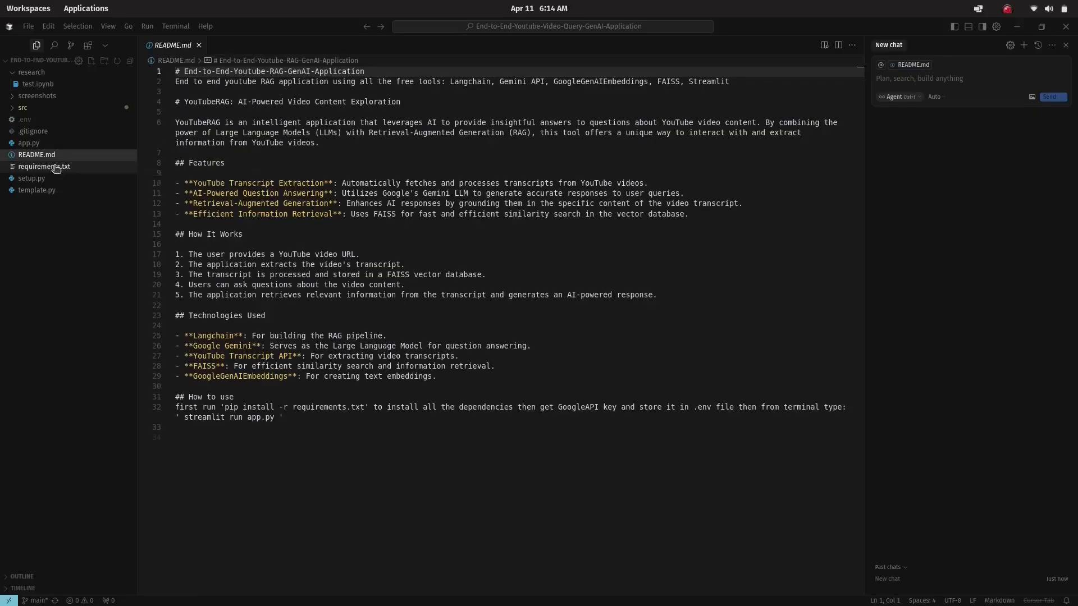
{"action": "left_click", "coordinate": [44, 166]}
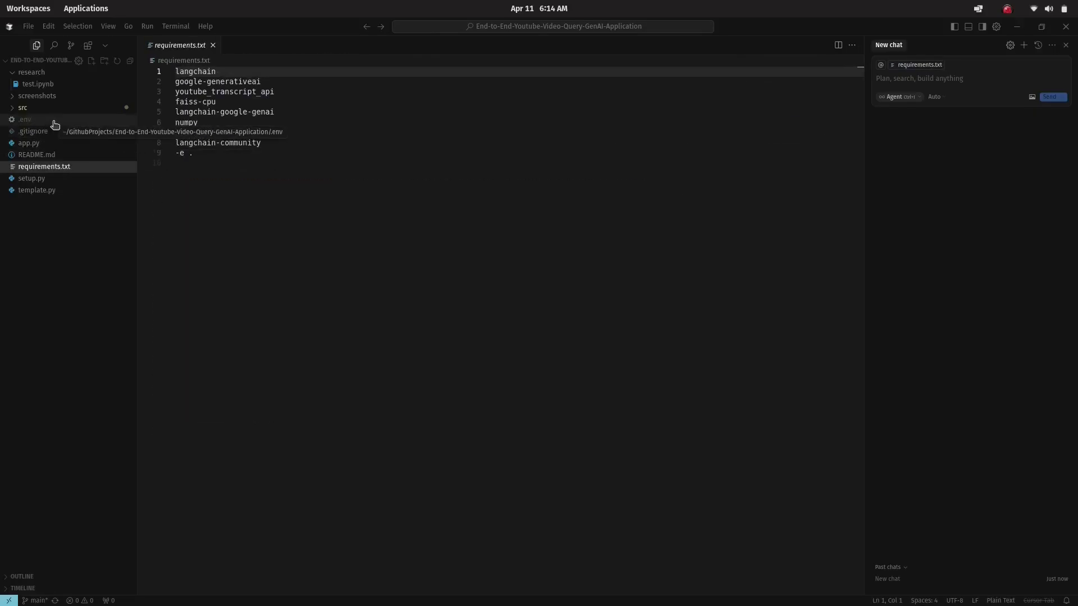
{"action": "left_click", "coordinate": [33, 142]}
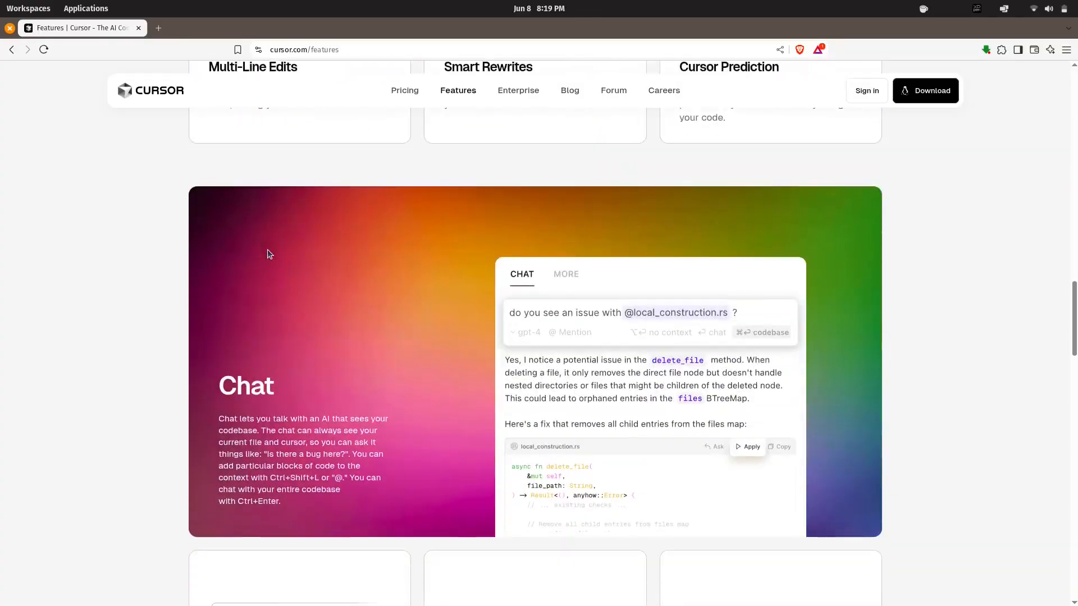
- Scroll through Cursor's features page before moving on to Warp
{"action": "scroll", "scroll_direction": "down", "scroll_amount": 3}
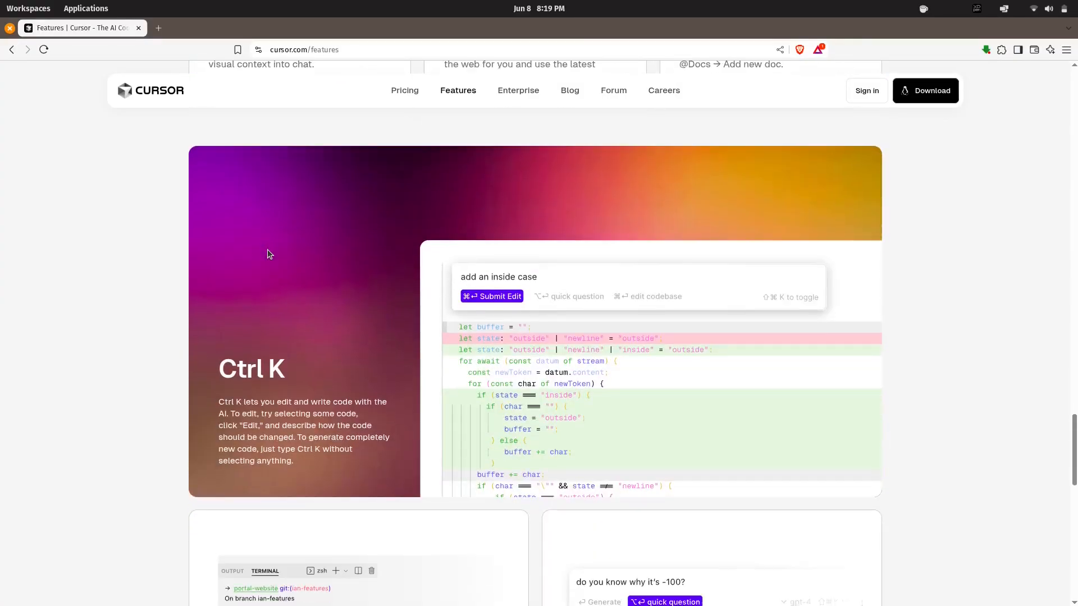
{"action": "scroll", "scroll_direction": "down", "scroll_amount": 3}
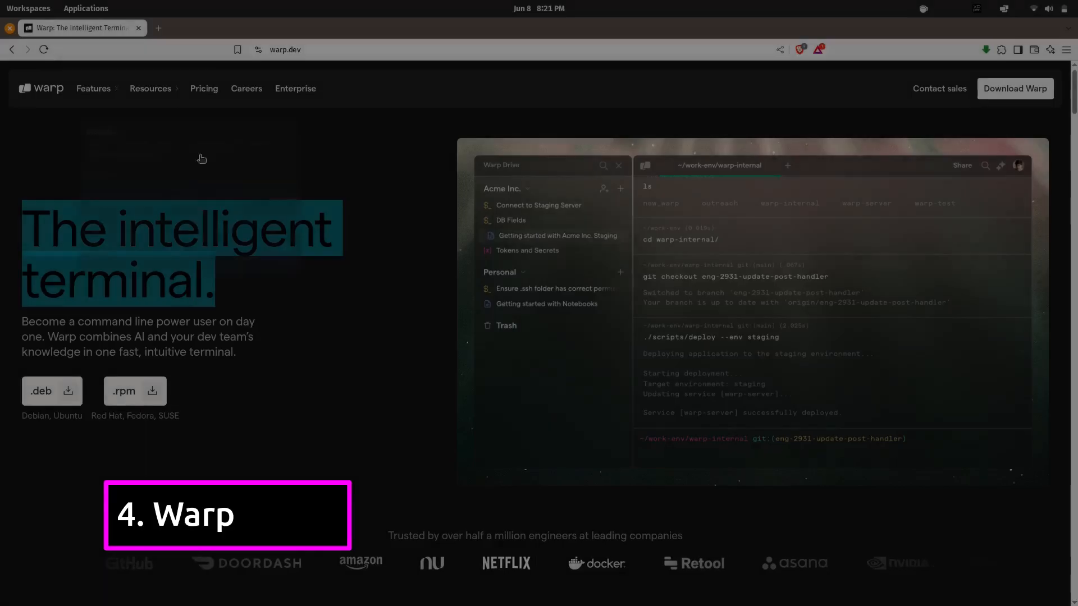
{"action": "scroll", "scroll_direction": "down", "scroll_amount": 3}
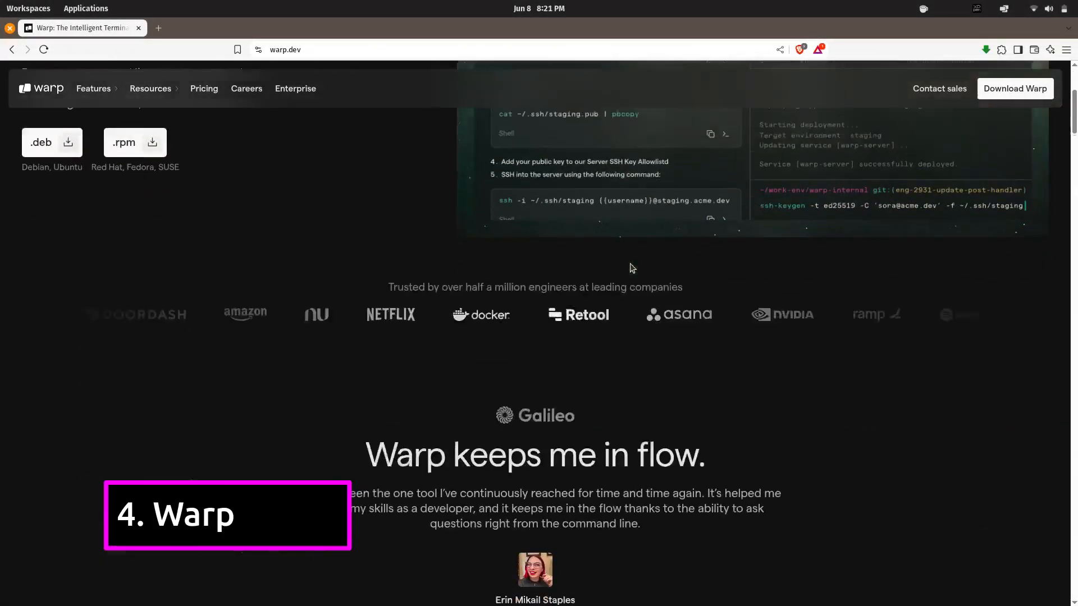
{"action": "scroll", "scroll_direction": "up", "scroll_amount": 3}
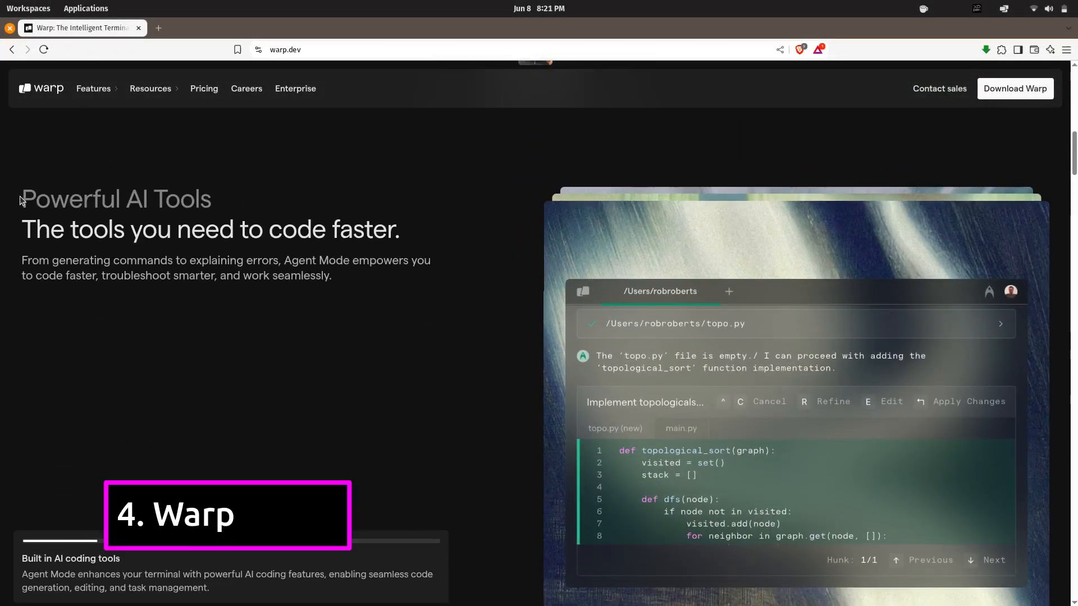
{"action": "scroll", "scroll_direction": "down", "scroll_amount": 3}
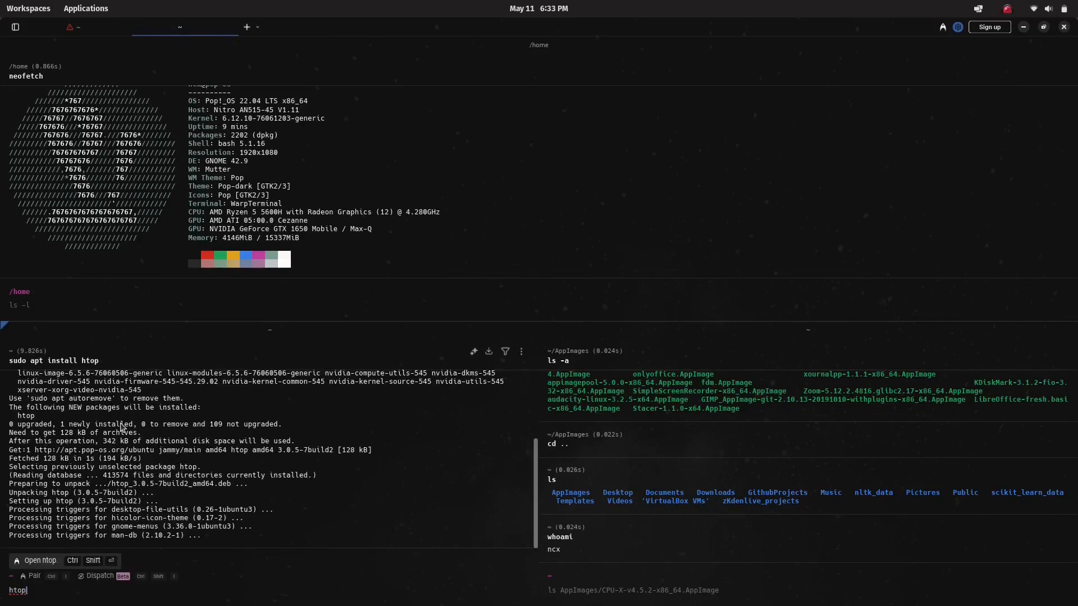
- Run htop and a hello echo command in the Warp terminal, then view Warp's AI Tools page
{"action": "key", "text": "Return"}
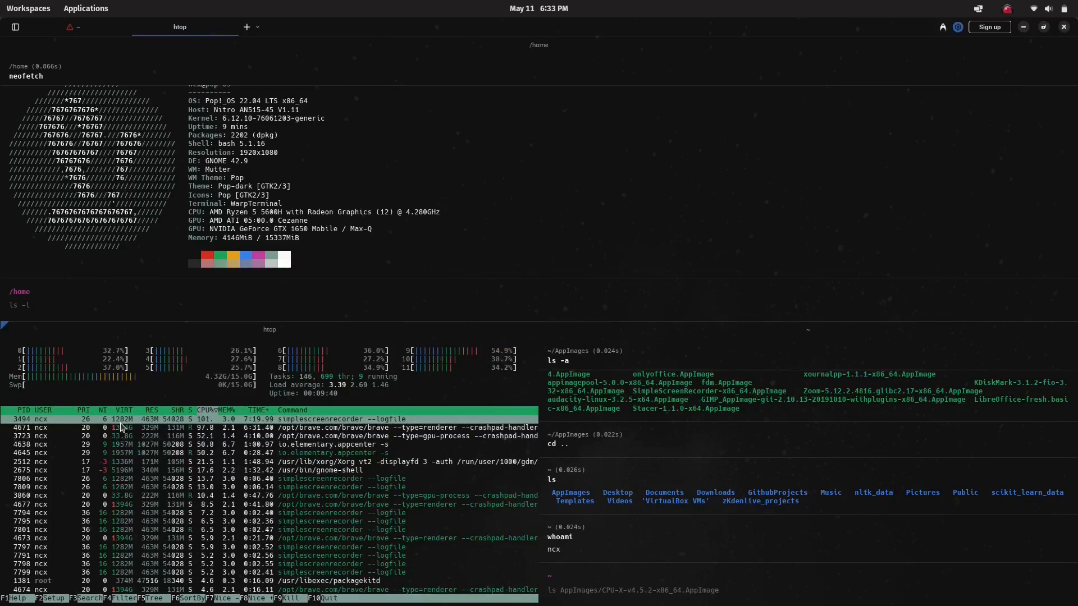
{"action": "left_click", "coordinate": [72, 27]}
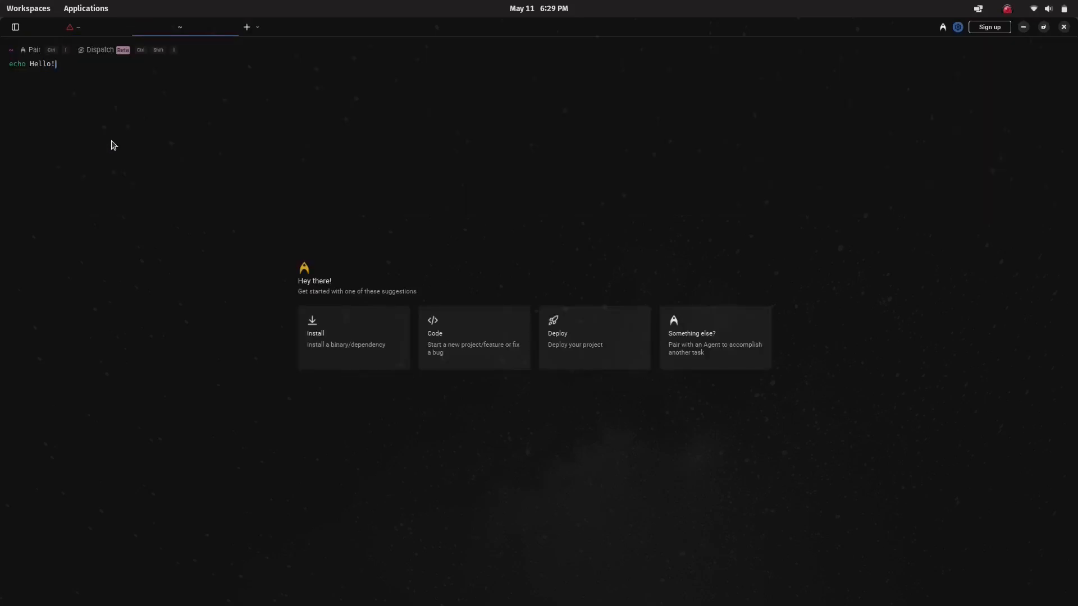
{"action": "key", "text": "Return"}
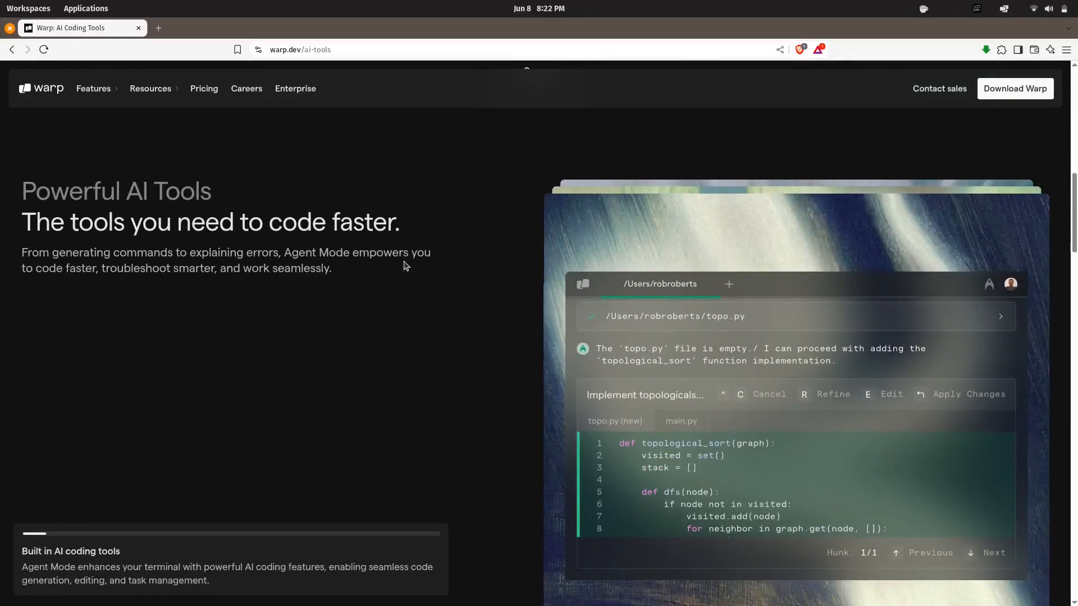
{"action": "scroll", "scroll_direction": "down", "scroll_amount": 3}
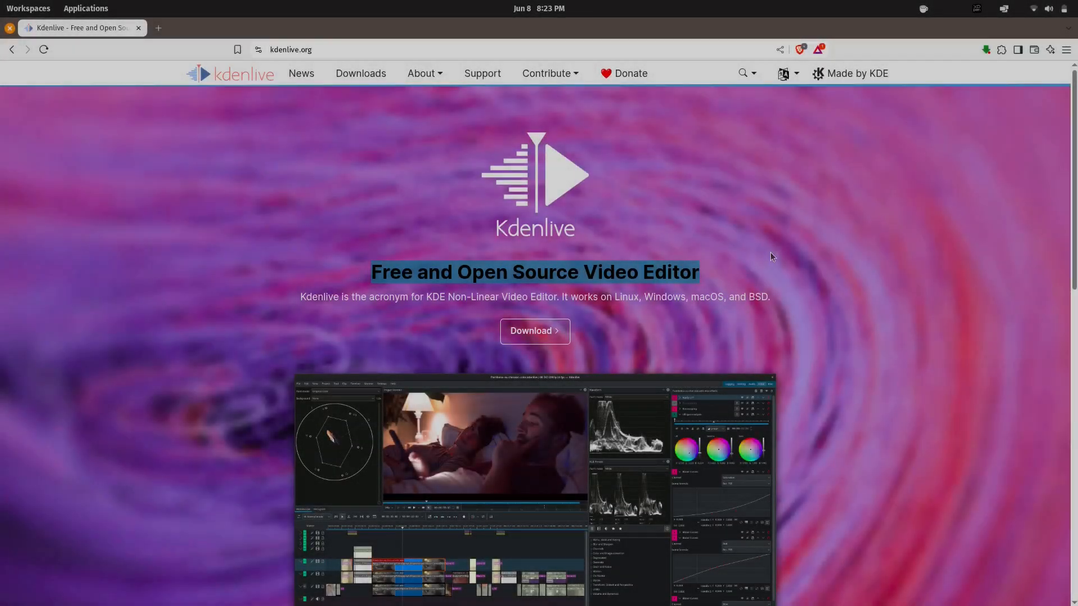
- Show Kdenlive's Speech Editor and Project Notes, then open the recent linuxapps.kdenlive project with its audio clips
{"action": "scroll", "scroll_direction": "down", "scroll_amount": 3}
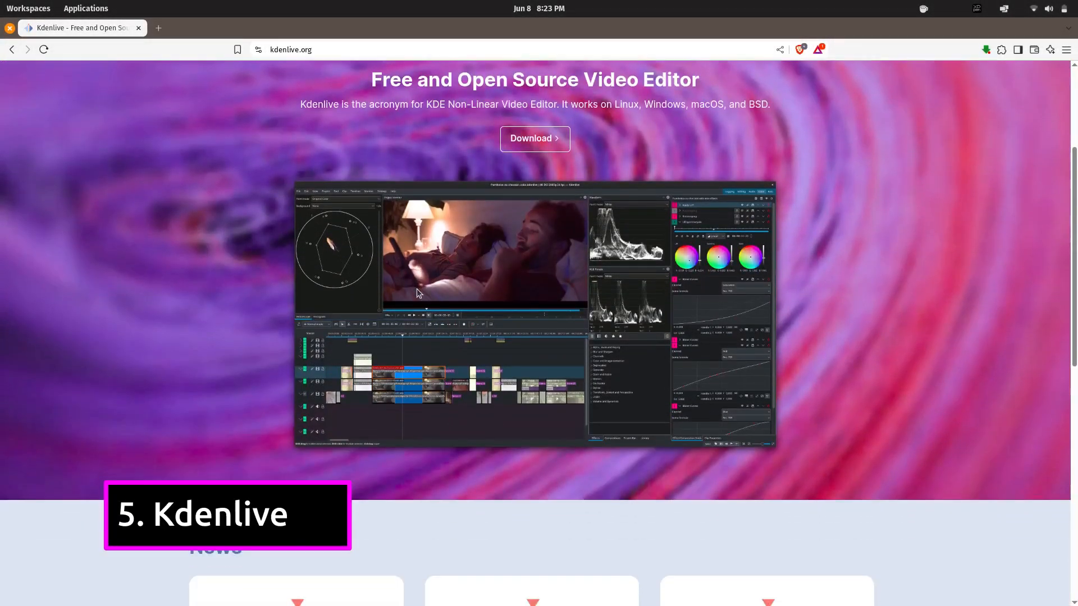
{"action": "mouse_move", "coordinate": [482, 366]}
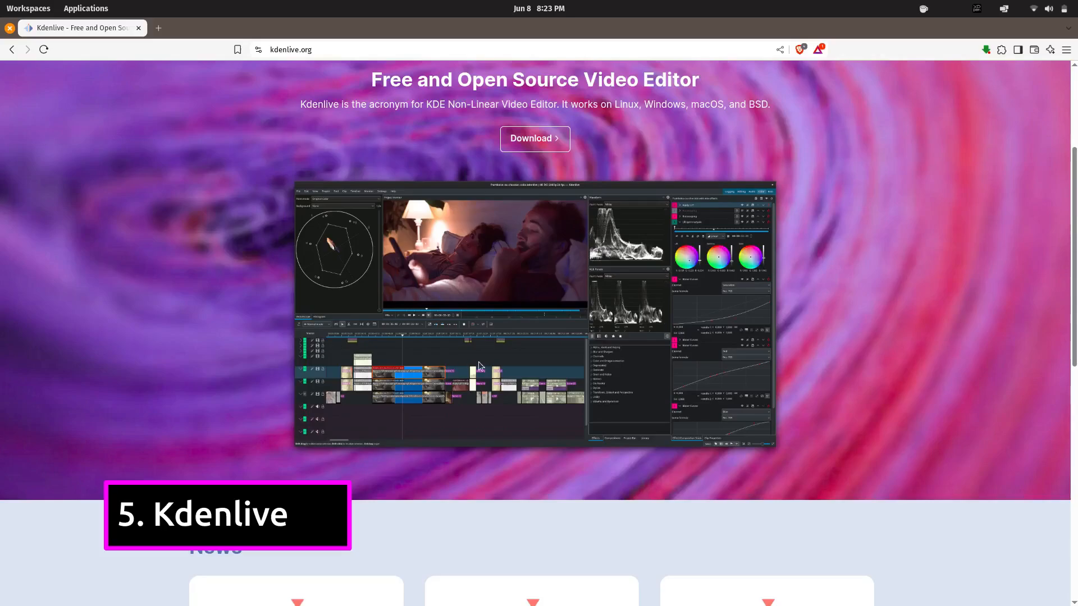
{"action": "scroll", "scroll_direction": "down", "scroll_amount": 3}
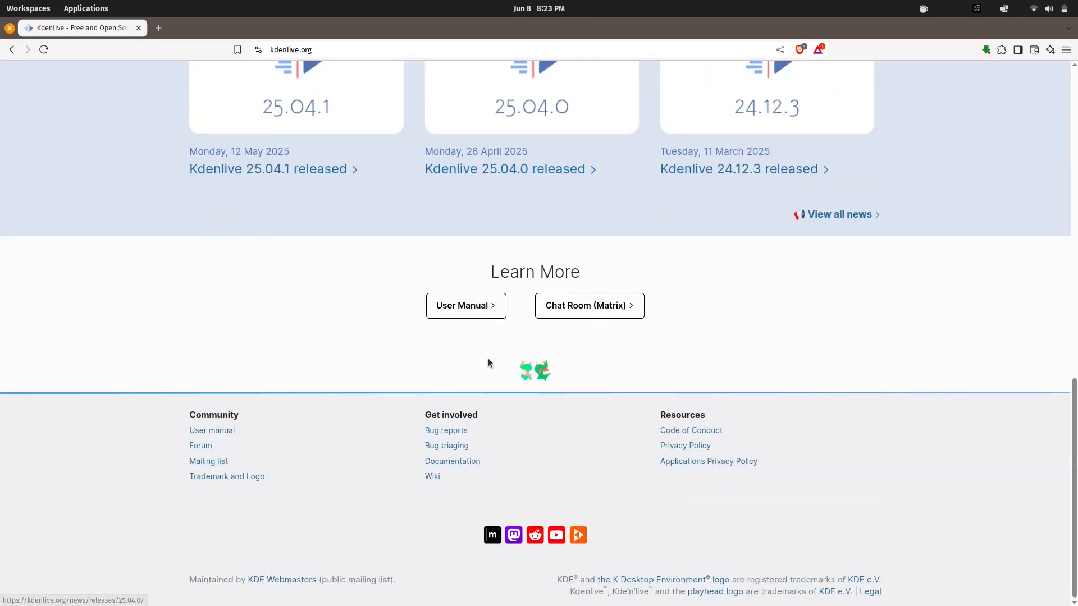
{"action": "scroll", "scroll_direction": "up", "scroll_amount": 3}
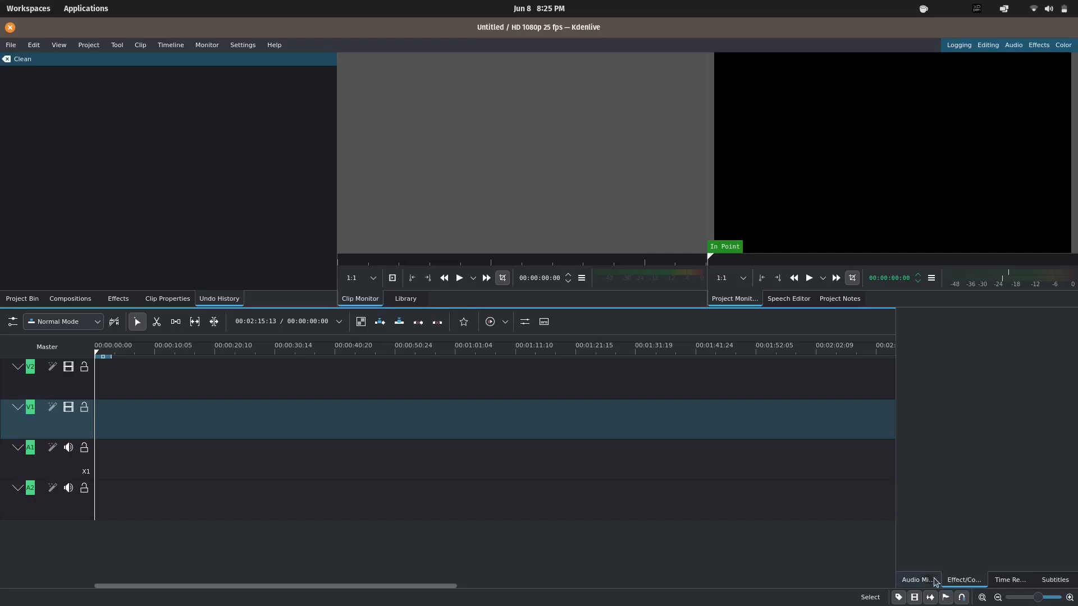
{"action": "left_click", "coordinate": [788, 298]}
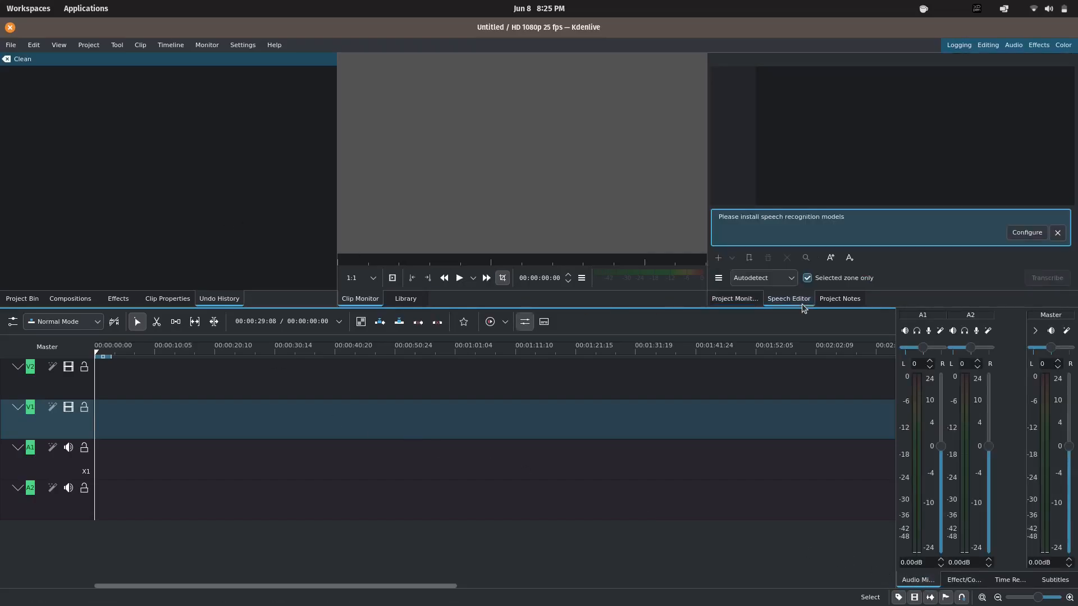
{"action": "left_click", "coordinate": [840, 298]}
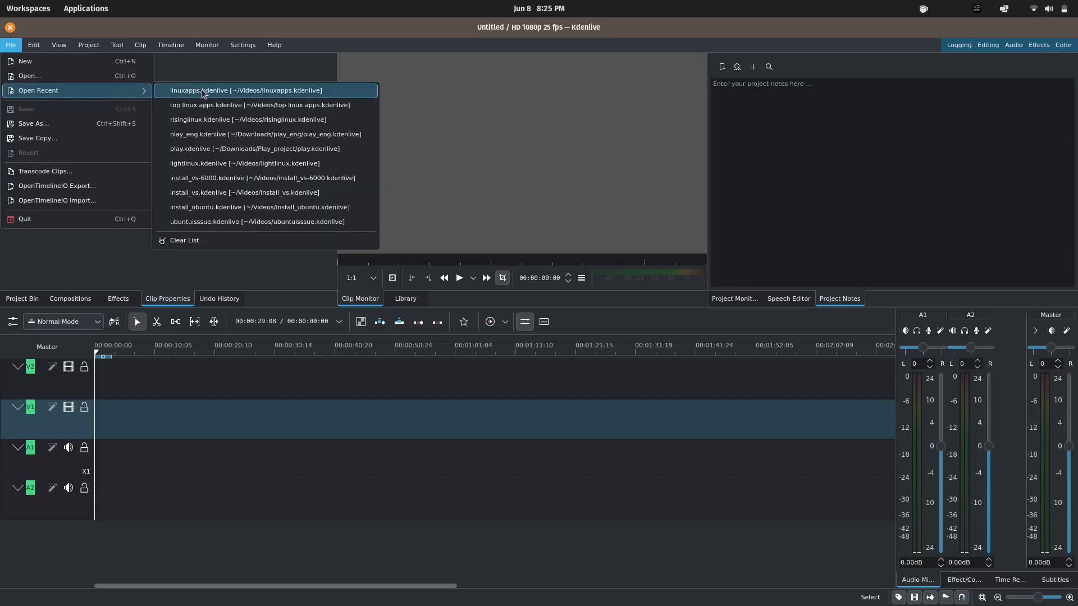
{"action": "left_click", "coordinate": [245, 90]}
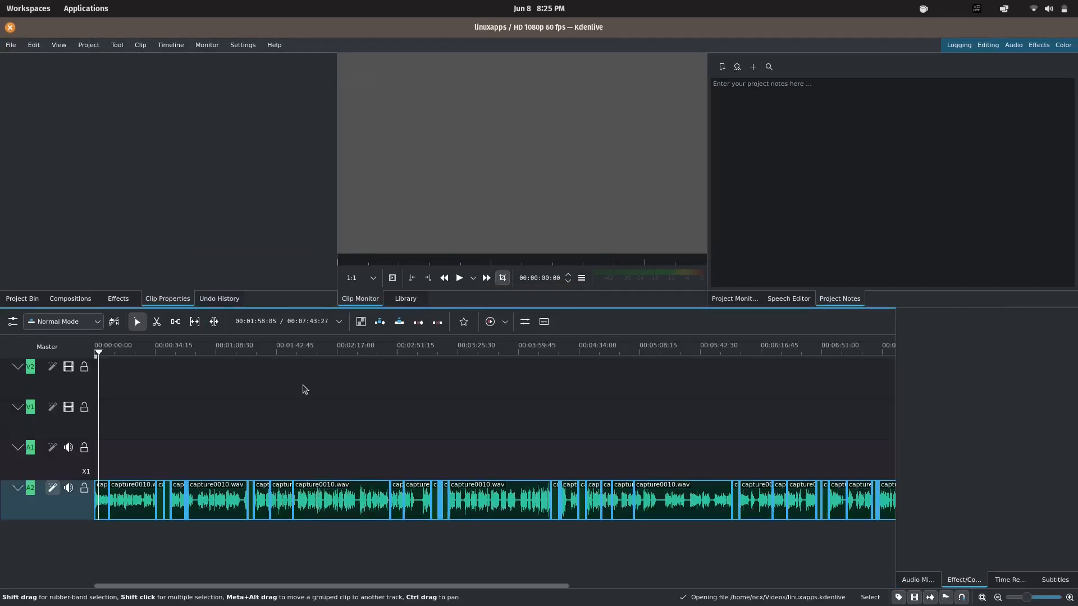
{"action": "scroll", "scroll_direction": "right", "scroll_amount": 3}
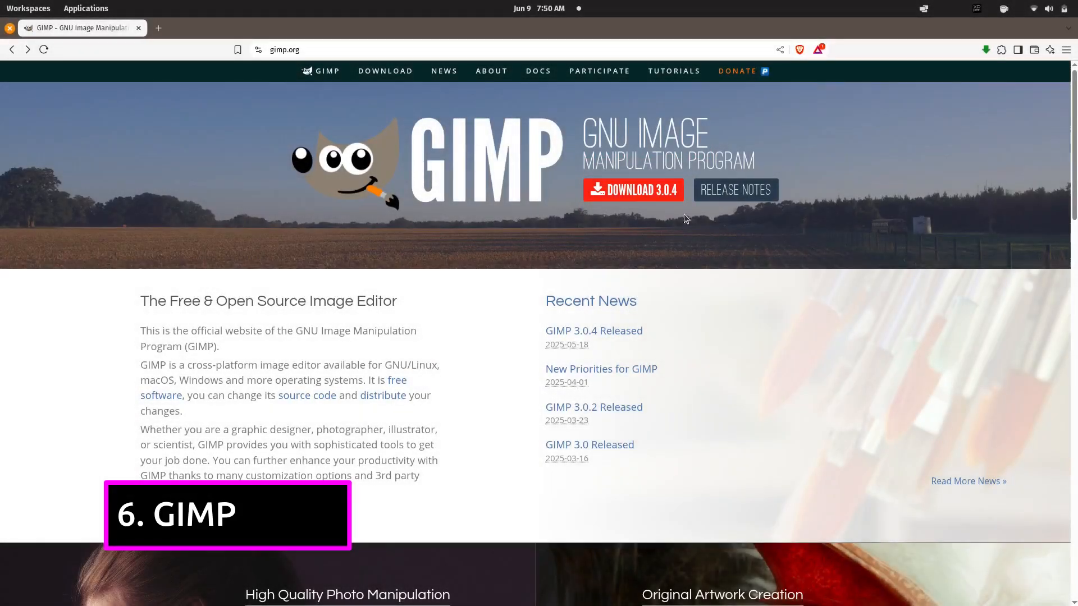
{"action": "mouse_move", "coordinate": [485, 320]}
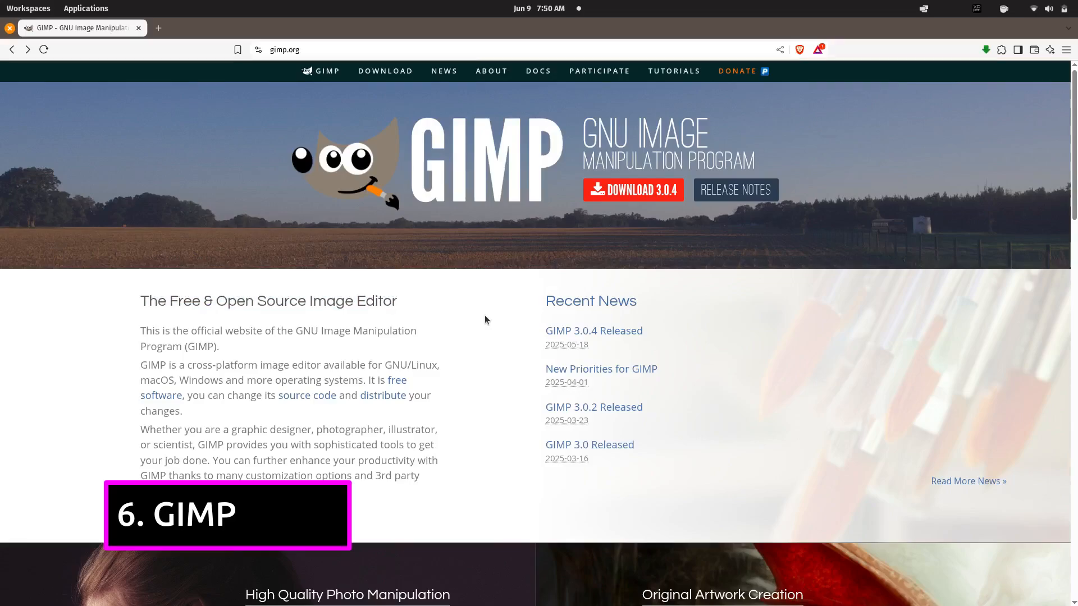
- Open the Linux distros thumbnail in GIMP and add a Hello text layer left of centre
{"action": "scroll", "scroll_direction": "down", "scroll_amount": 3}
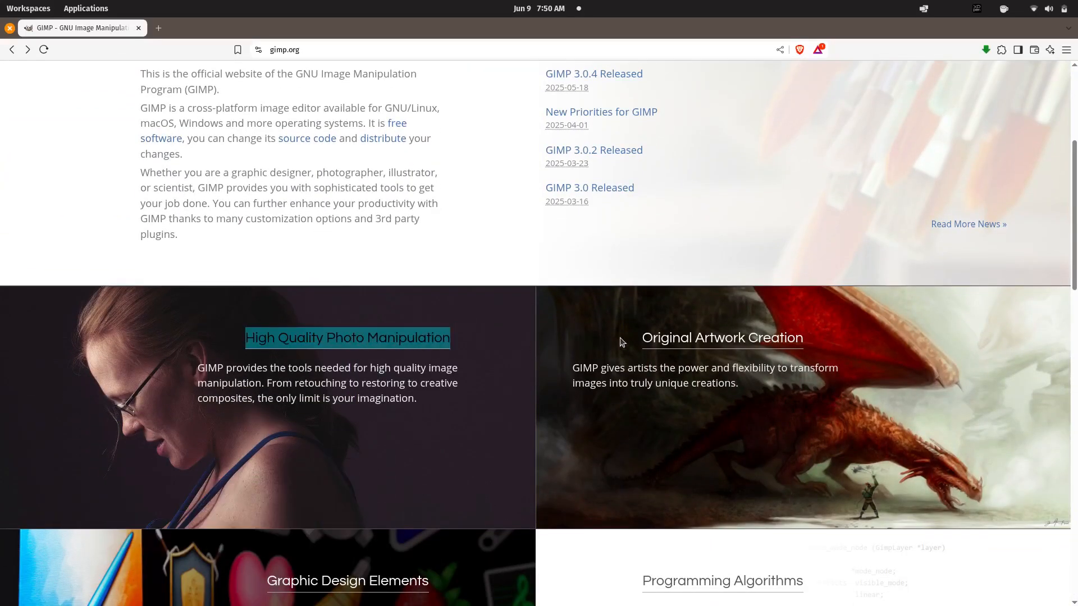
{"action": "scroll", "scroll_direction": "down", "scroll_amount": 3}
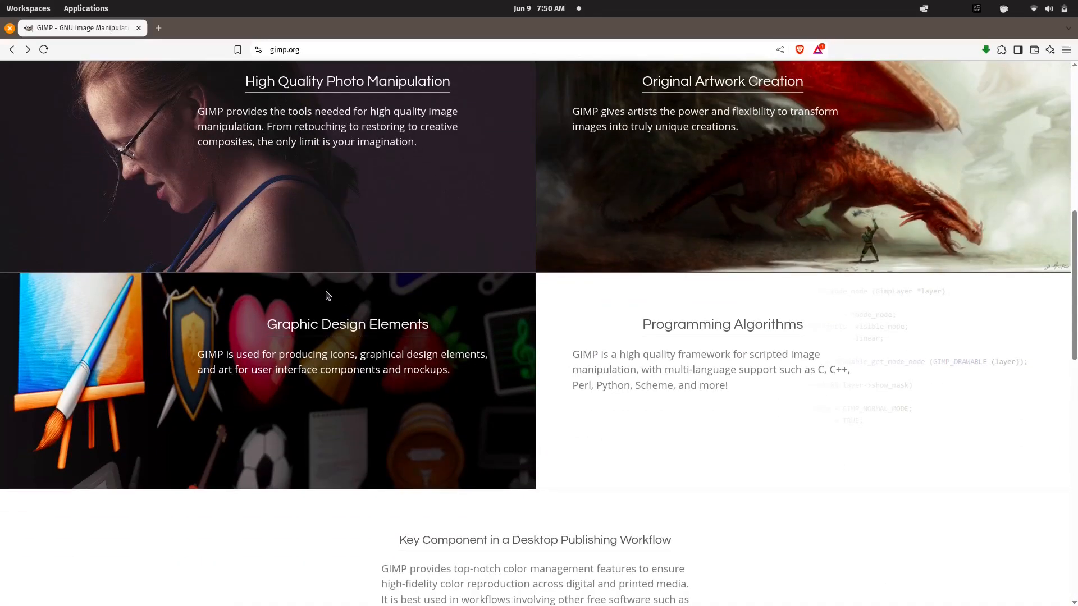
{"action": "mouse_move", "coordinate": [216, 323]}
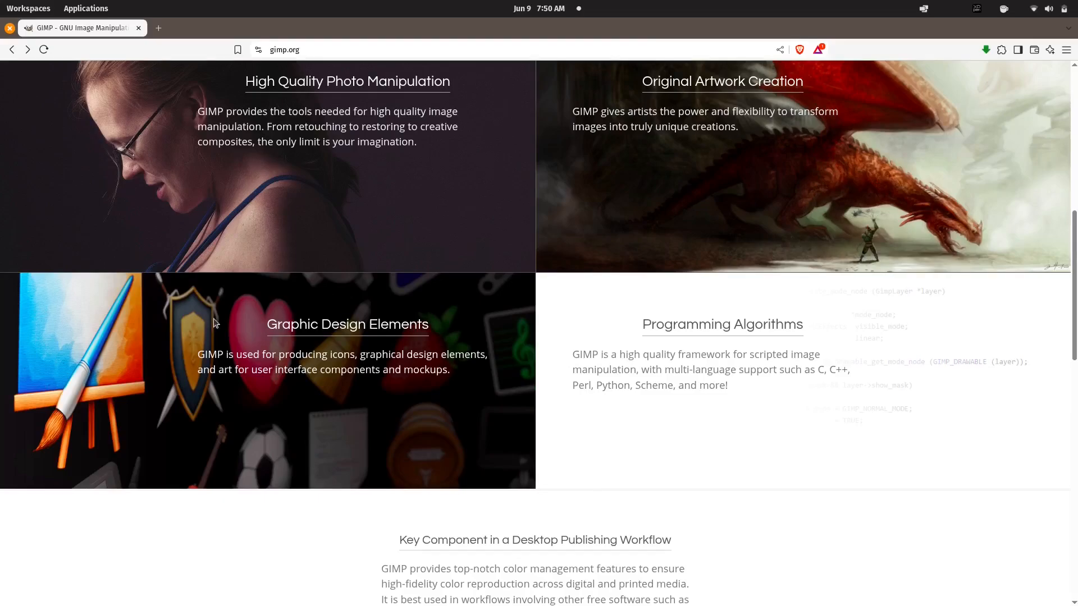
{"action": "scroll", "scroll_direction": "down", "scroll_amount": 3}
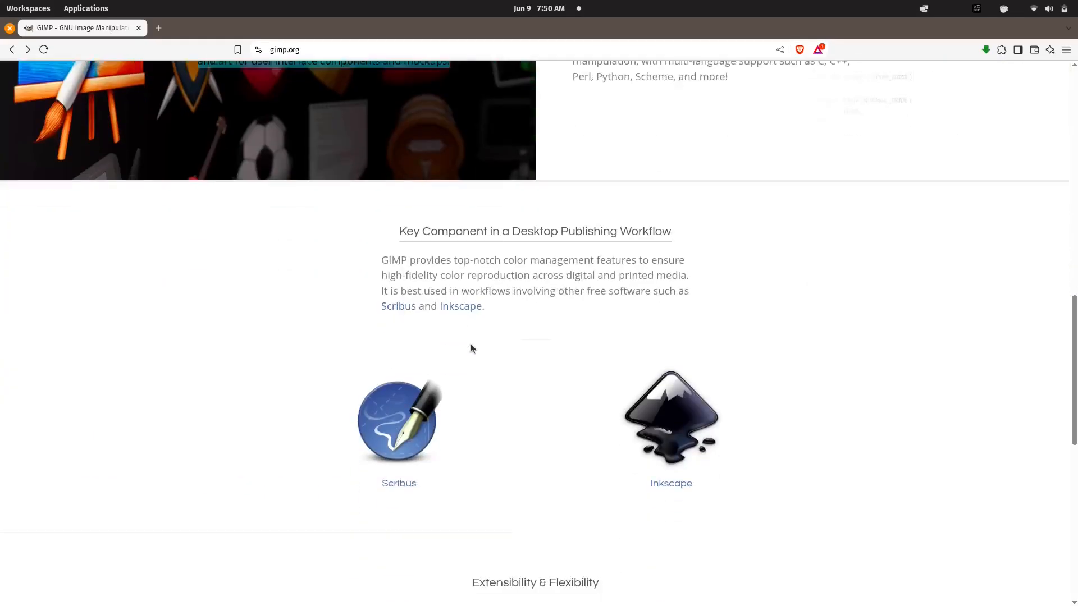
{"action": "scroll", "scroll_direction": "down", "scroll_amount": 3}
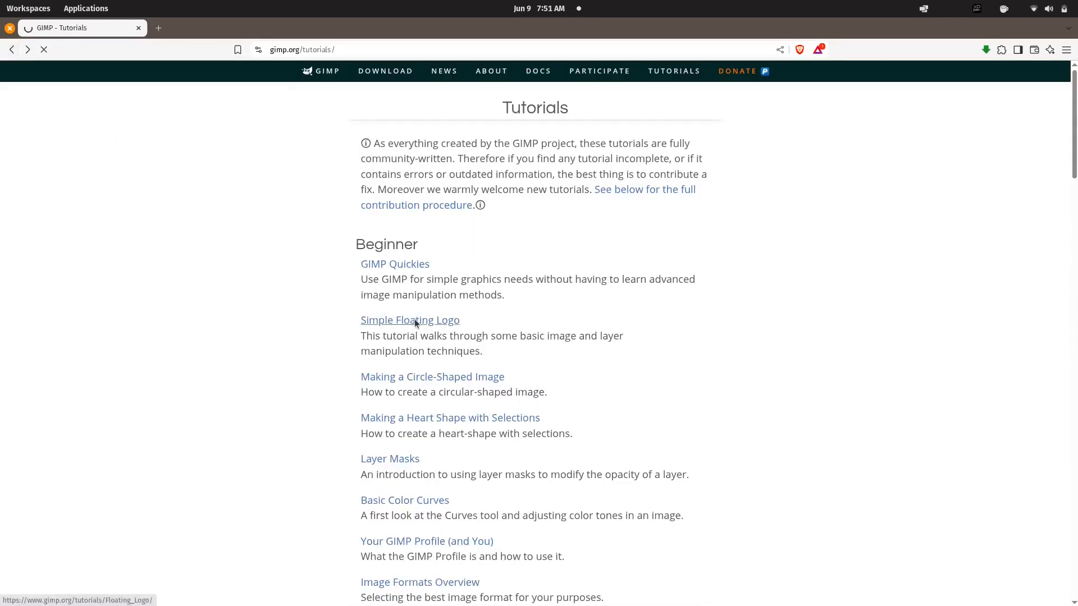
{"action": "left_click", "coordinate": [410, 320]}
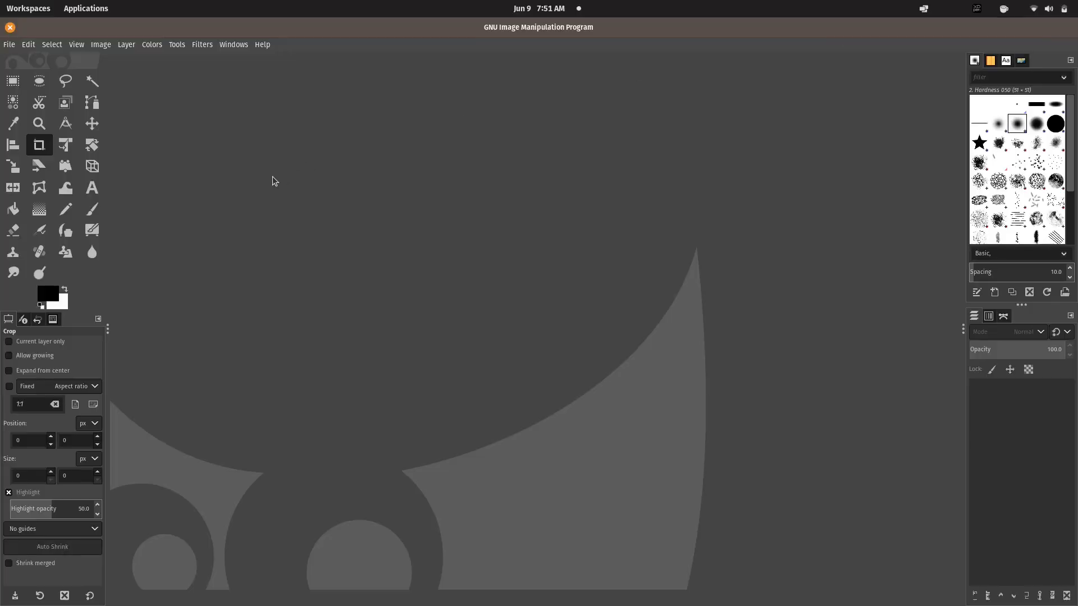
{"action": "left_click", "coordinate": [10, 43]}
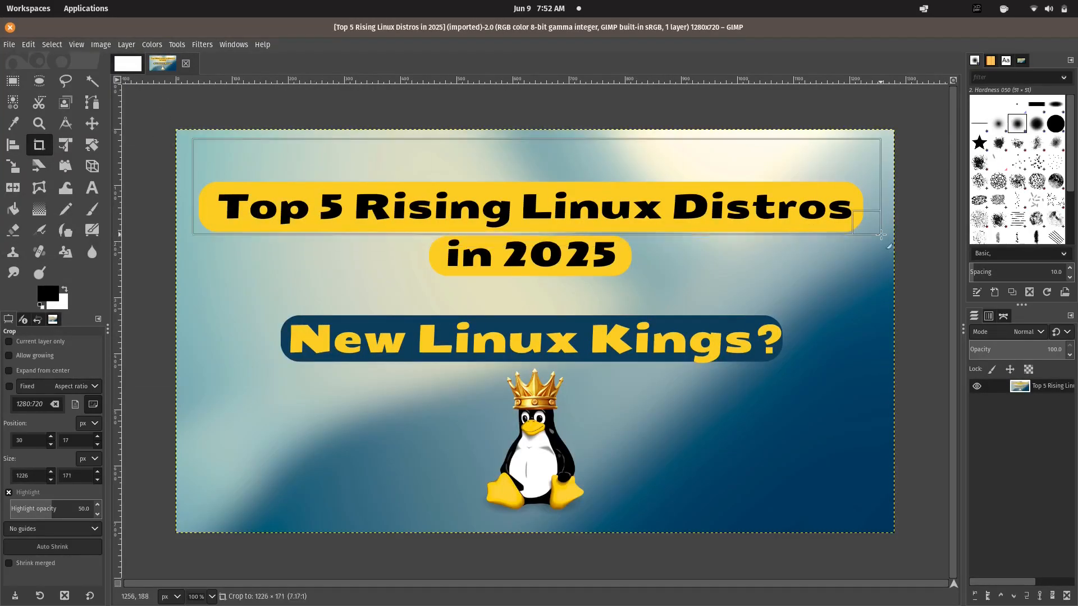
{"action": "left_click", "coordinate": [91, 187]}
{"action": "type", "text": "Hello"}
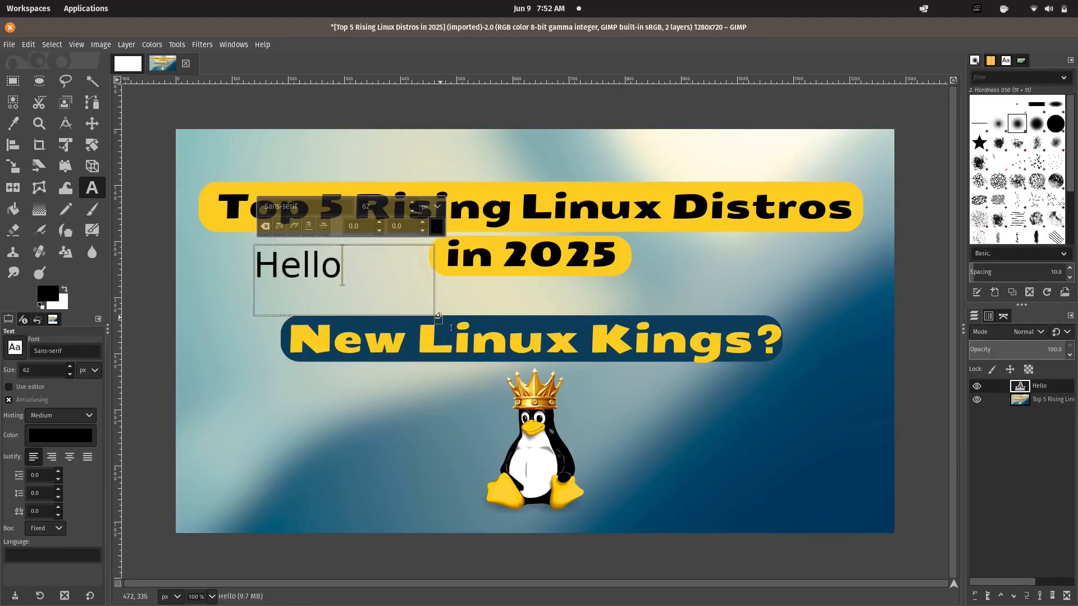
{"action": "left_click", "coordinate": [13, 209]}
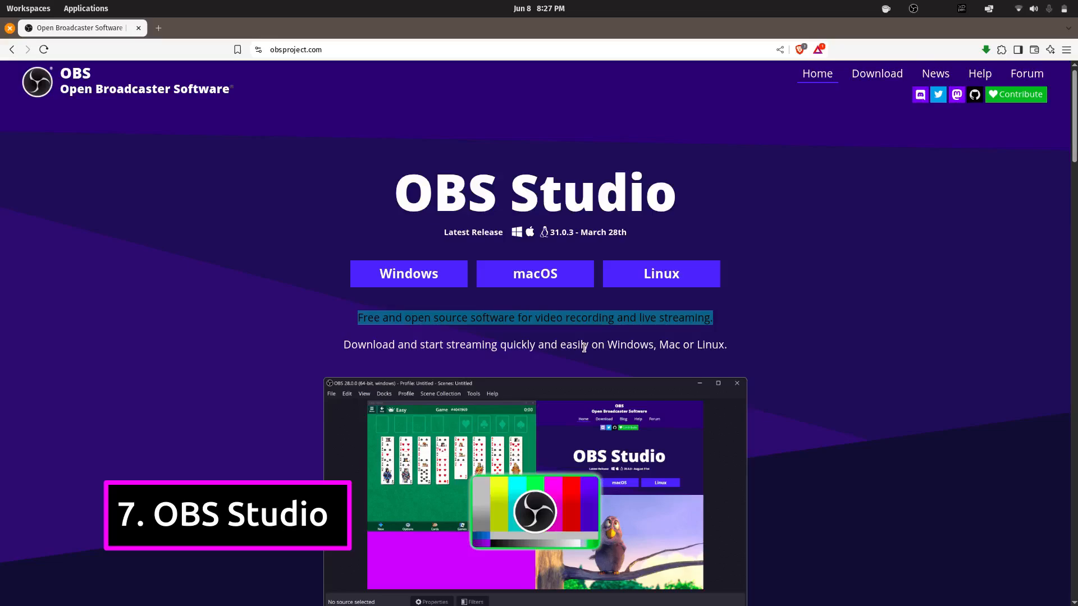
- Switch to OBS Studio and add Audio Capture Device and Screen Capture (XSHM) sources to the scene
{"action": "scroll", "scroll_direction": "down", "scroll_amount": 3}
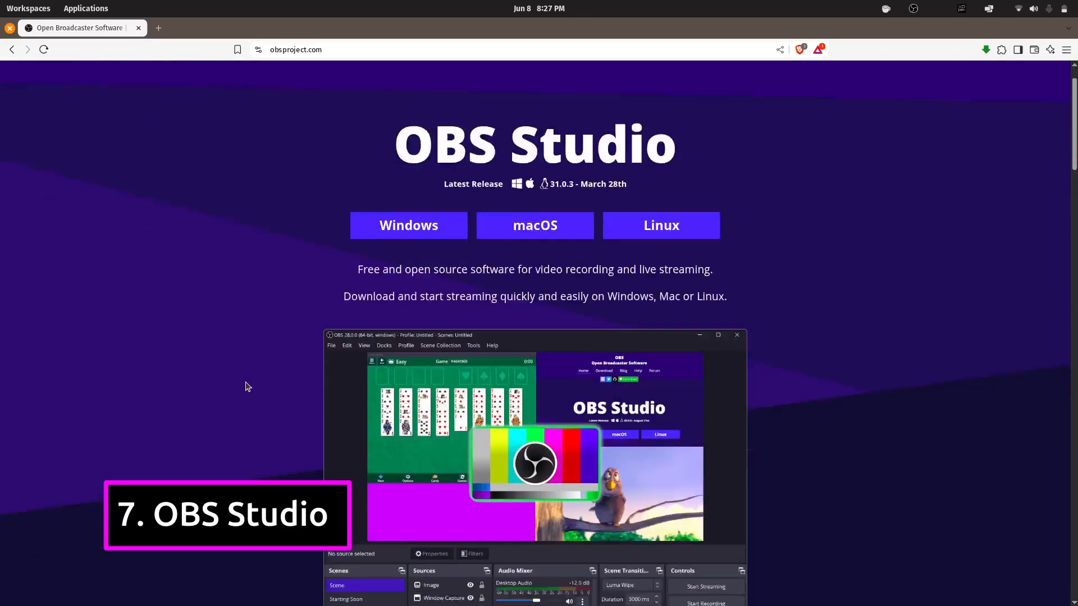
{"action": "scroll", "scroll_direction": "down", "scroll_amount": 3}
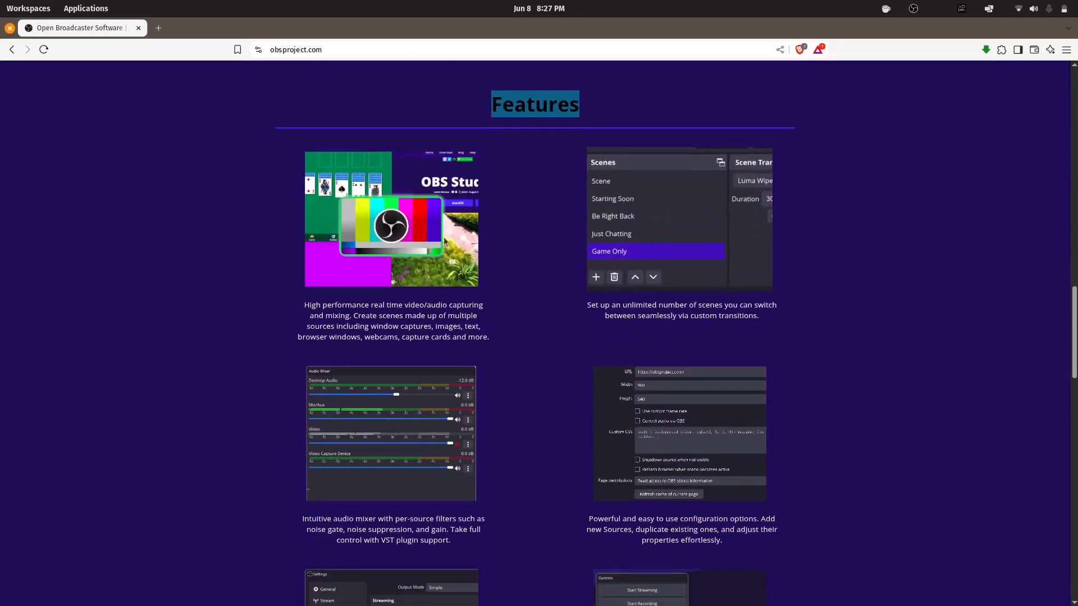
{"action": "scroll", "scroll_direction": "down", "scroll_amount": 3}
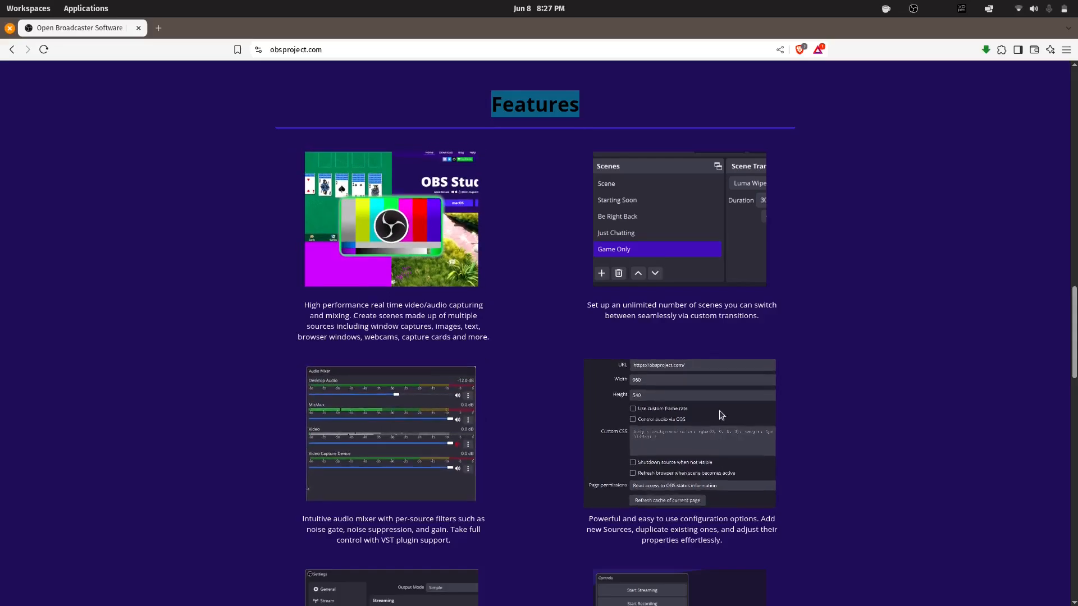
{"action": "scroll", "scroll_direction": "down", "scroll_amount": 3}
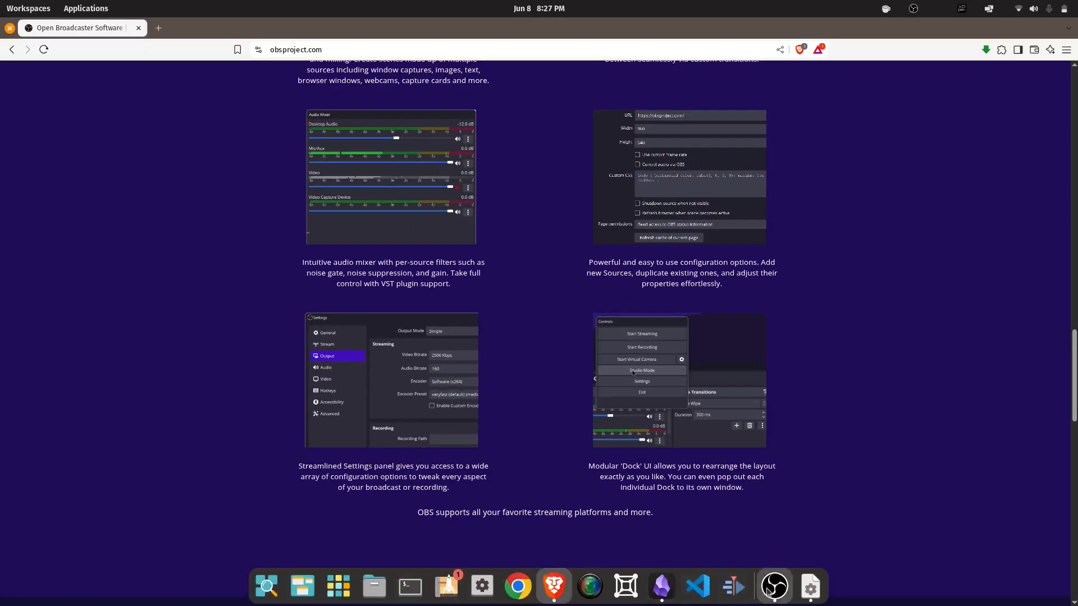
{"action": "left_click", "coordinate": [773, 586]}
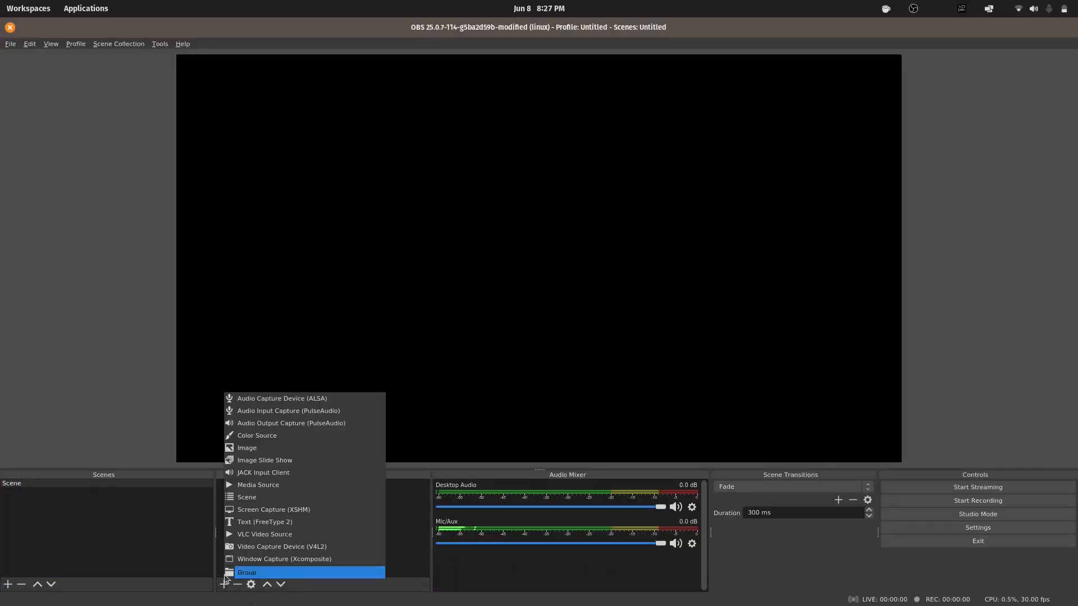
{"action": "left_click", "coordinate": [281, 397]}
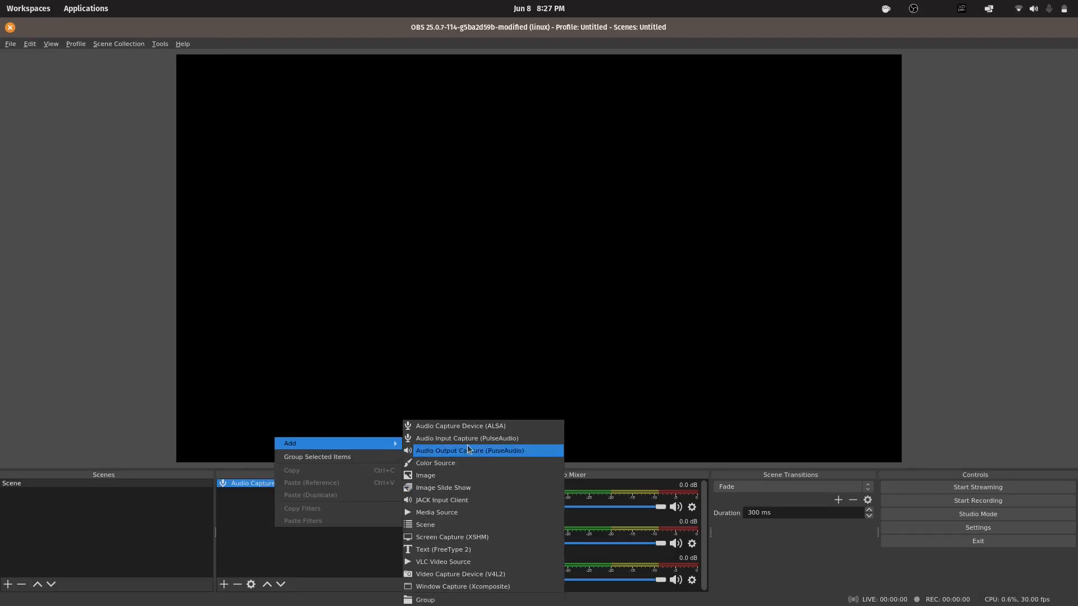
{"action": "mouse_move", "coordinate": [466, 537]}
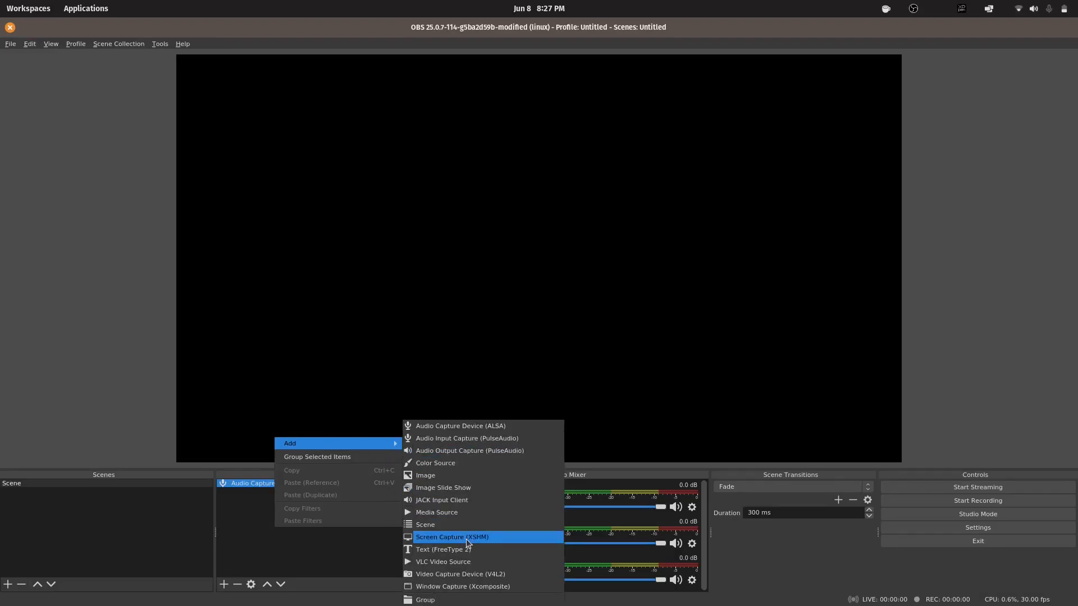
{"action": "left_click", "coordinate": [452, 536]}
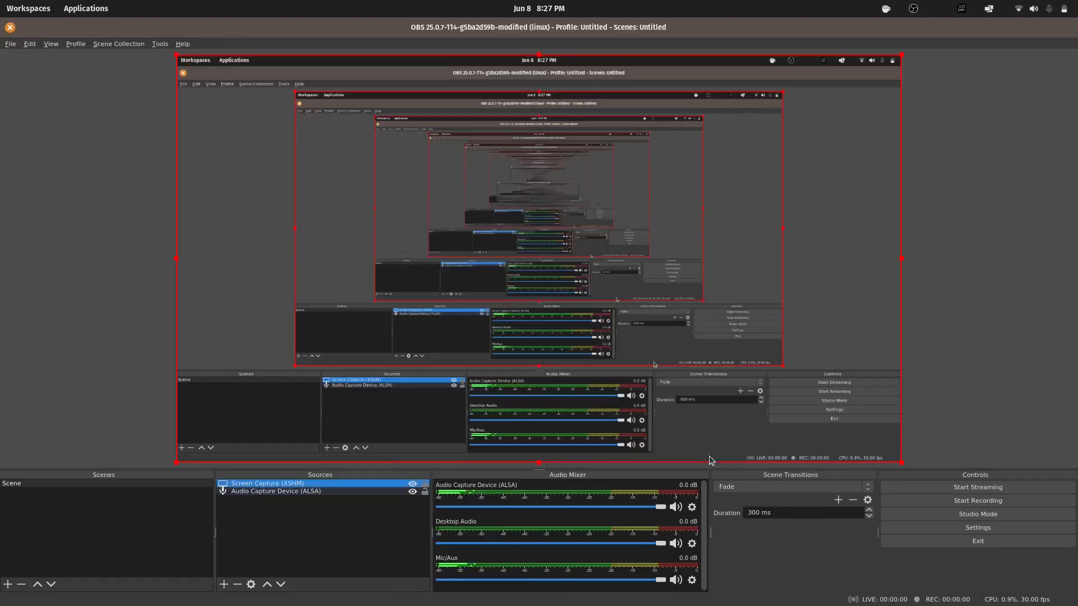
{"action": "mouse_move", "coordinate": [976, 541]}
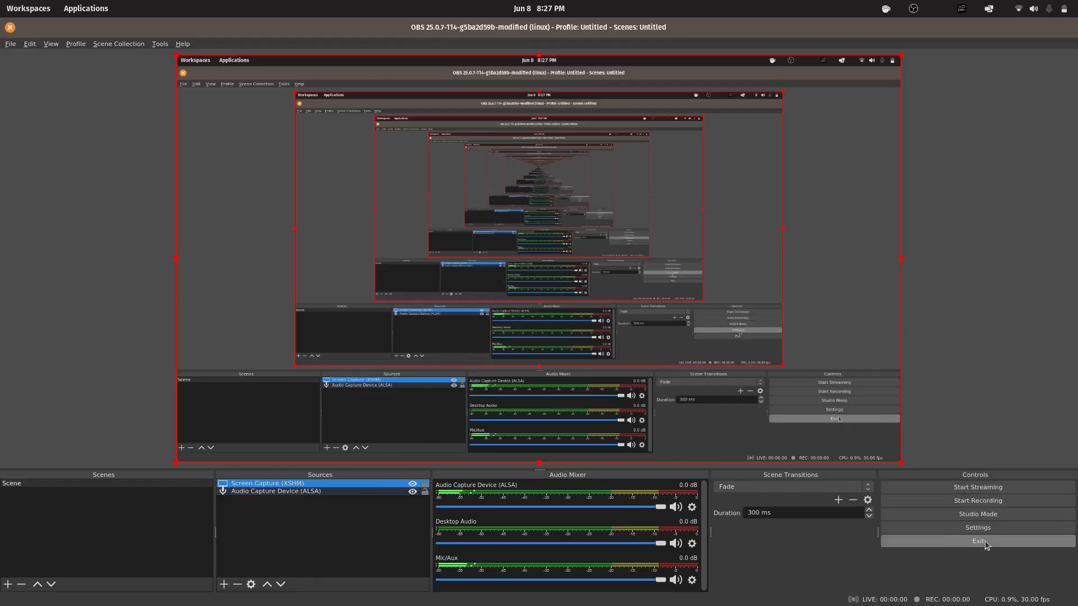
- Look through OBS's General, Output and Hotkeys settings pages
{"action": "left_click", "coordinate": [976, 528]}
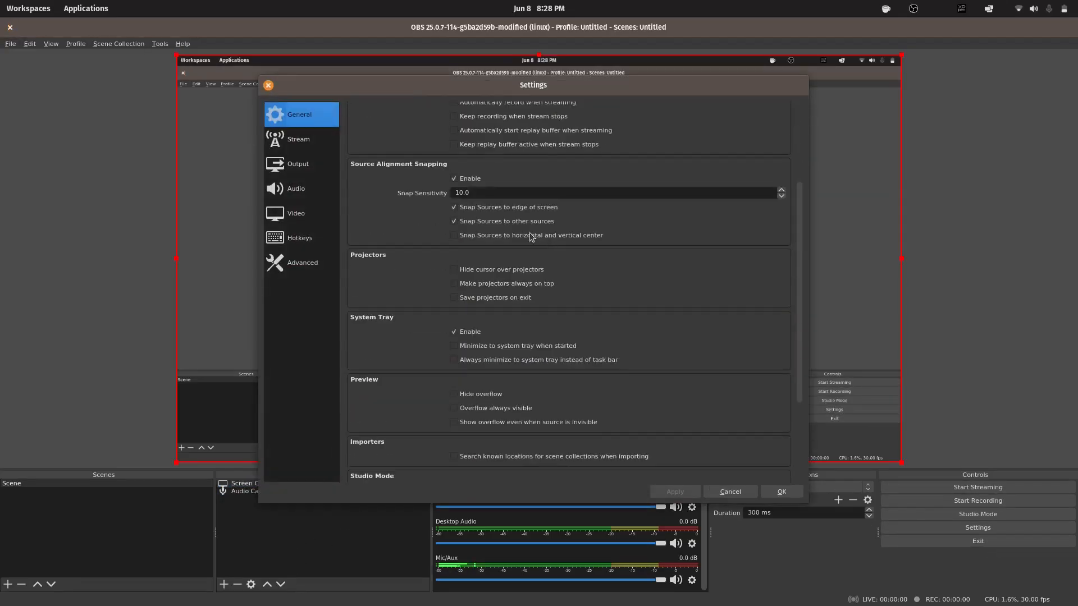
{"action": "left_click", "coordinate": [298, 163]}
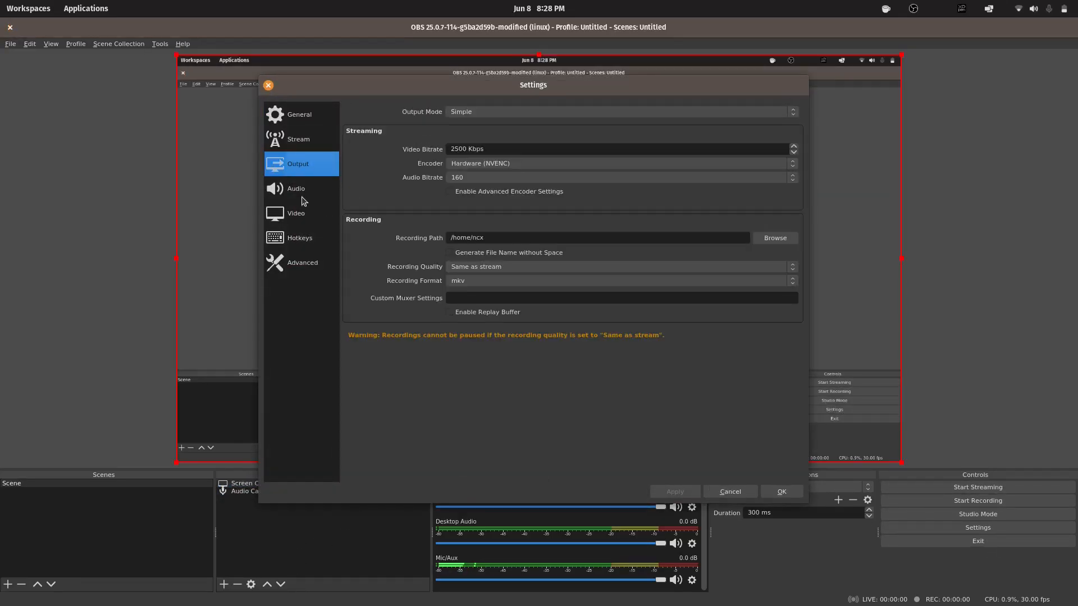
{"action": "left_click", "coordinate": [299, 237]}
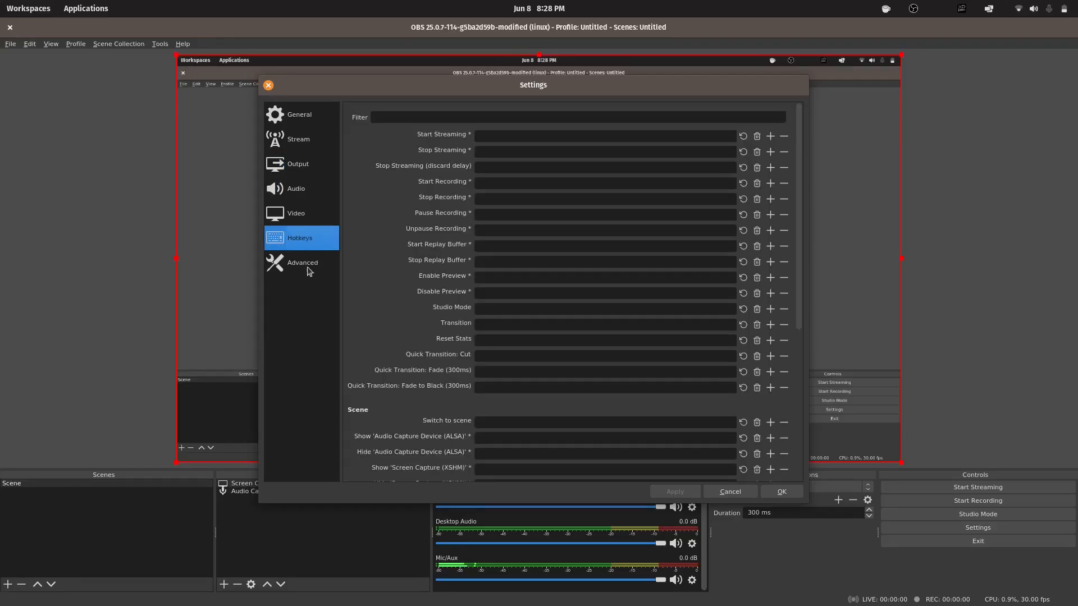
{"action": "left_click", "coordinate": [729, 491]}
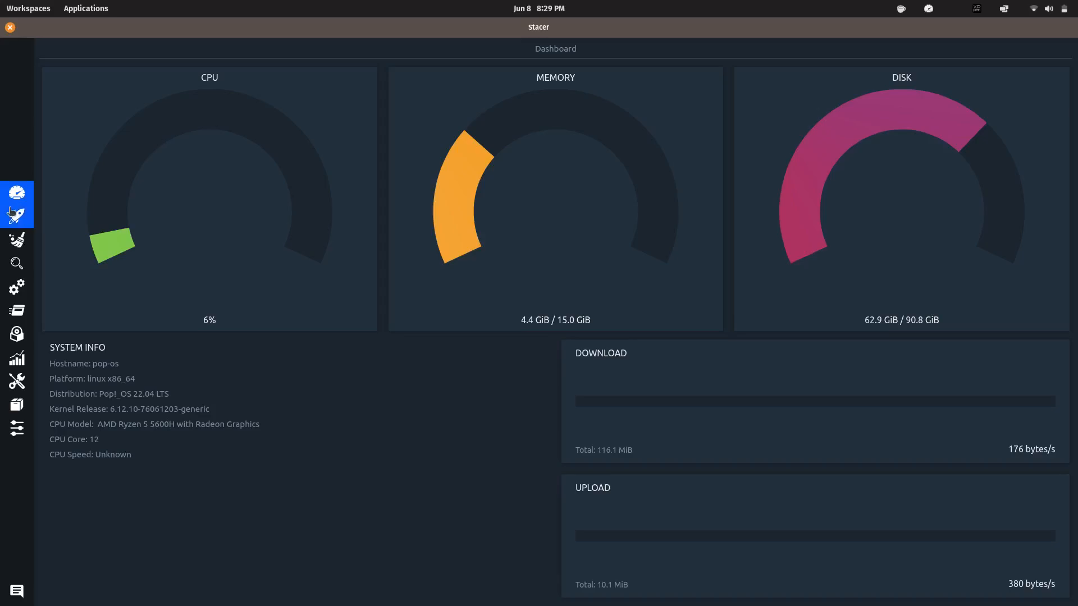
- Scan with the System Cleaner and clean all caches, crash reports, logs and trash, authenticating
{"action": "left_click", "coordinate": [17, 215]}
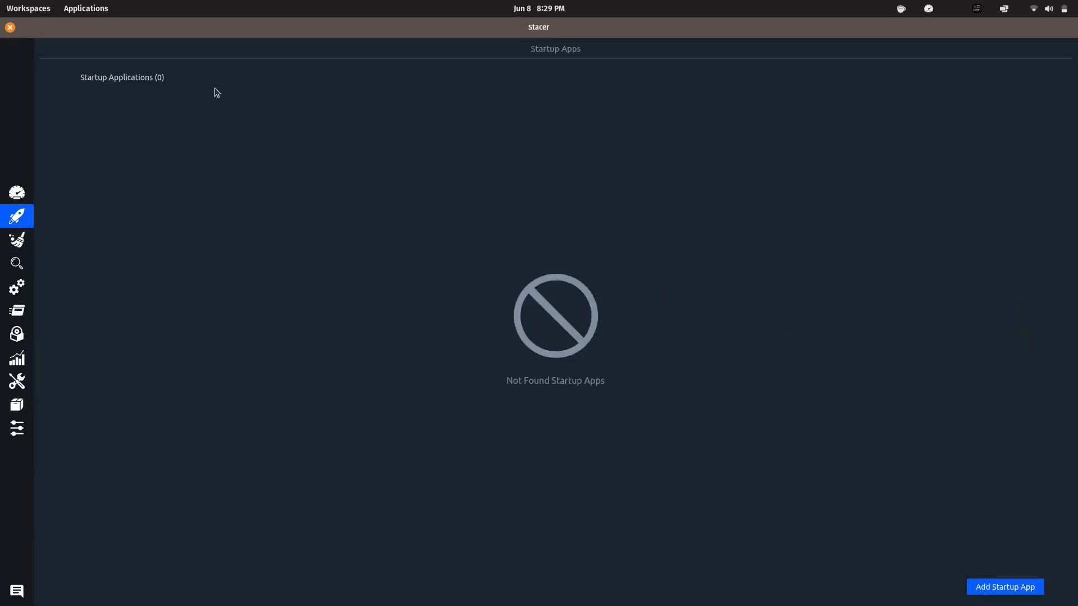
{"action": "left_click", "coordinate": [17, 239]}
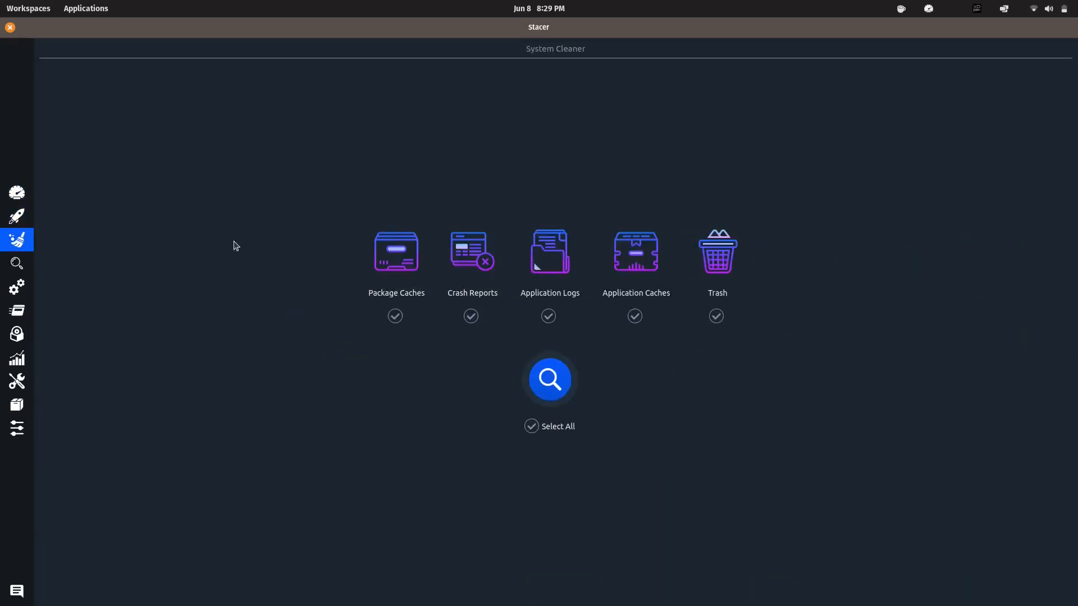
{"action": "left_click", "coordinate": [549, 378]}
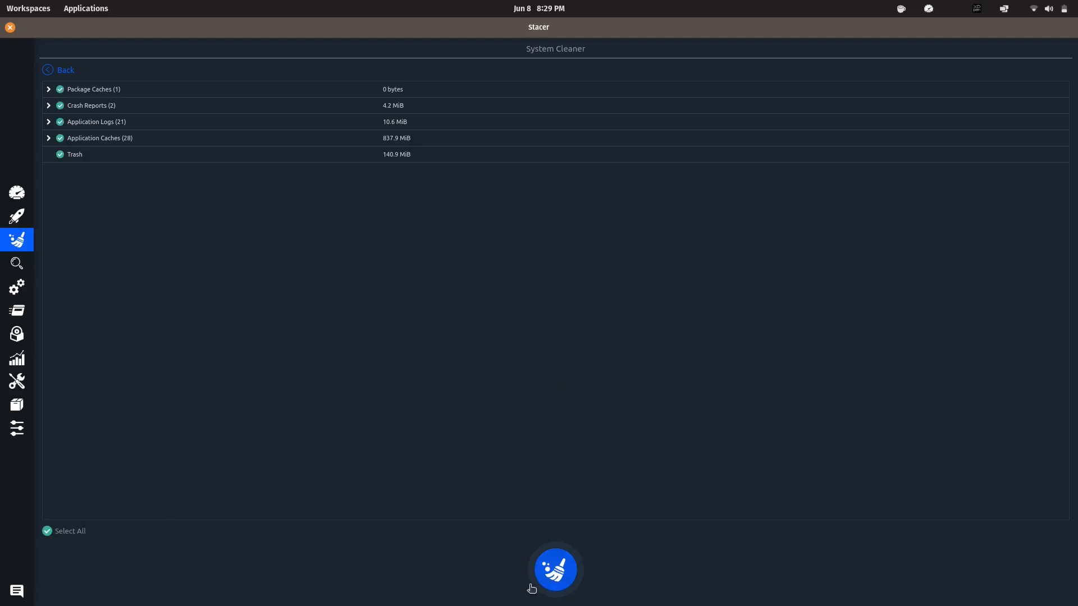
{"action": "left_click", "coordinate": [554, 569]}
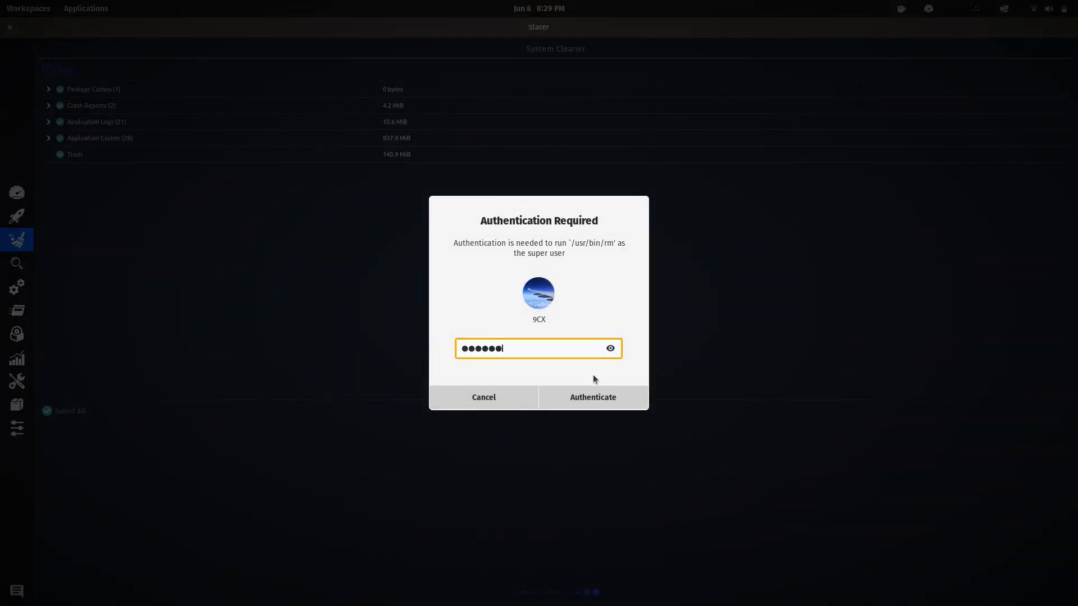
{"action": "left_click", "coordinate": [591, 397]}
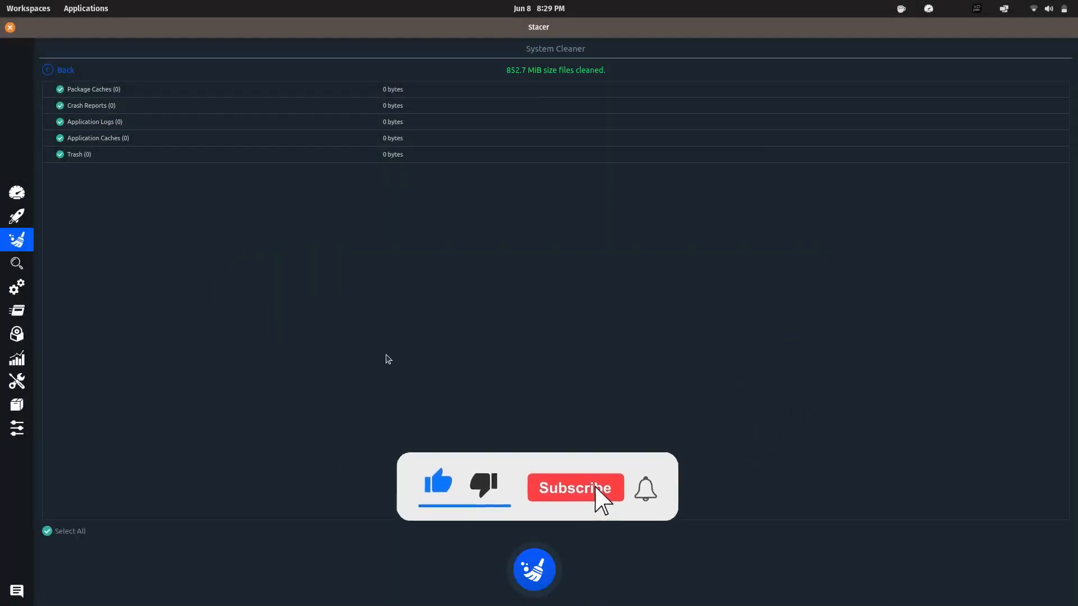
- Tour Stacer's Search, Services, Processes, Resources, Helpers and Settings pages
{"action": "left_click", "coordinate": [17, 263]}
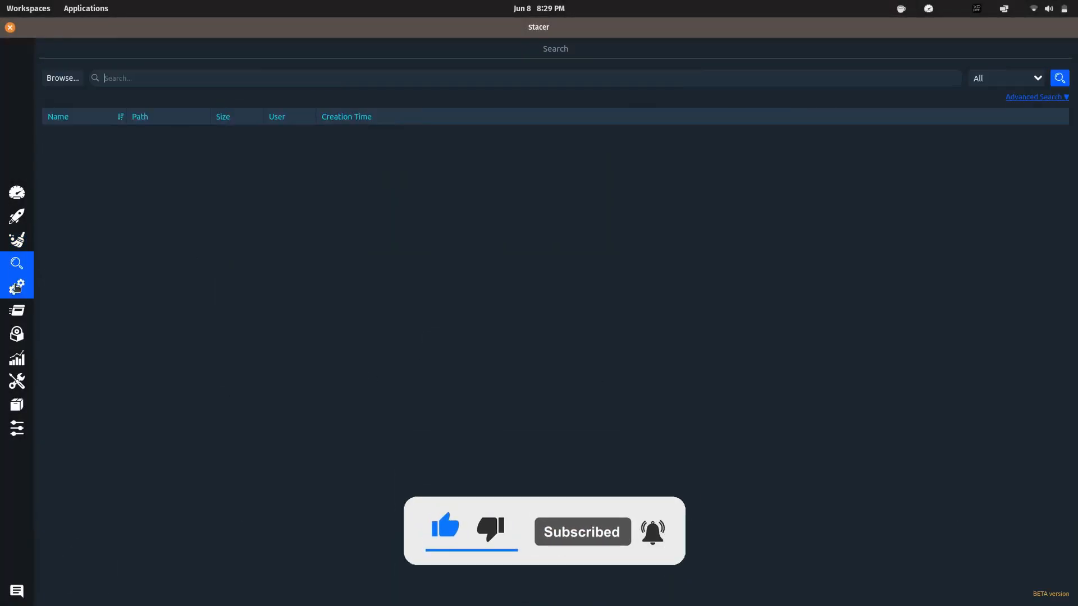
{"action": "left_click", "coordinate": [16, 286]}
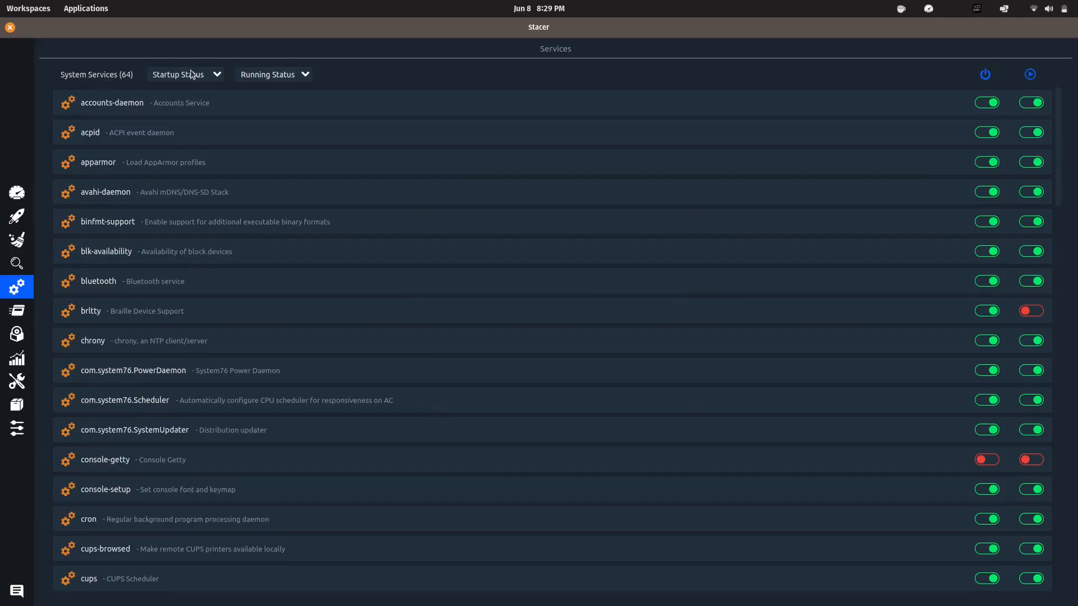
{"action": "scroll", "scroll_direction": "down", "scroll_amount": 3}
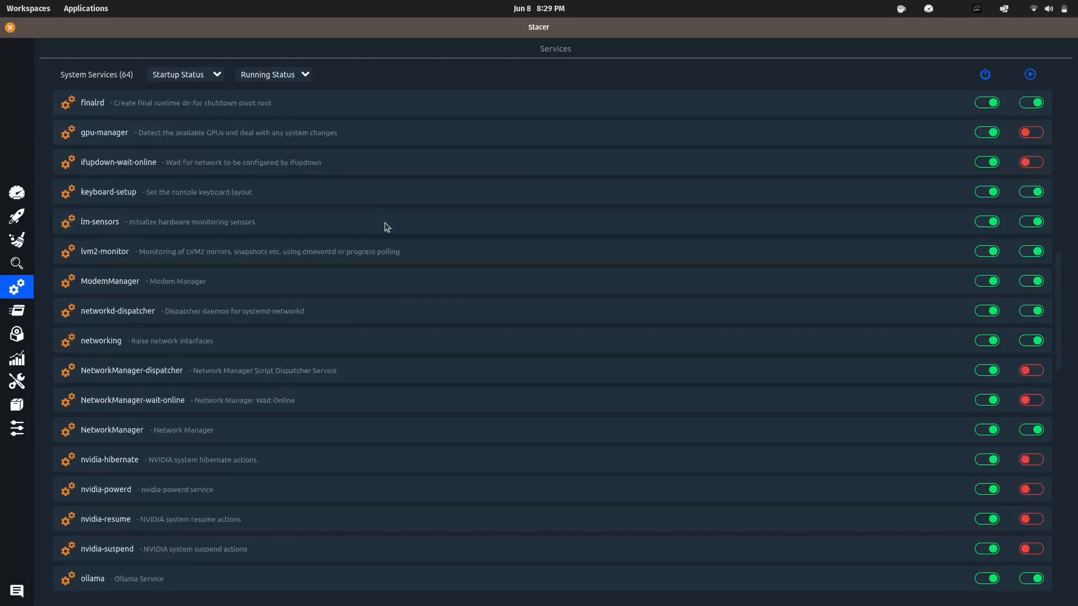
{"action": "left_click", "coordinate": [17, 310]}
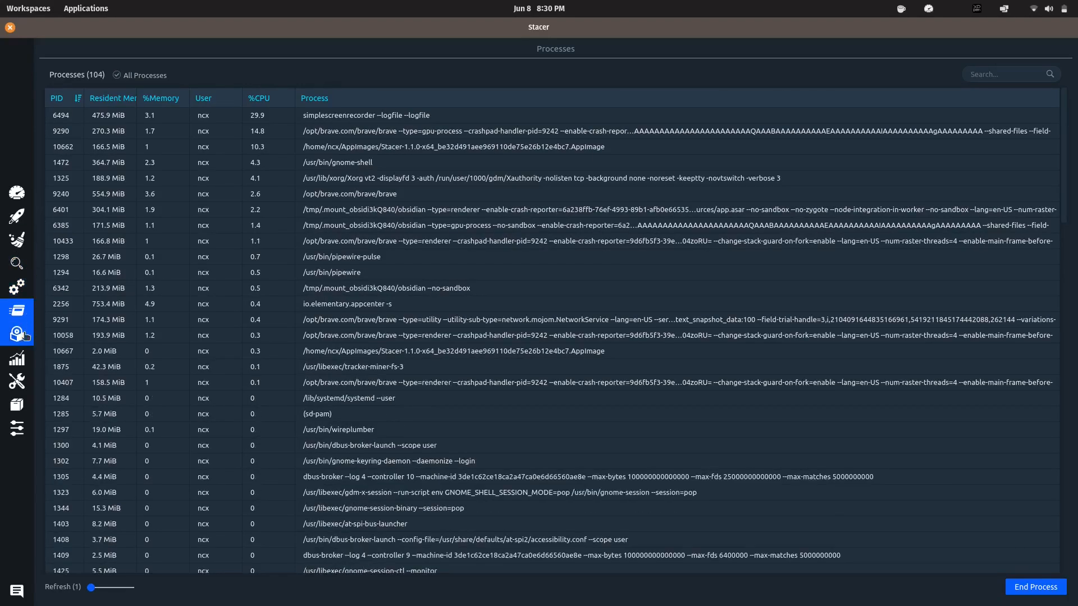
{"action": "left_click", "coordinate": [17, 358]}
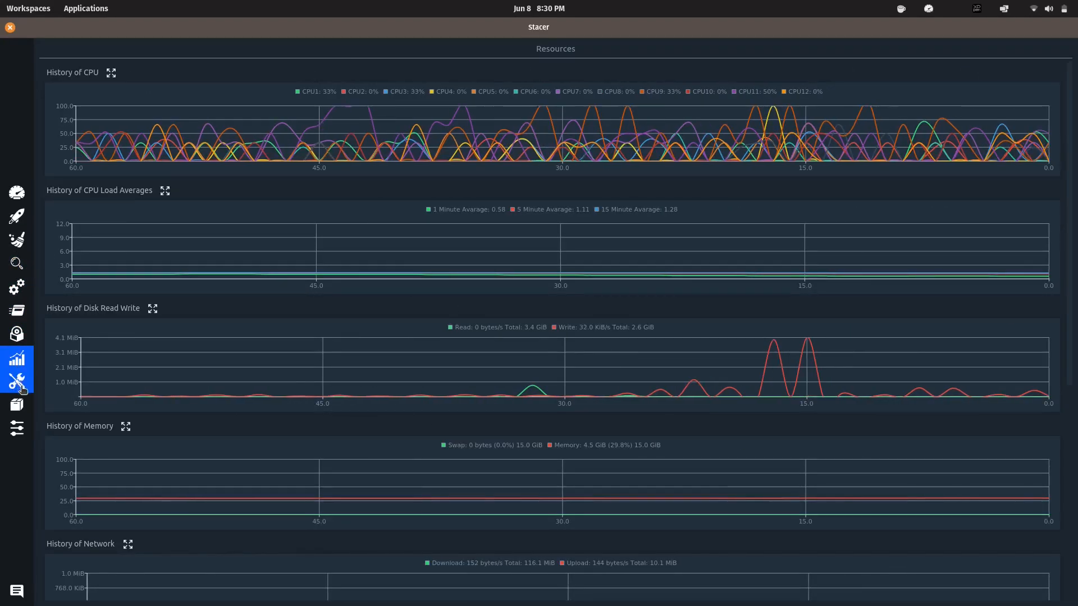
{"action": "left_click", "coordinate": [17, 381]}
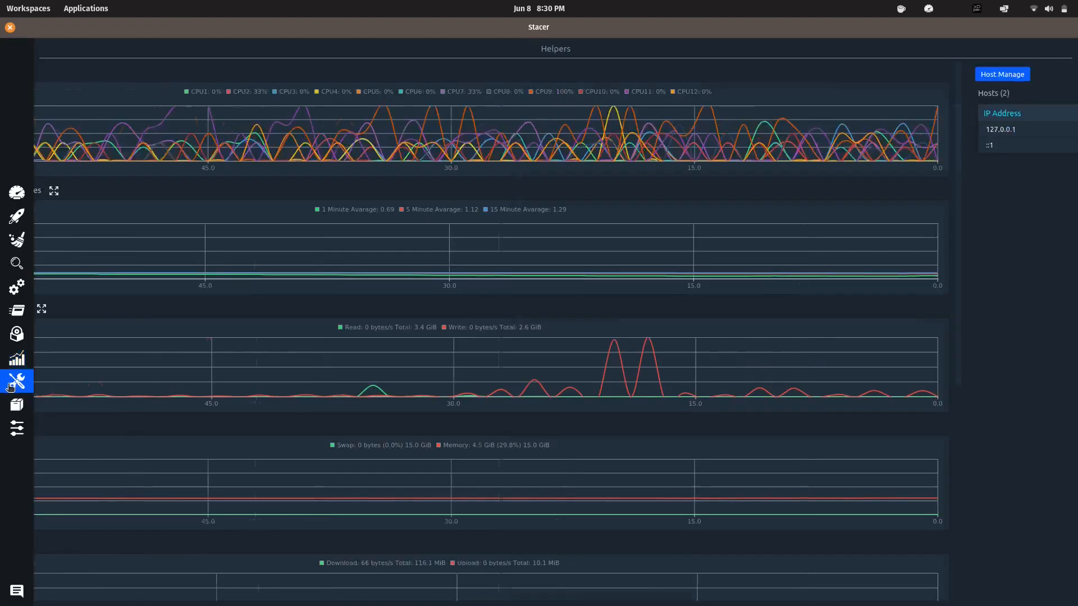
{"action": "left_click", "coordinate": [17, 428]}
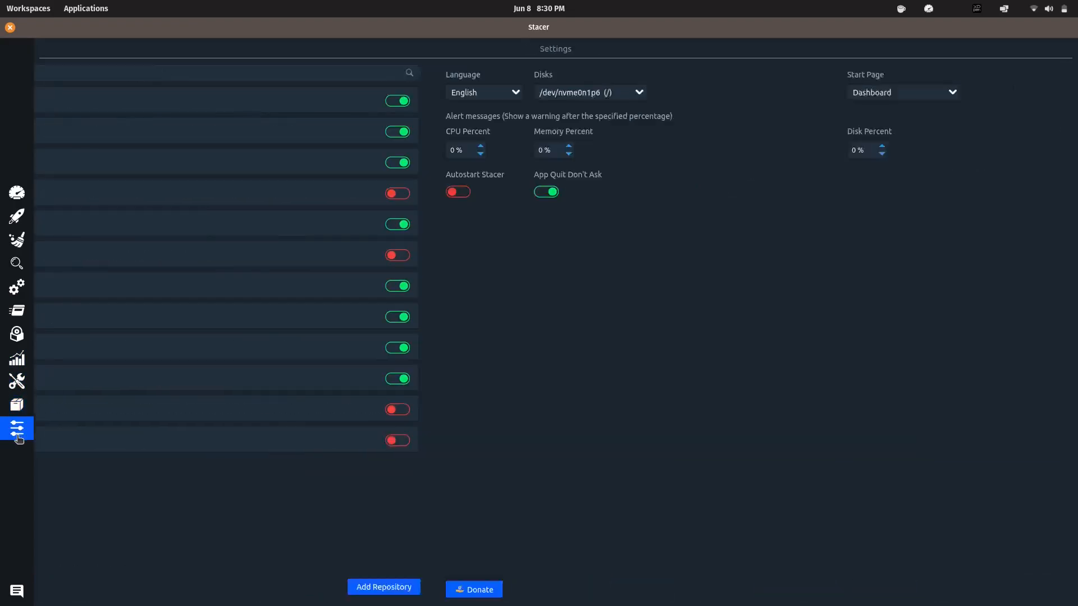
{"action": "left_click", "coordinate": [16, 192]}
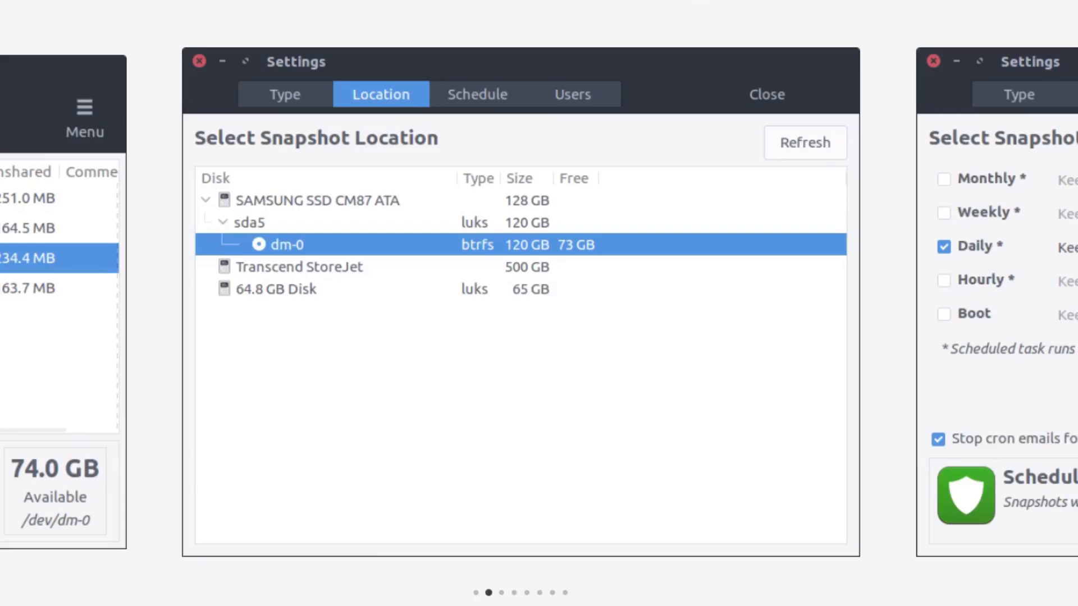
- Advance the Timeshift carousel past the user-directory settings to the restore-snapshot warning screenshot
{"action": "left_click", "coordinate": [476, 95]}
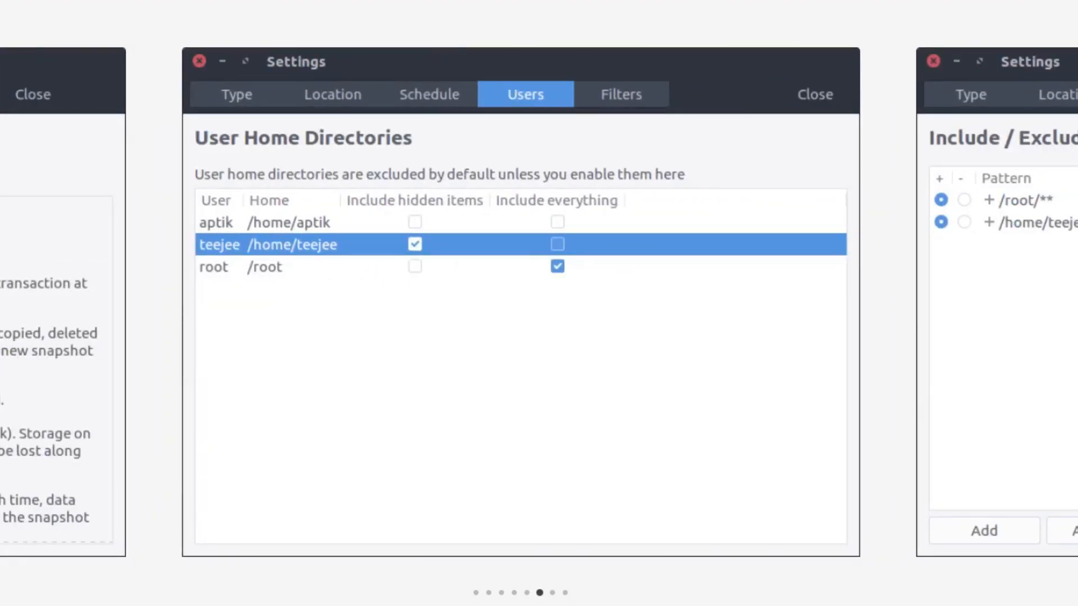
{"action": "left_click", "coordinate": [620, 95]}
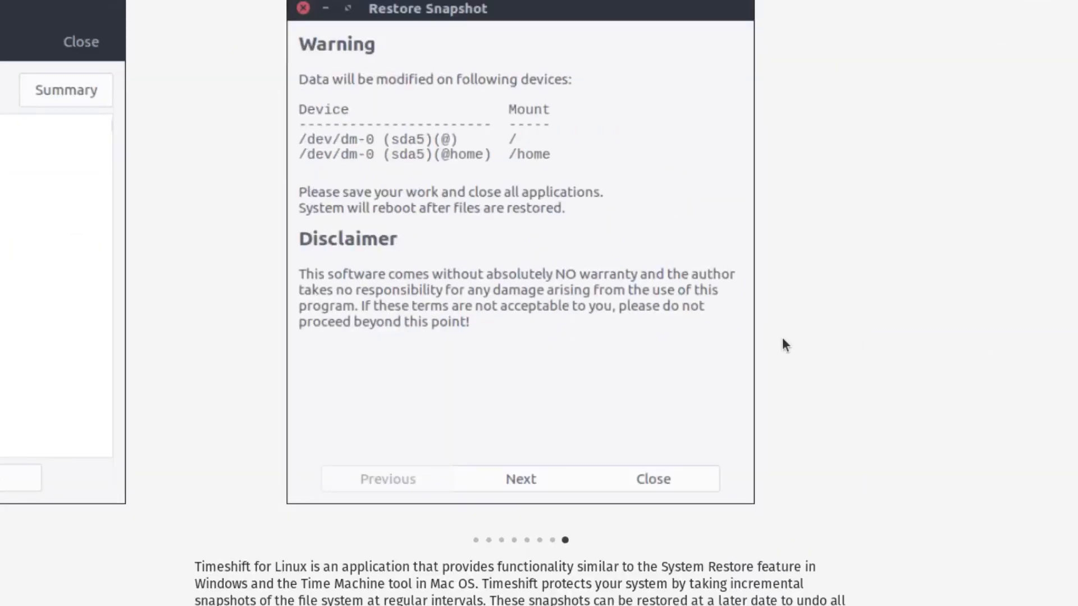
{"action": "mouse_move", "coordinate": [217, 570]}
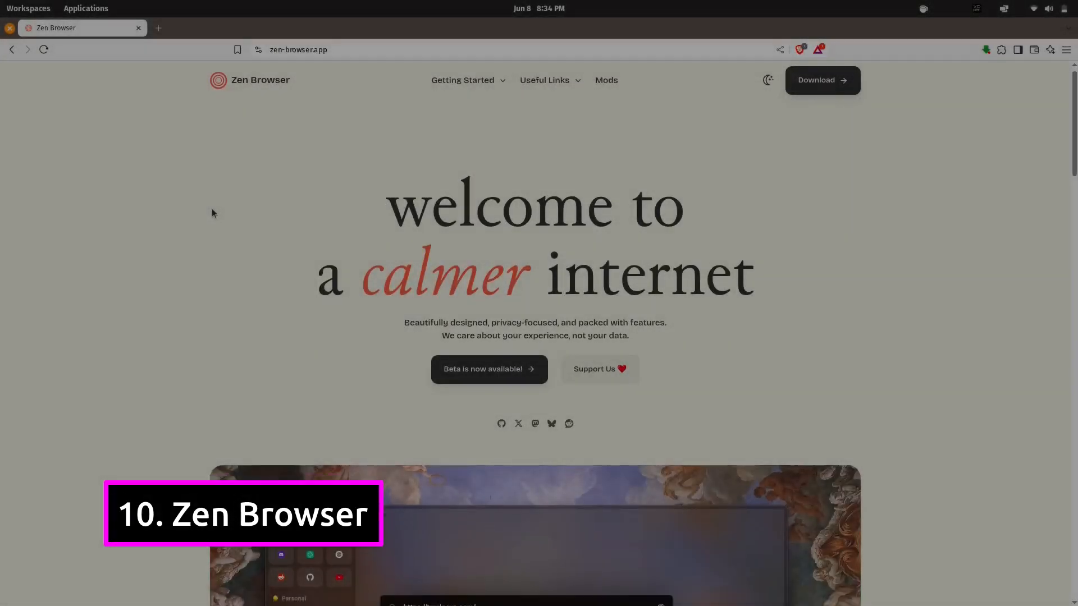
- Browse down the zen-browser.app page and launch the downloaded Zen AppImage to its welcome screen
{"action": "scroll", "scroll_direction": "down", "scroll_amount": 3}
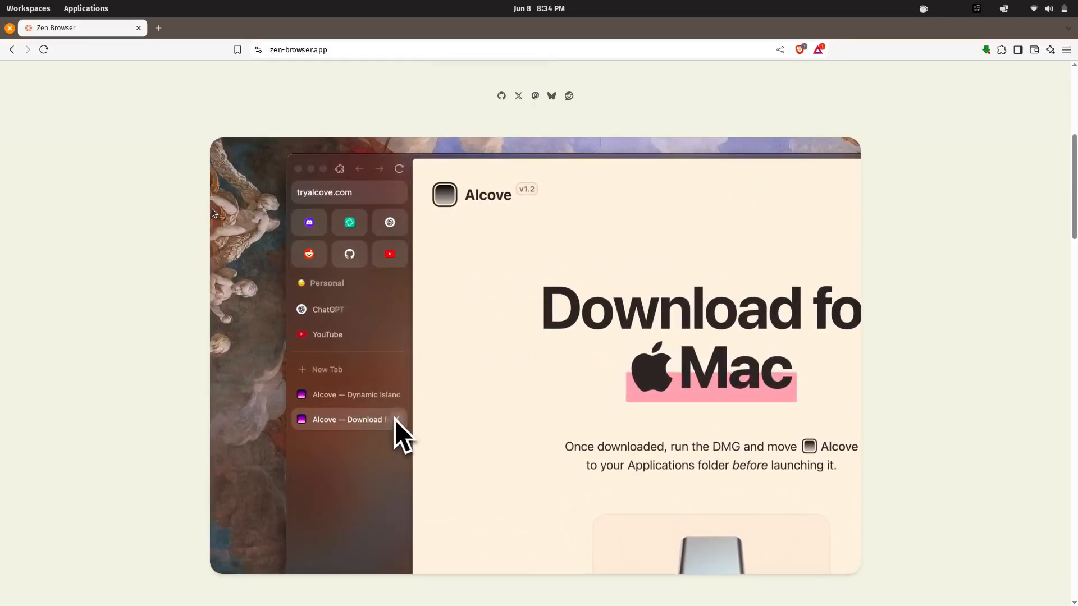
{"action": "left_click", "coordinate": [356, 394]}
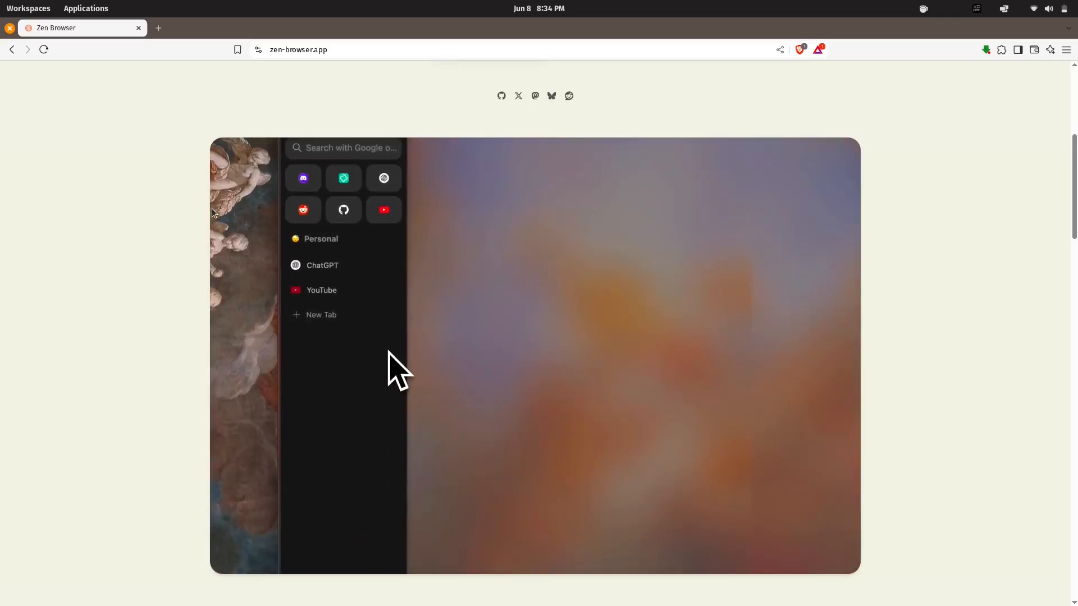
{"action": "scroll", "scroll_direction": "down", "scroll_amount": 3}
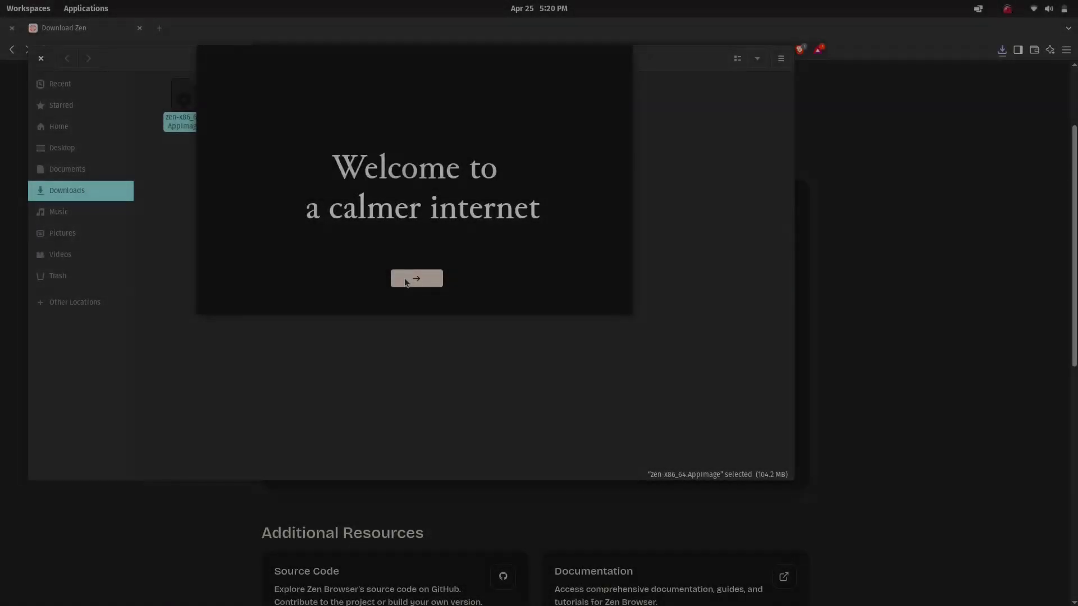
- Finish Zen's first-run setup skipping bookmark import and keeping default workspace colours, then start browsing
{"action": "left_click", "coordinate": [417, 278]}
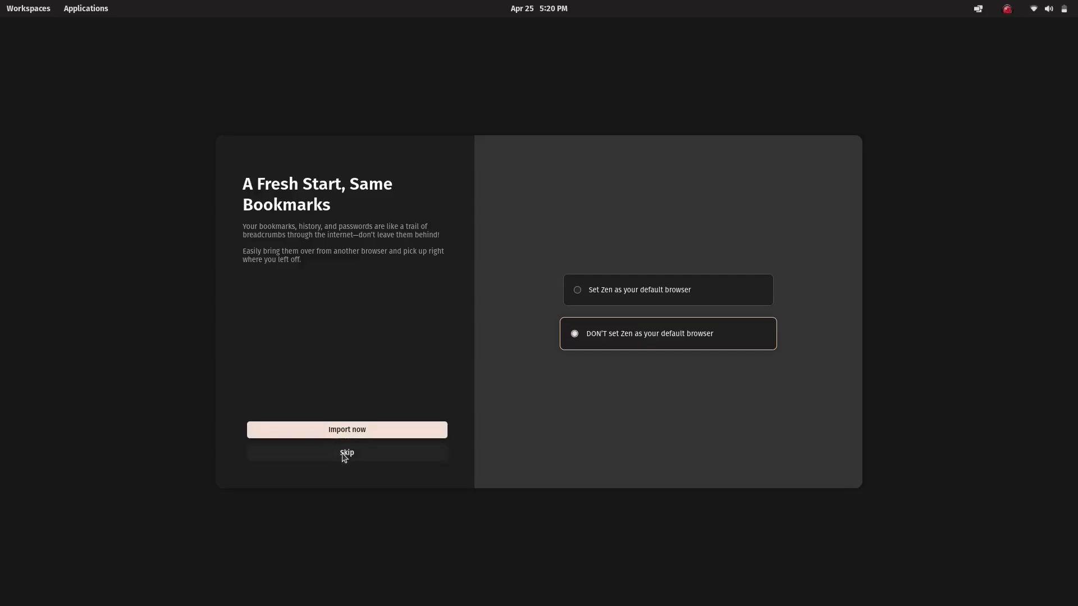
{"action": "left_click", "coordinate": [347, 453]}
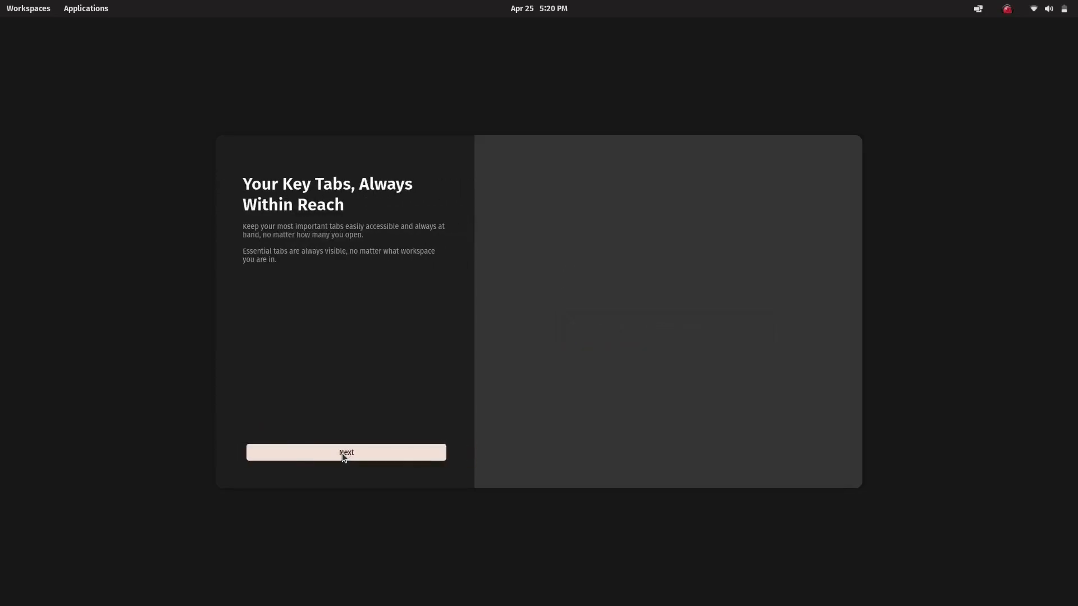
{"action": "left_click", "coordinate": [345, 452]}
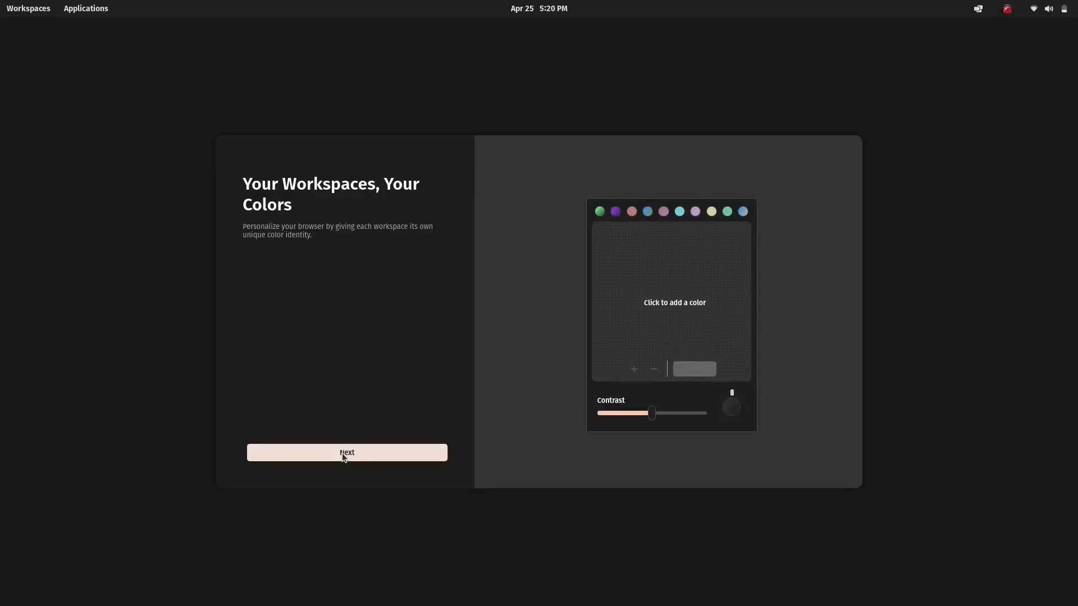
{"action": "left_click", "coordinate": [347, 453]}
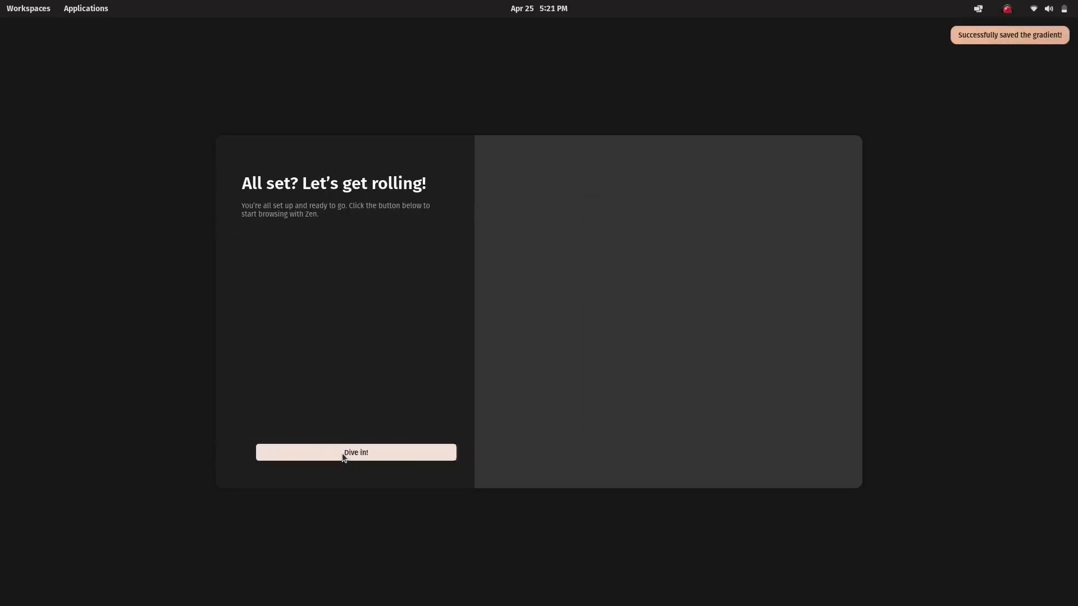
{"action": "left_click", "coordinate": [356, 453]}
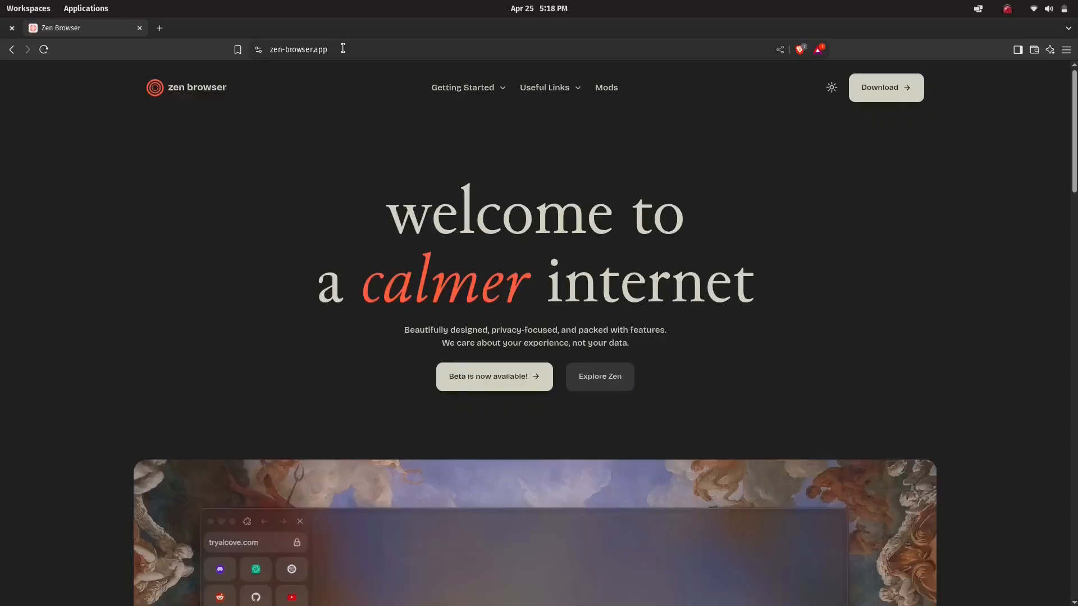
{"action": "scroll", "scroll_direction": "down", "scroll_amount": 3}
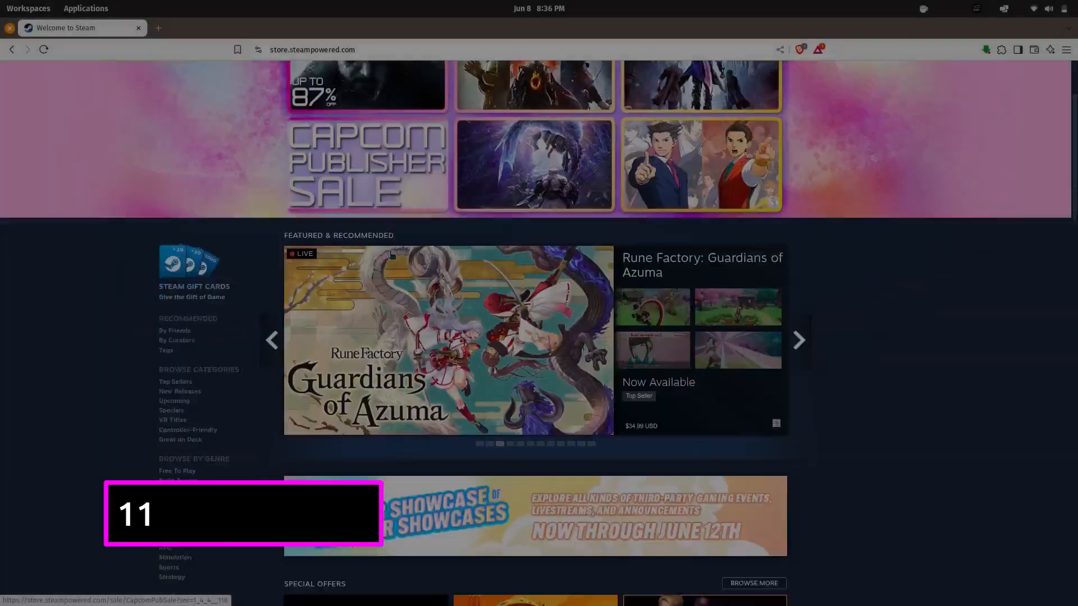
- Look through the Steam store front and its New & Noteworthy Special Offers page
{"action": "scroll", "scroll_direction": "down", "scroll_amount": 3}
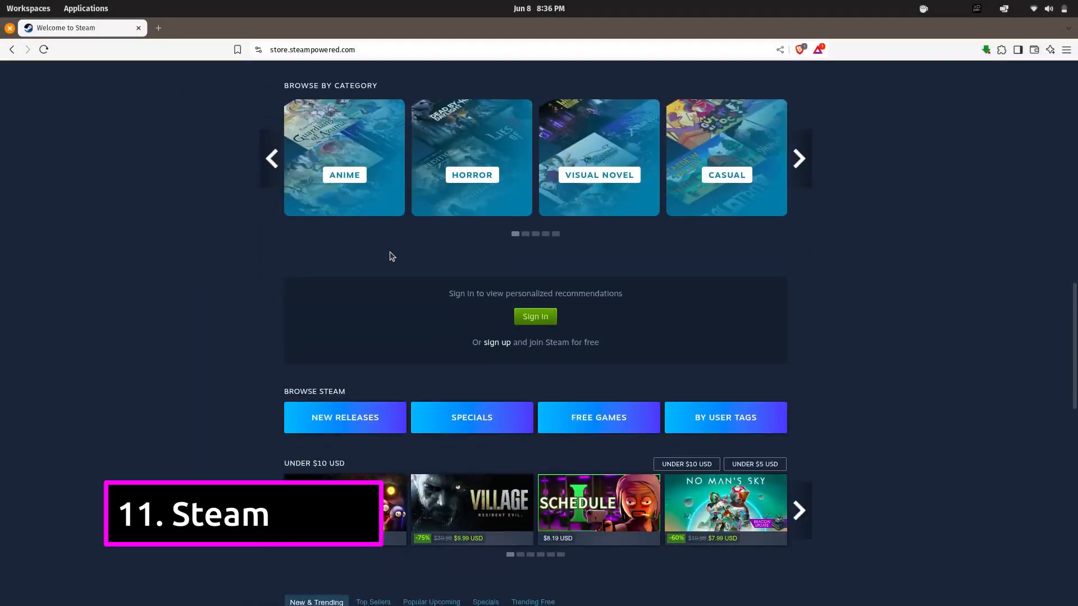
{"action": "left_click", "coordinate": [534, 317]}
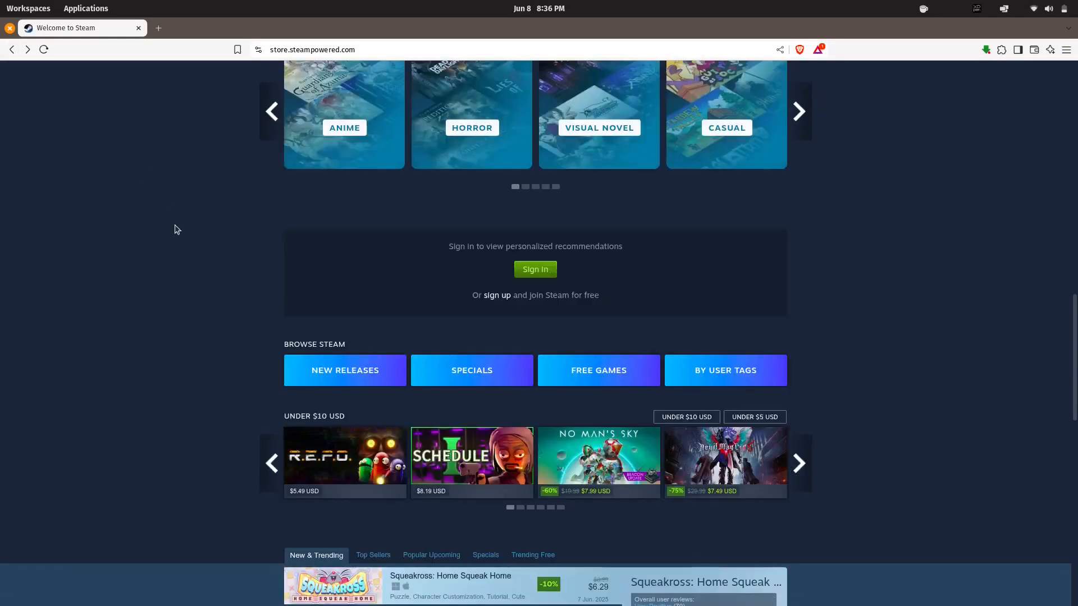
{"action": "scroll", "scroll_direction": "down", "scroll_amount": 3}
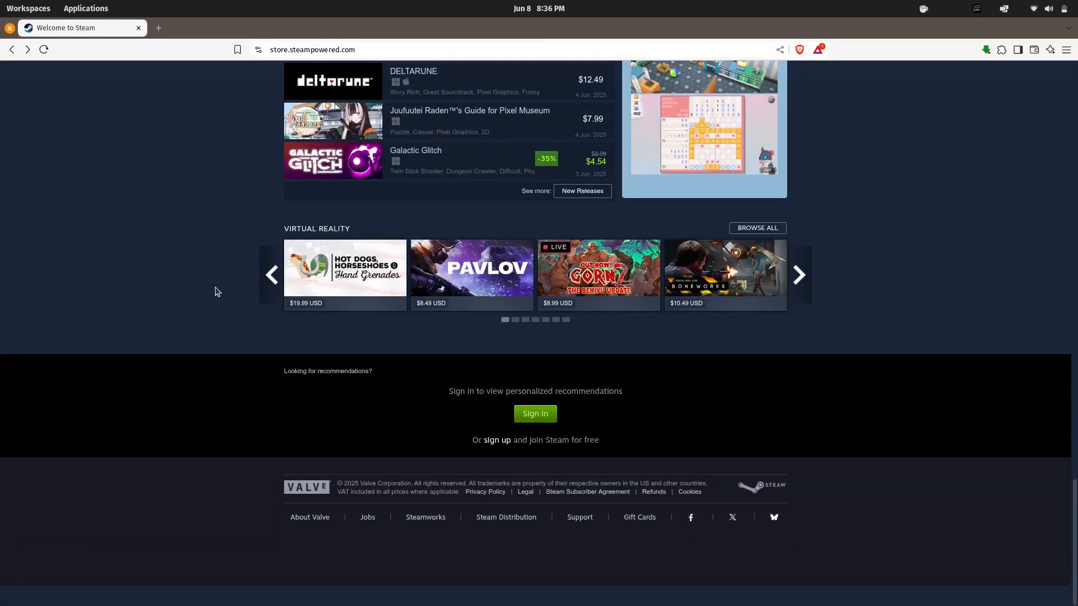
{"action": "scroll", "scroll_direction": "up", "scroll_amount": 3}
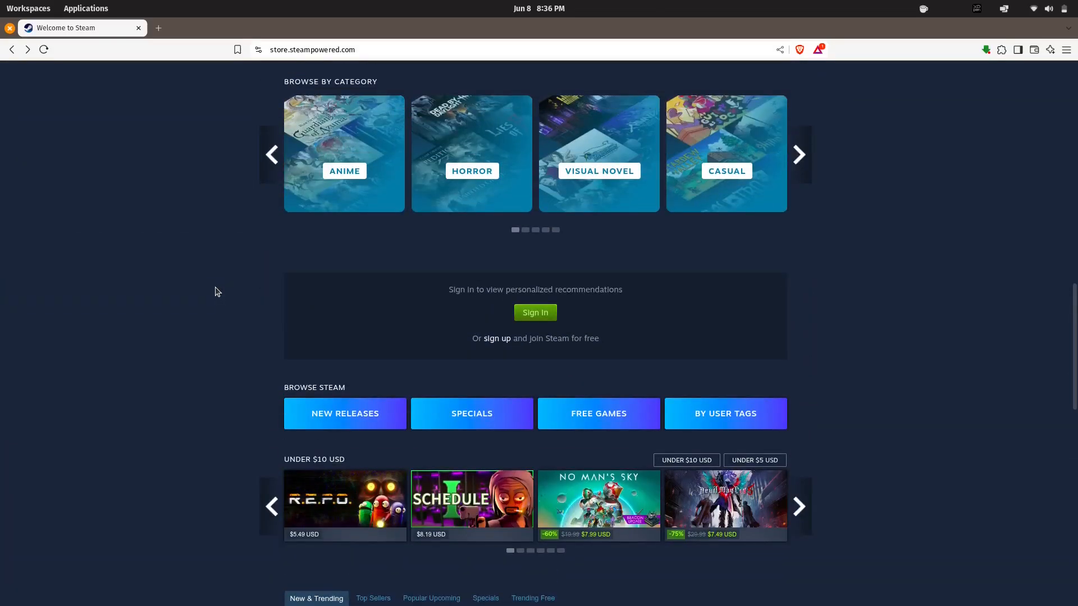
{"action": "scroll", "scroll_direction": "up", "scroll_amount": 3}
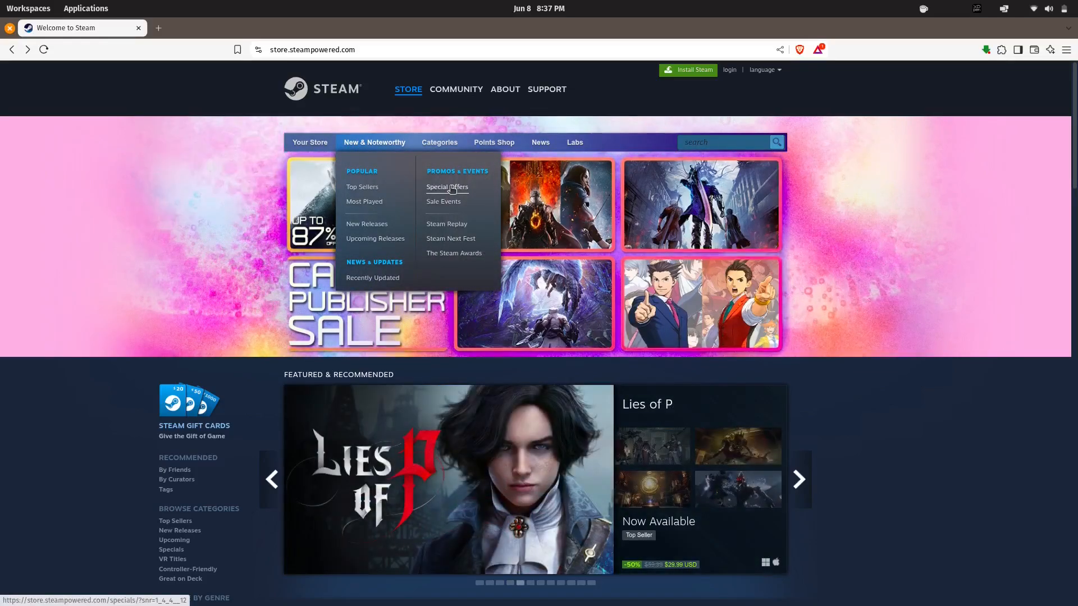
{"action": "left_click", "coordinate": [447, 187]}
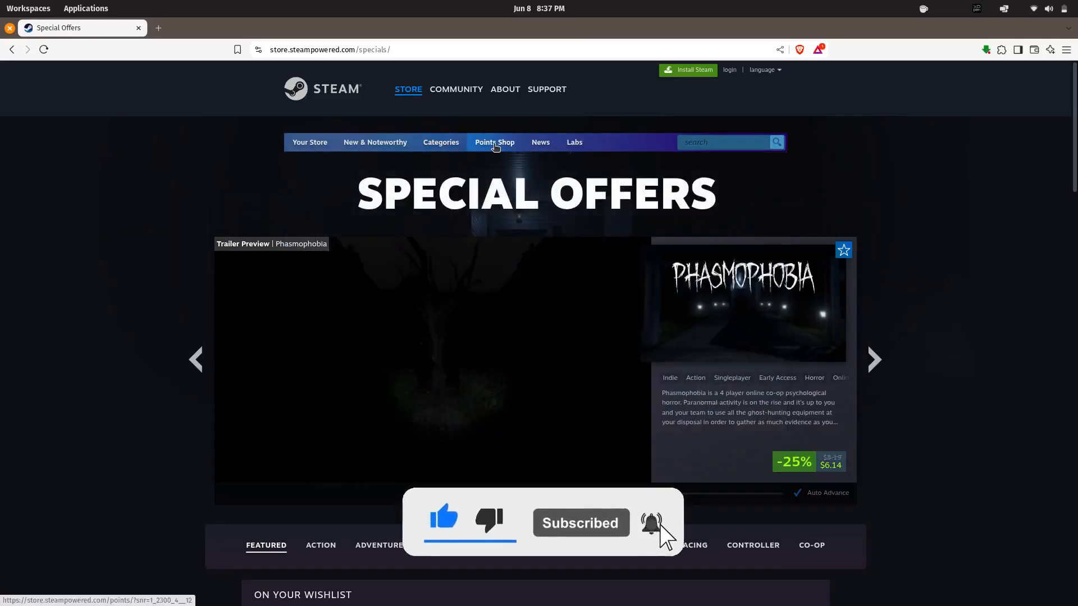
- Read down the About Steam page before moving on to the Bottles website
{"action": "left_click", "coordinate": [504, 90]}
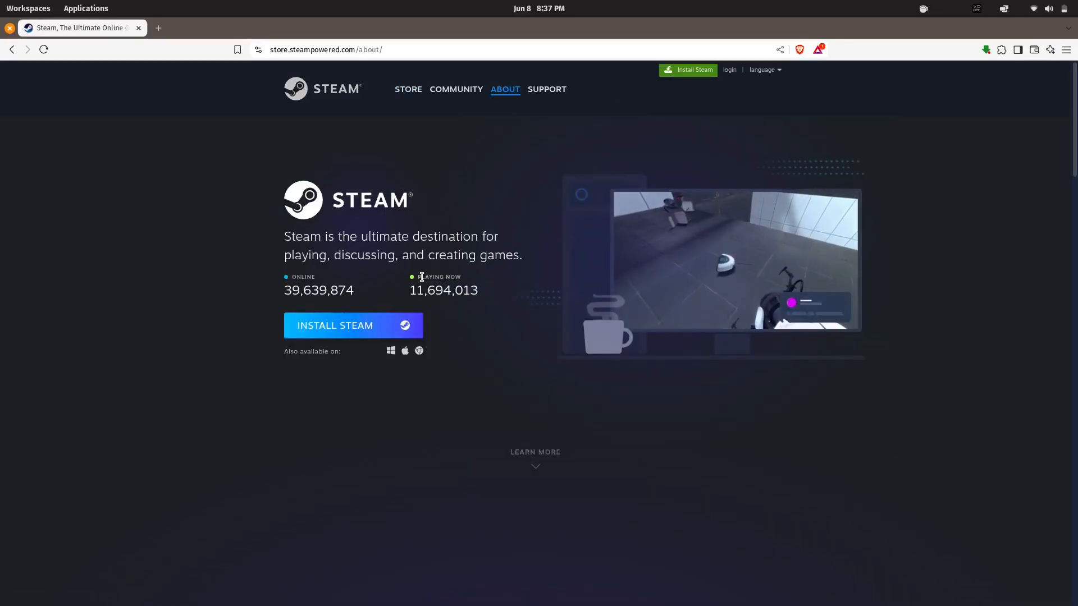
{"action": "scroll", "scroll_direction": "down", "scroll_amount": 3}
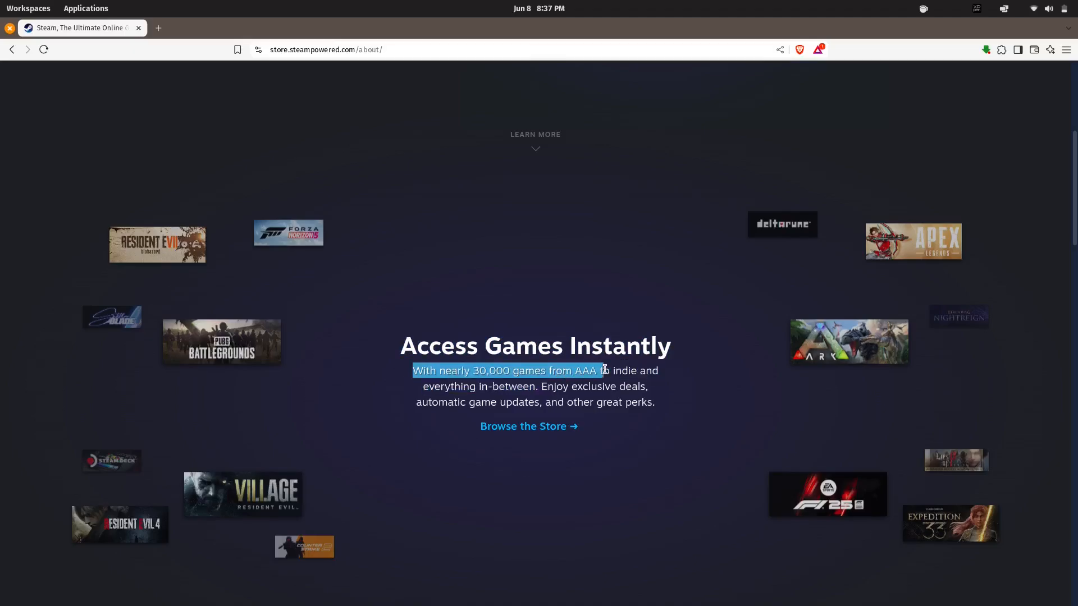
{"action": "scroll", "scroll_direction": "down", "scroll_amount": 3}
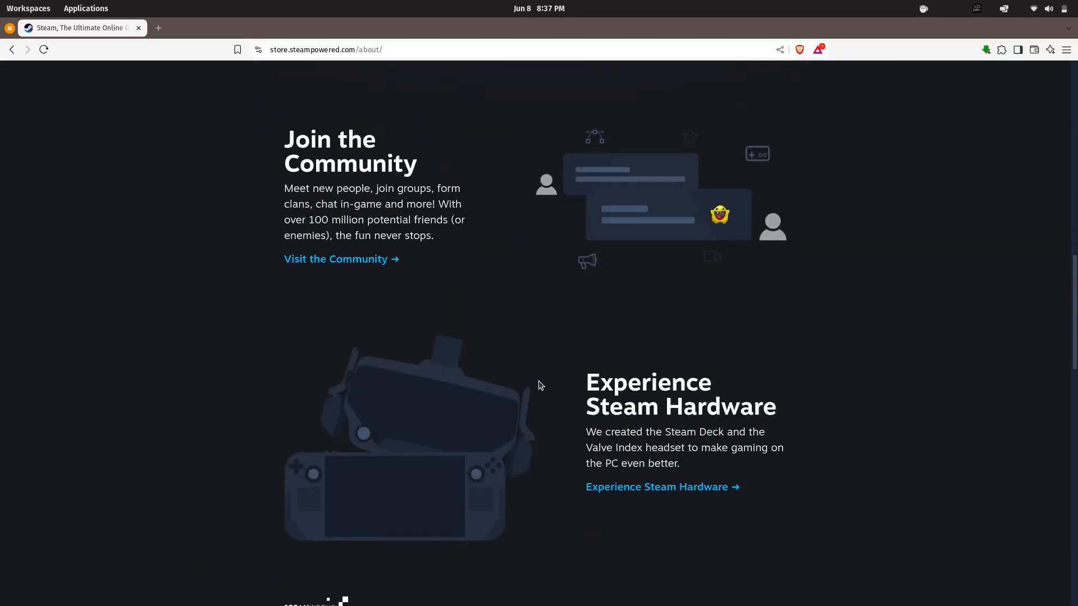
{"action": "scroll", "scroll_direction": "down", "scroll_amount": 3}
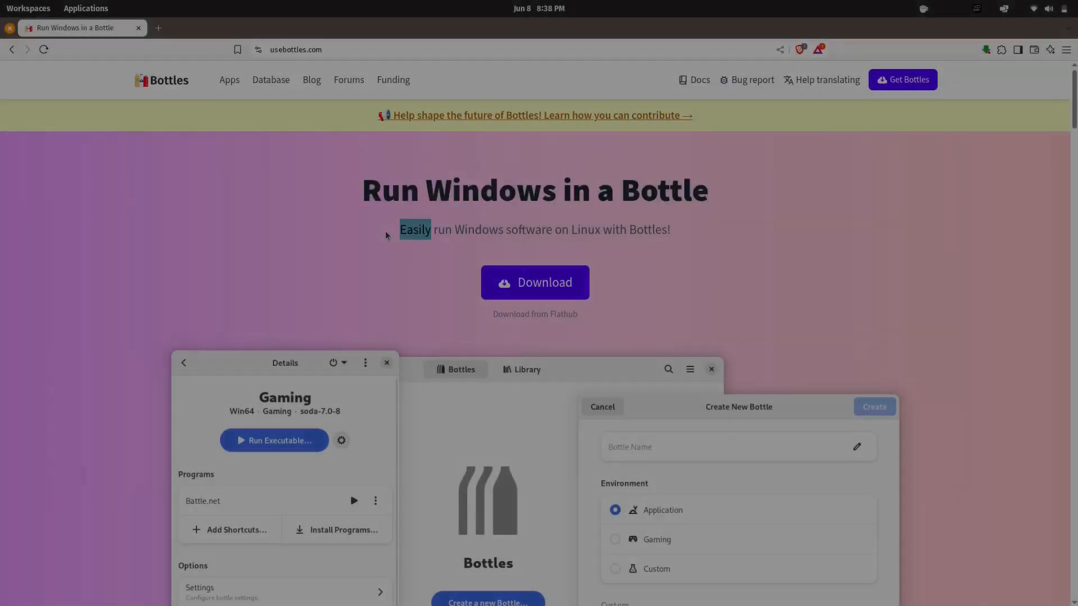
- Scroll through usebottles.com's environments, tweaks, installers and snapshots sections toward the VLC download page
{"action": "scroll", "scroll_direction": "down", "scroll_amount": 3}
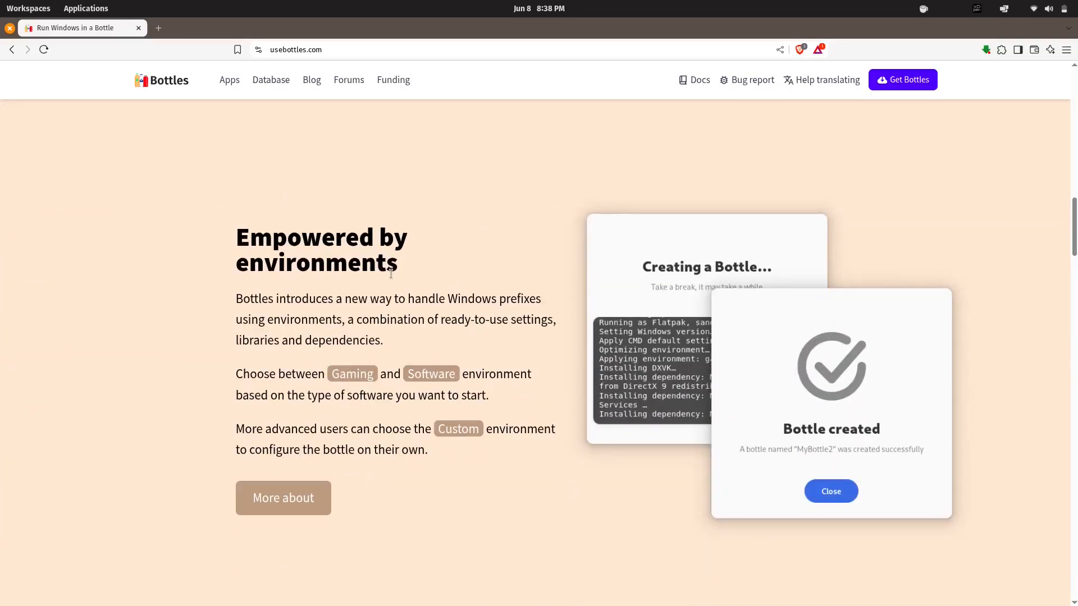
{"action": "scroll", "scroll_direction": "down", "scroll_amount": 3}
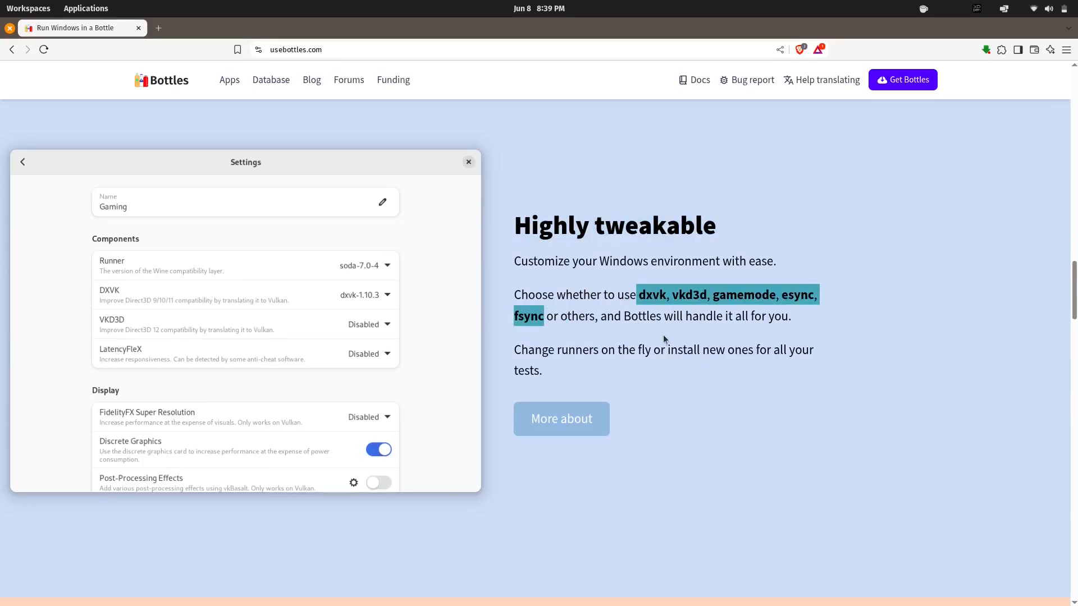
{"action": "scroll", "scroll_direction": "down", "scroll_amount": 3}
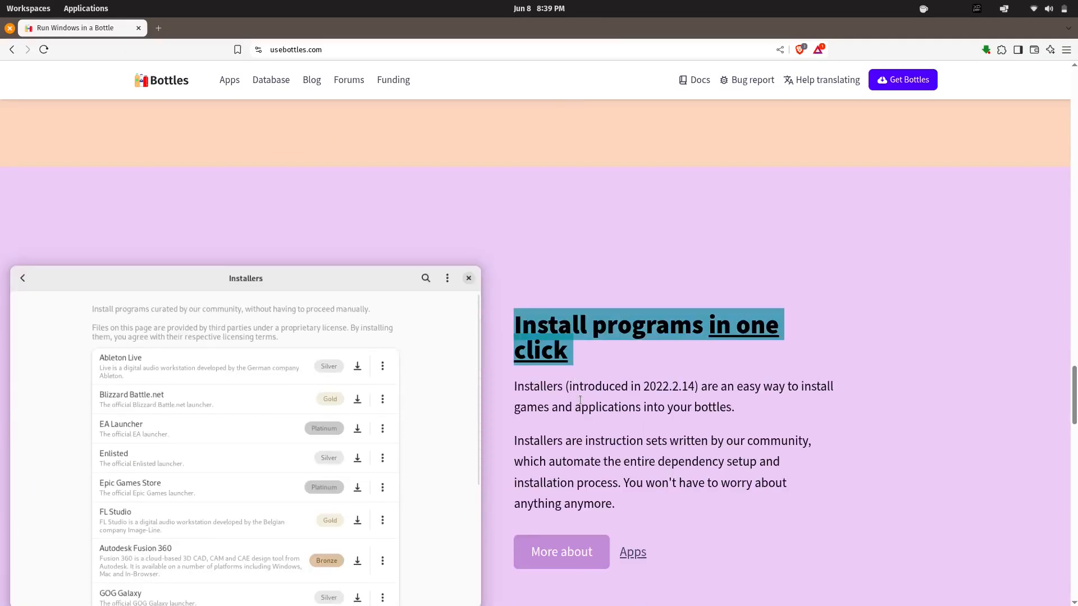
{"action": "scroll", "scroll_direction": "down", "scroll_amount": 3}
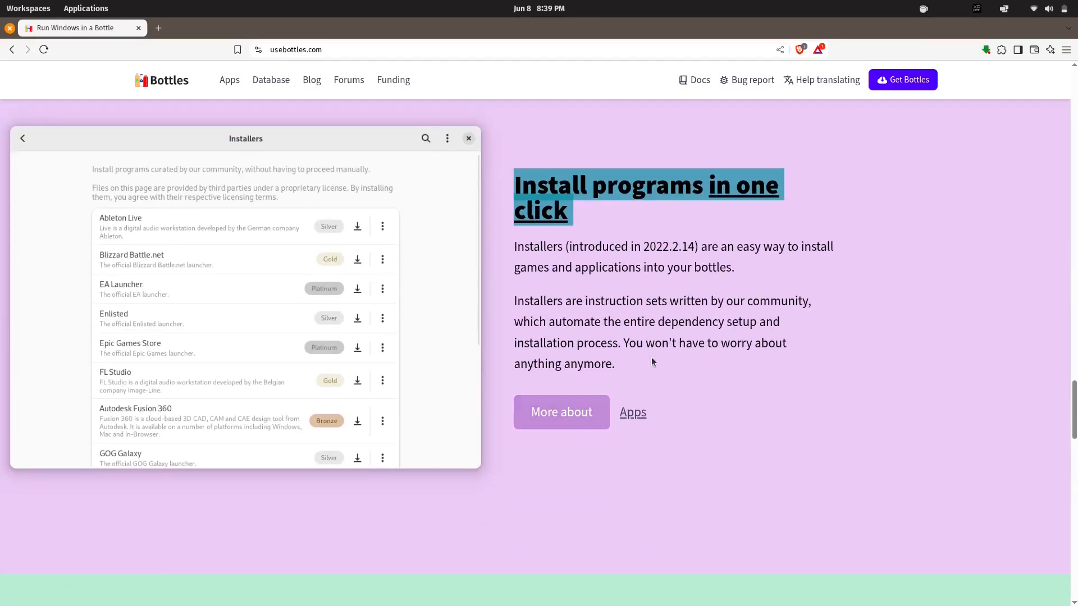
{"action": "scroll", "scroll_direction": "down", "scroll_amount": 3}
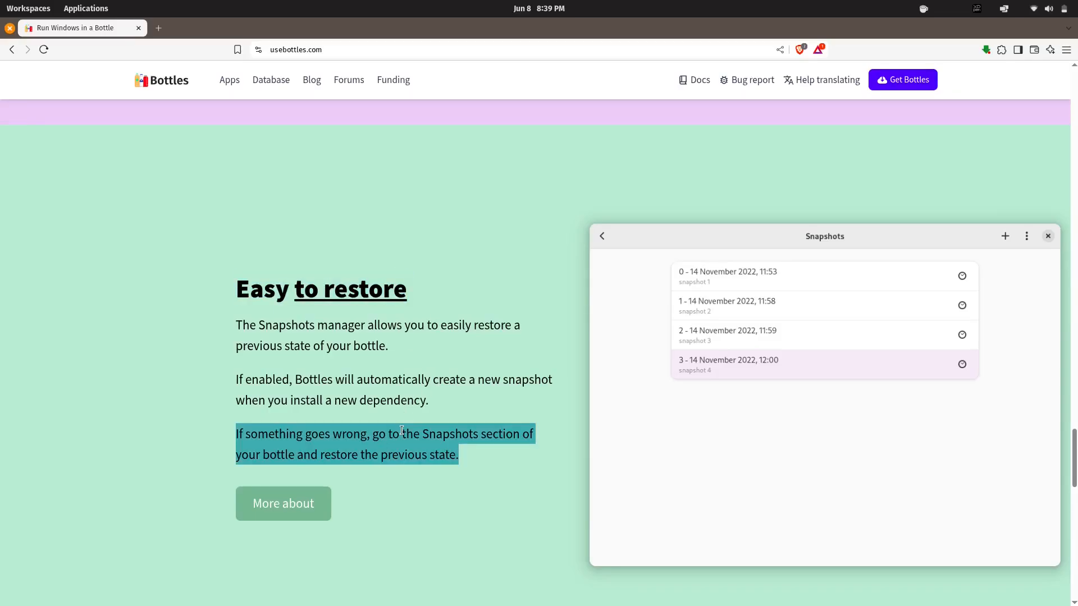
{"action": "mouse_move", "coordinate": [772, 256]}
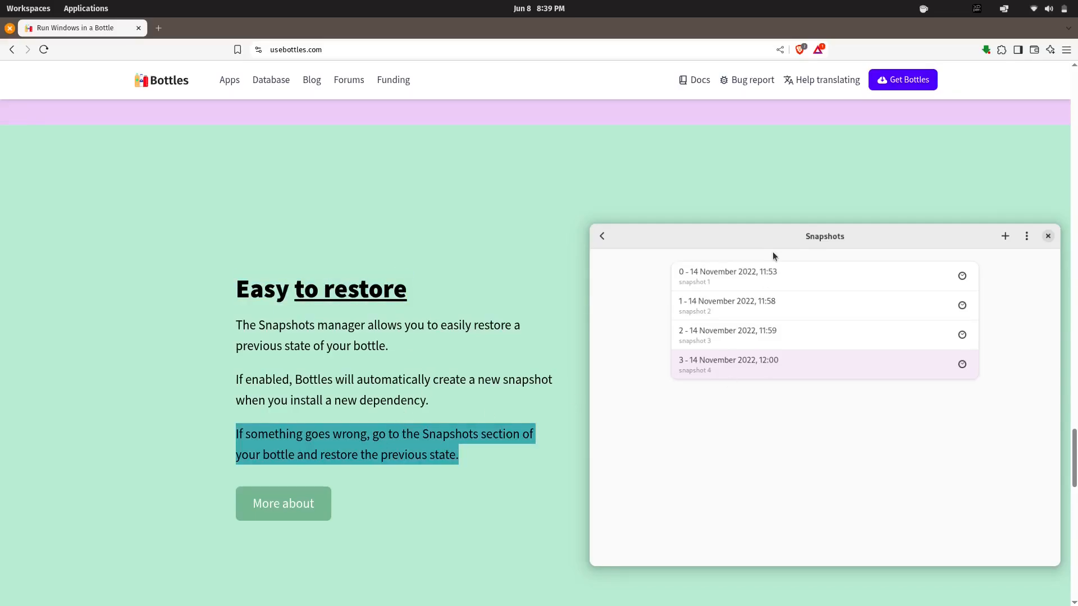
{"action": "scroll", "scroll_direction": "down", "scroll_amount": 3}
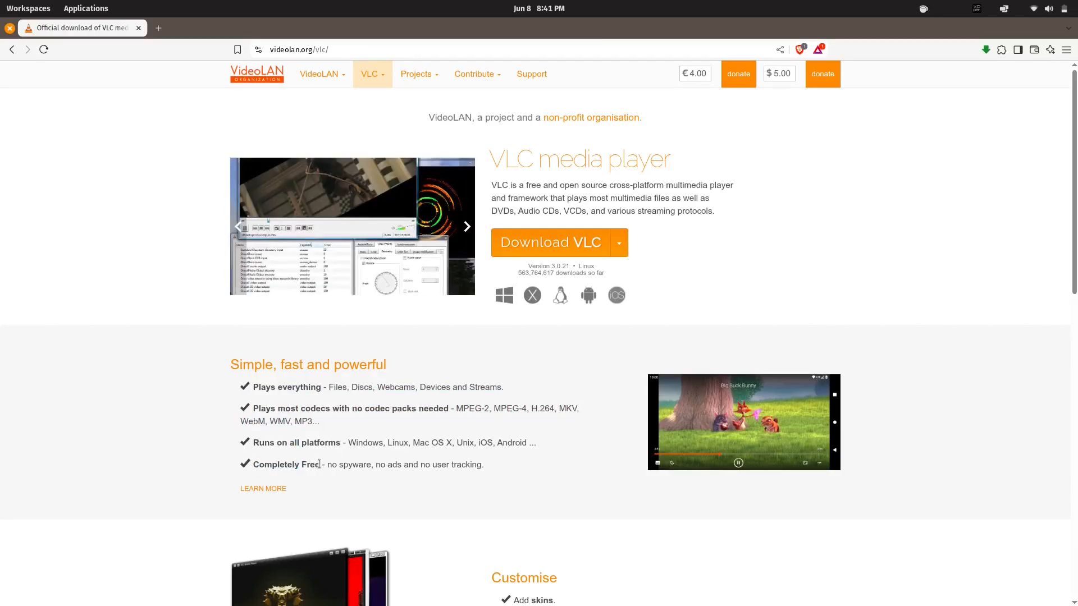
{"action": "scroll", "scroll_direction": "down", "scroll_amount": 3}
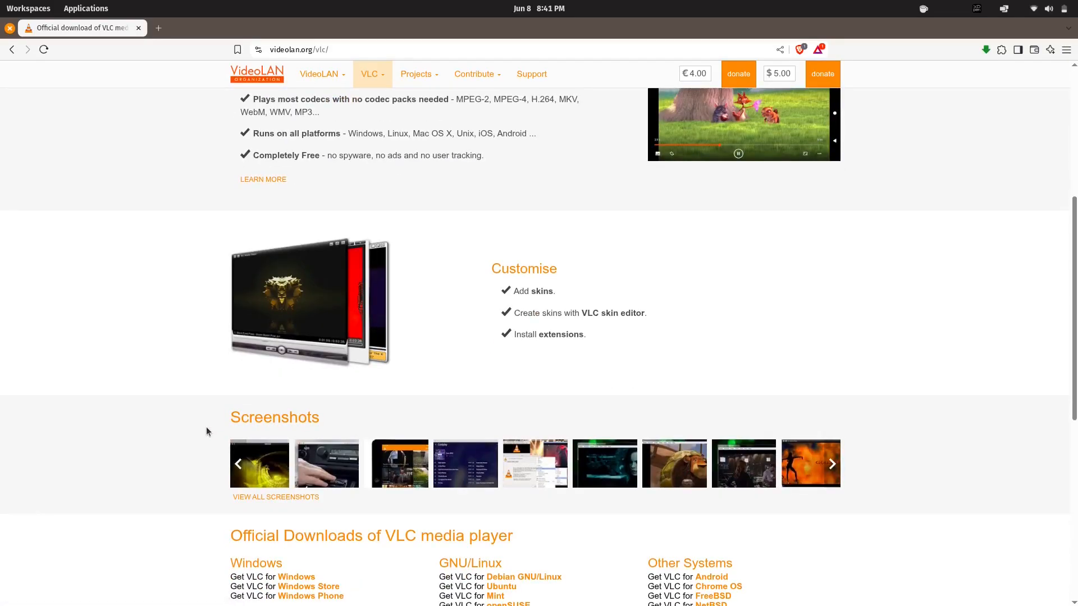
{"action": "scroll", "scroll_direction": "down", "scroll_amount": 3}
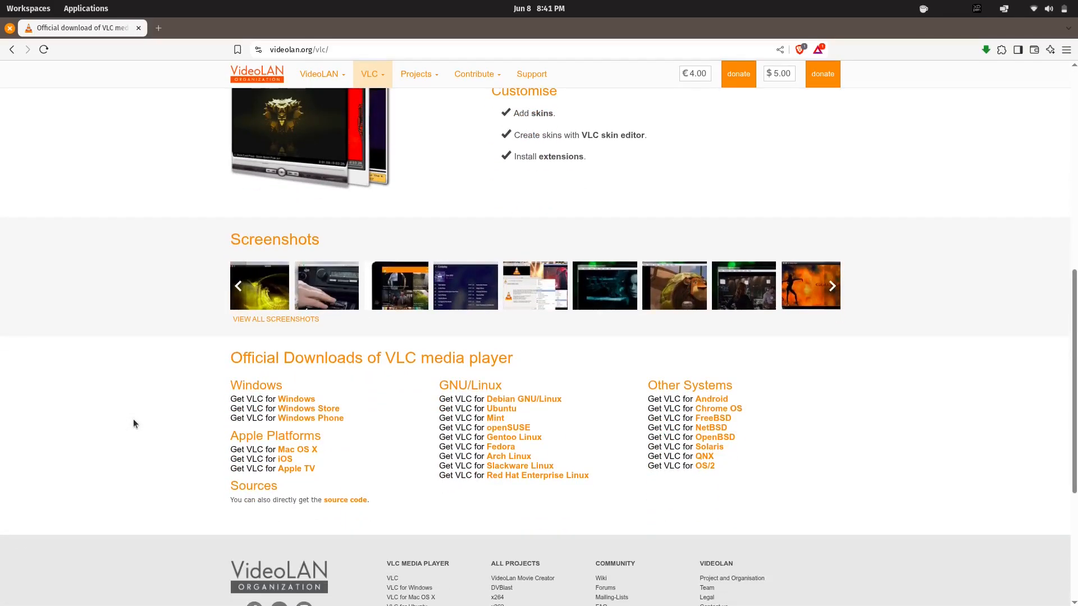
{"action": "scroll", "scroll_direction": "up", "scroll_amount": 3}
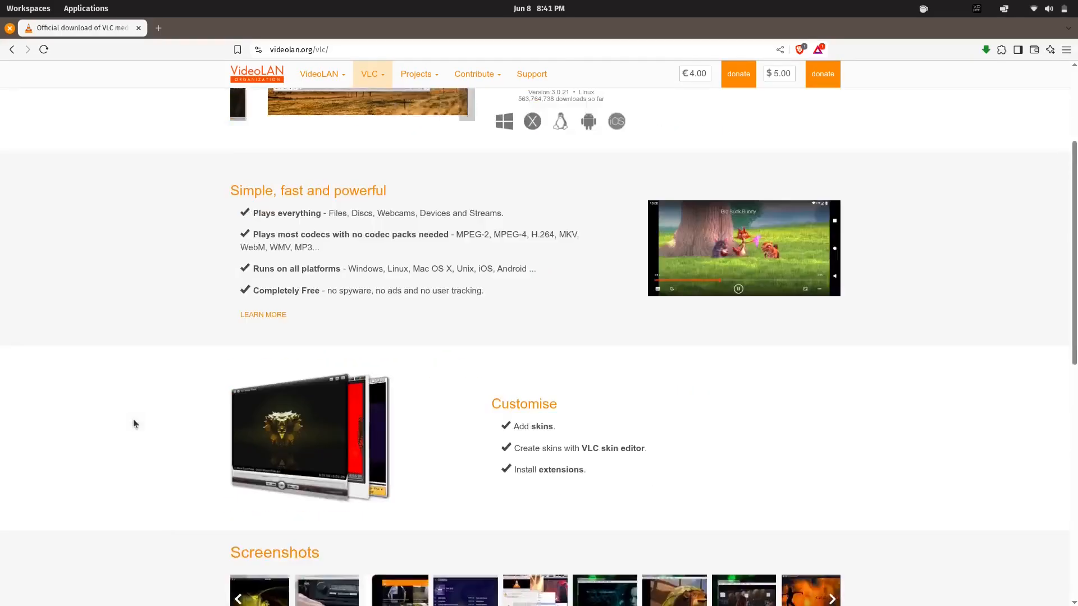